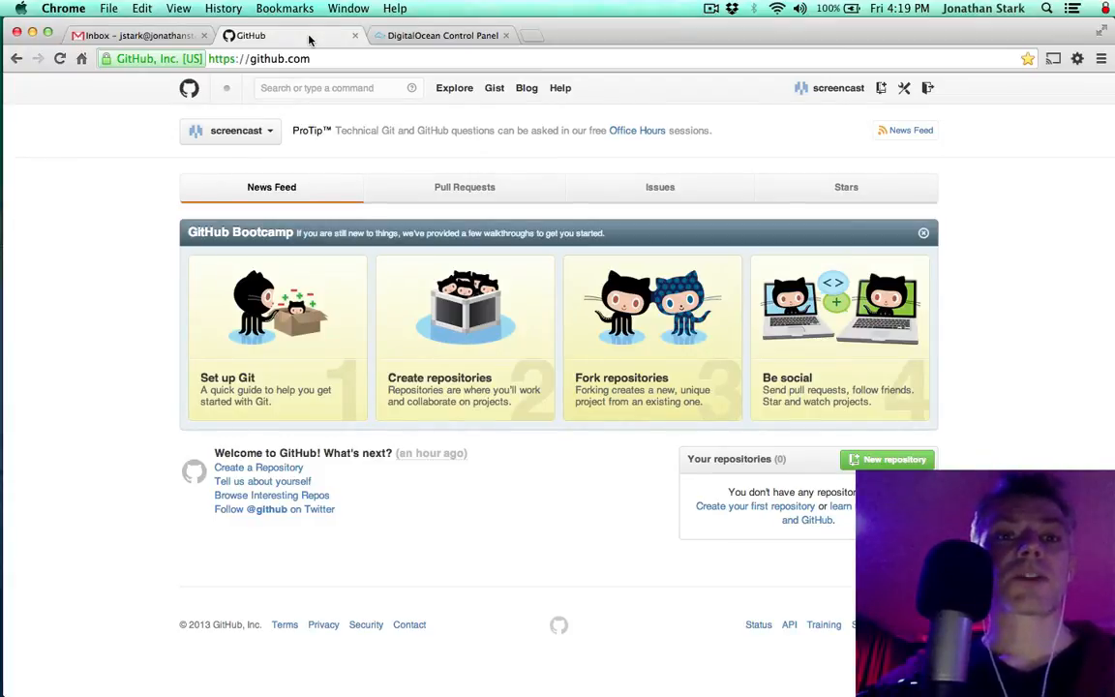
mouse_move(92, 182)
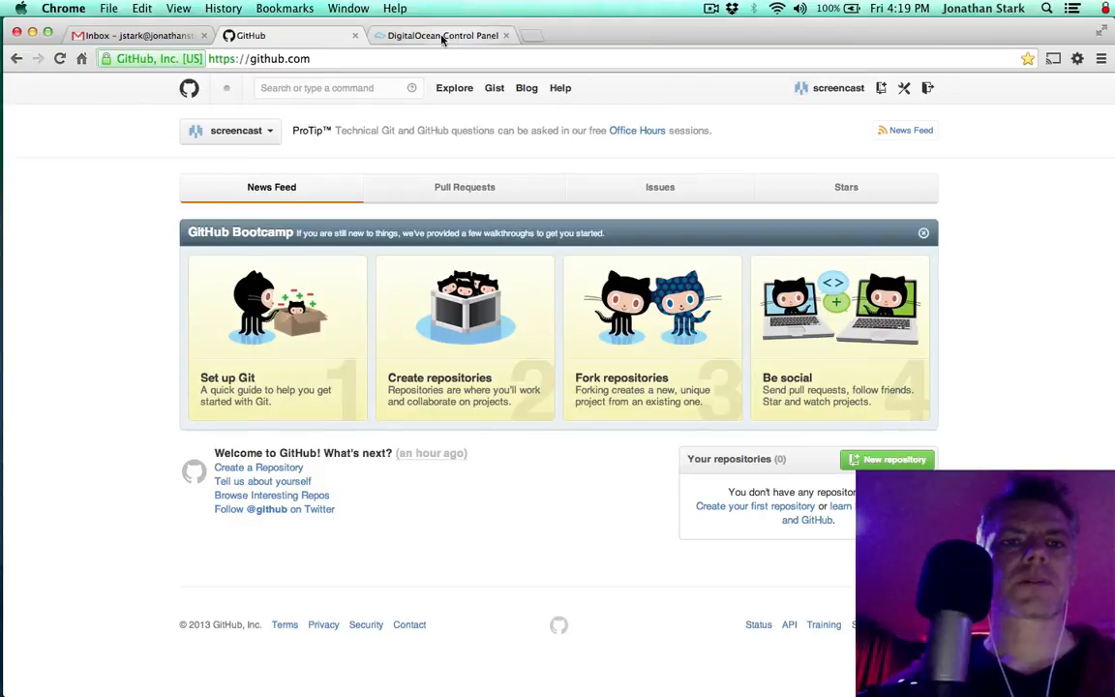
mouse_move(126, 167)
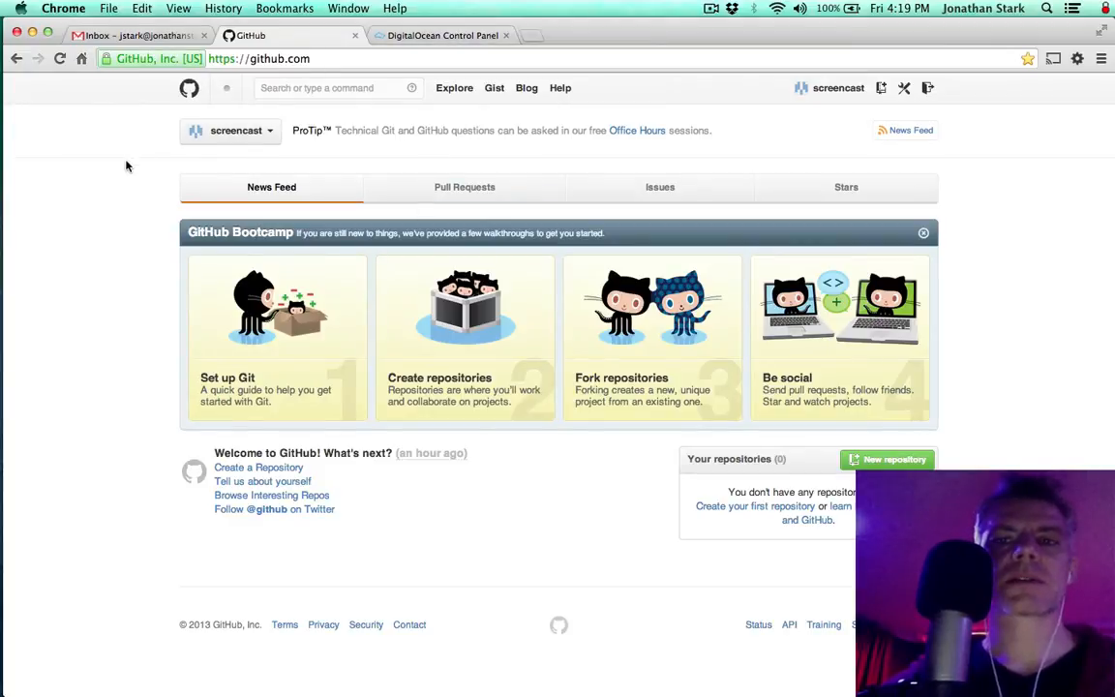
View the 'test' droplet and its IP in DigitalOcean, then go to the deployment notes.
click(441, 34)
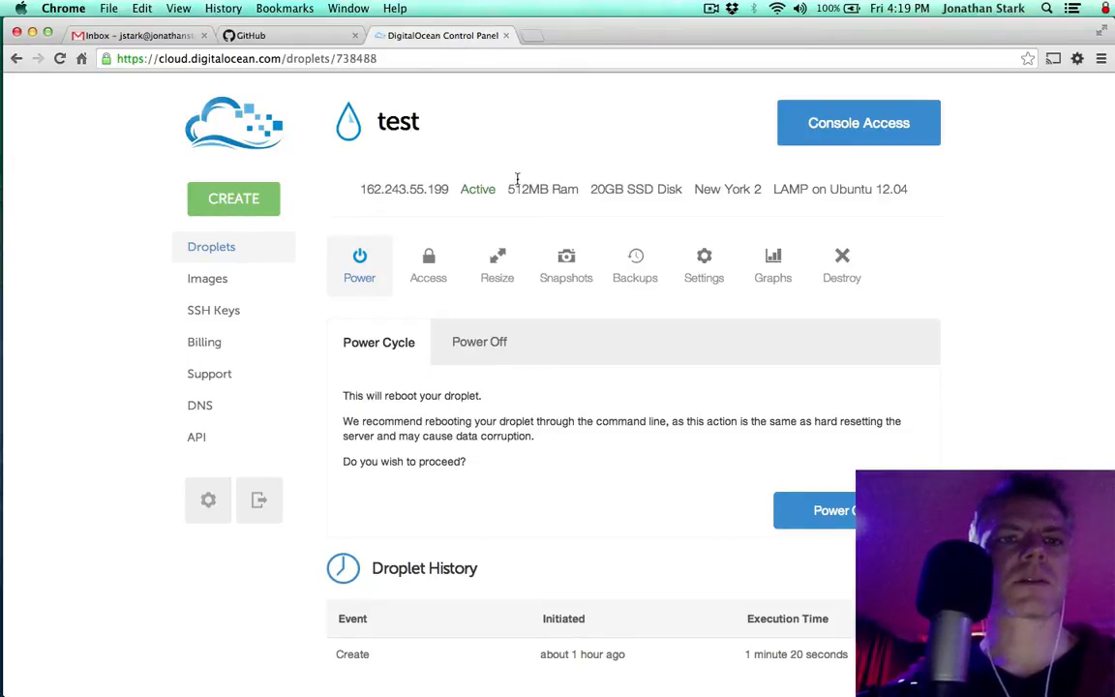
mouse_move(511, 151)
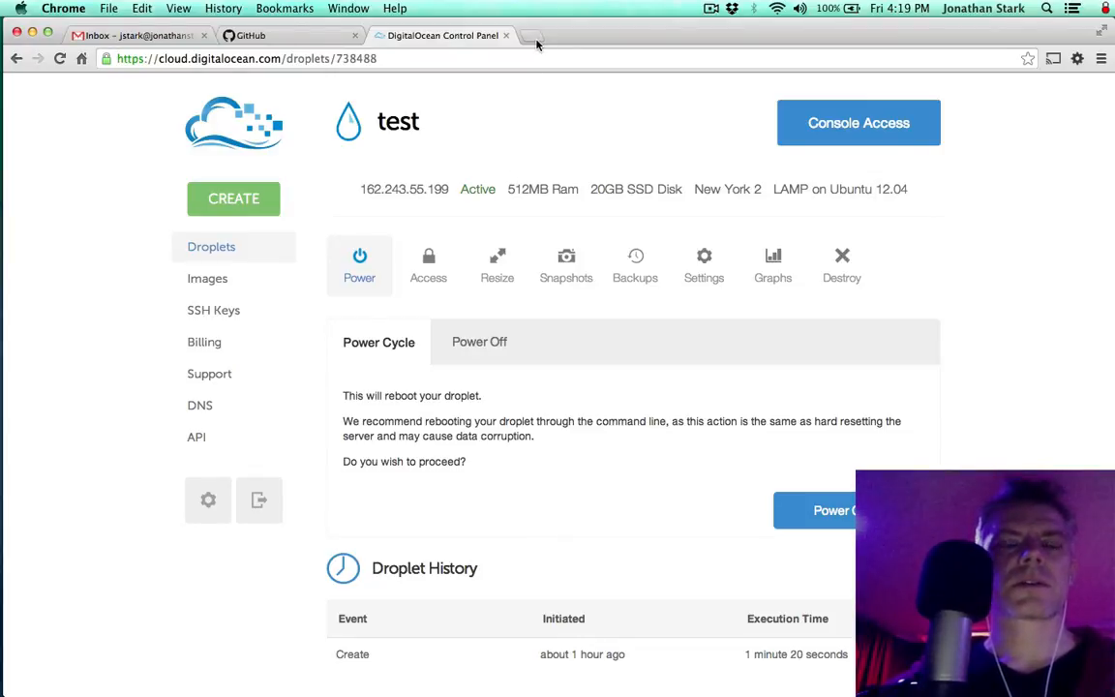
key(Cmd+Tab)
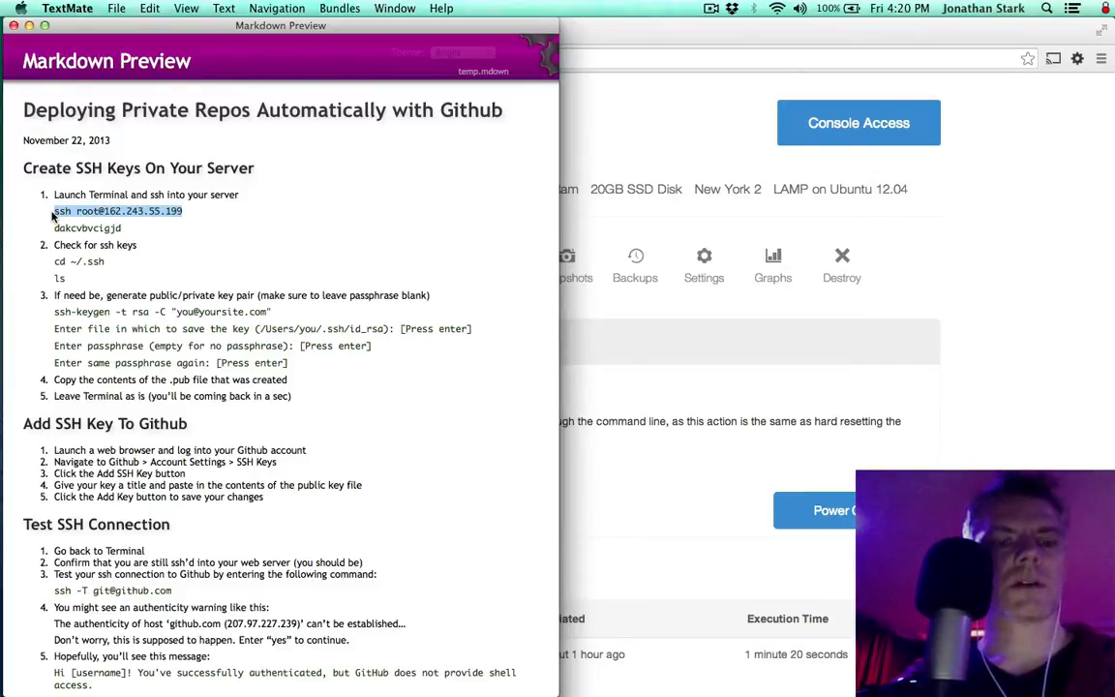
key(cmd+tab)
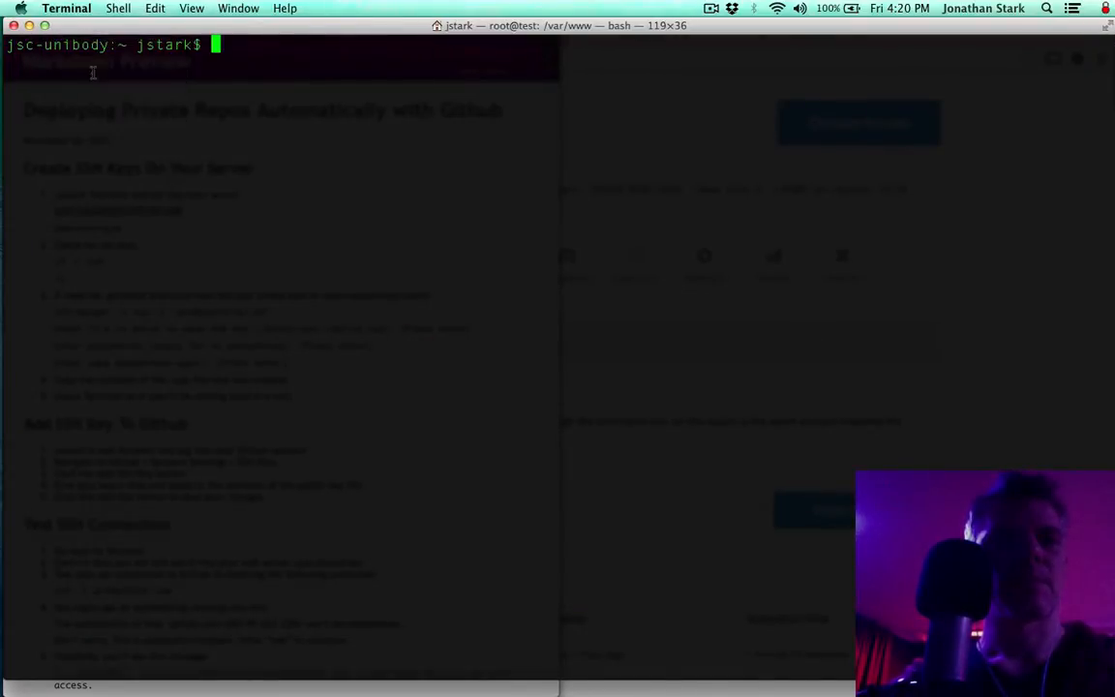
Log into the server as root over ssh to 162.243.55.199 with the password.
key(cmd)
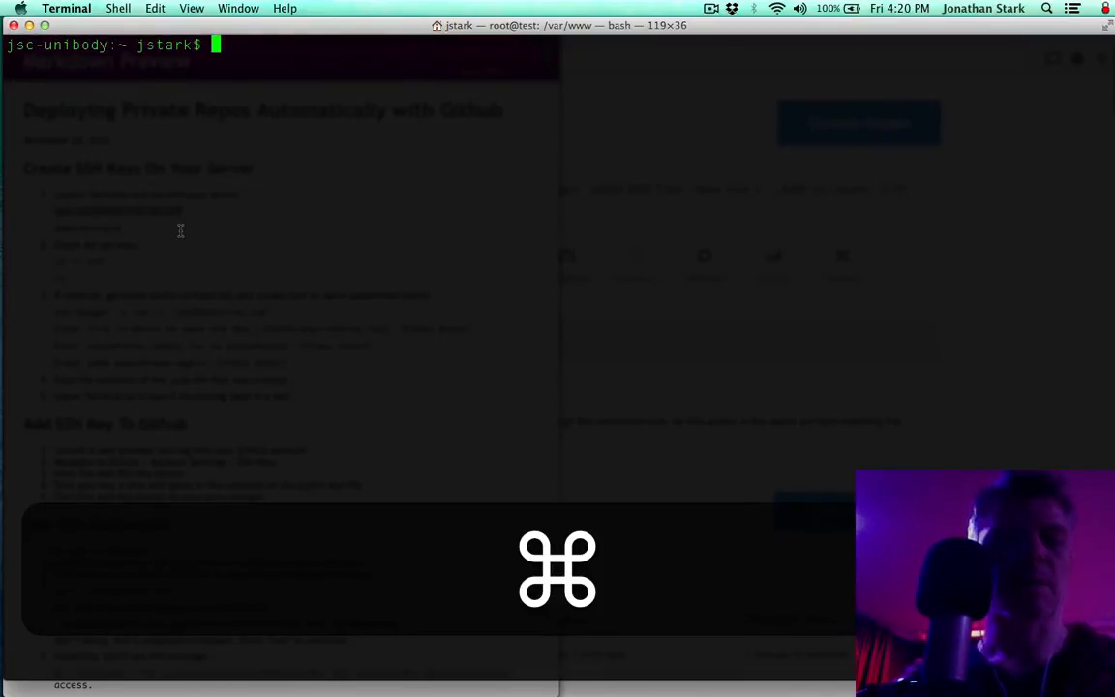
text(ssh root@162.243.55.199)
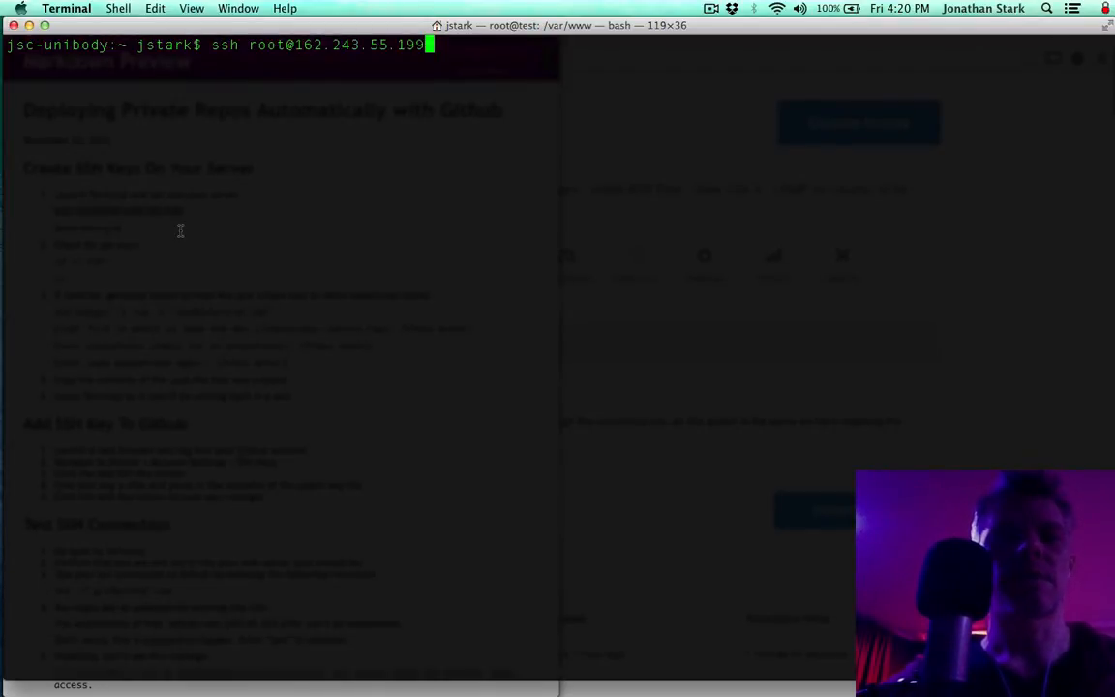
key(cmd+tab)
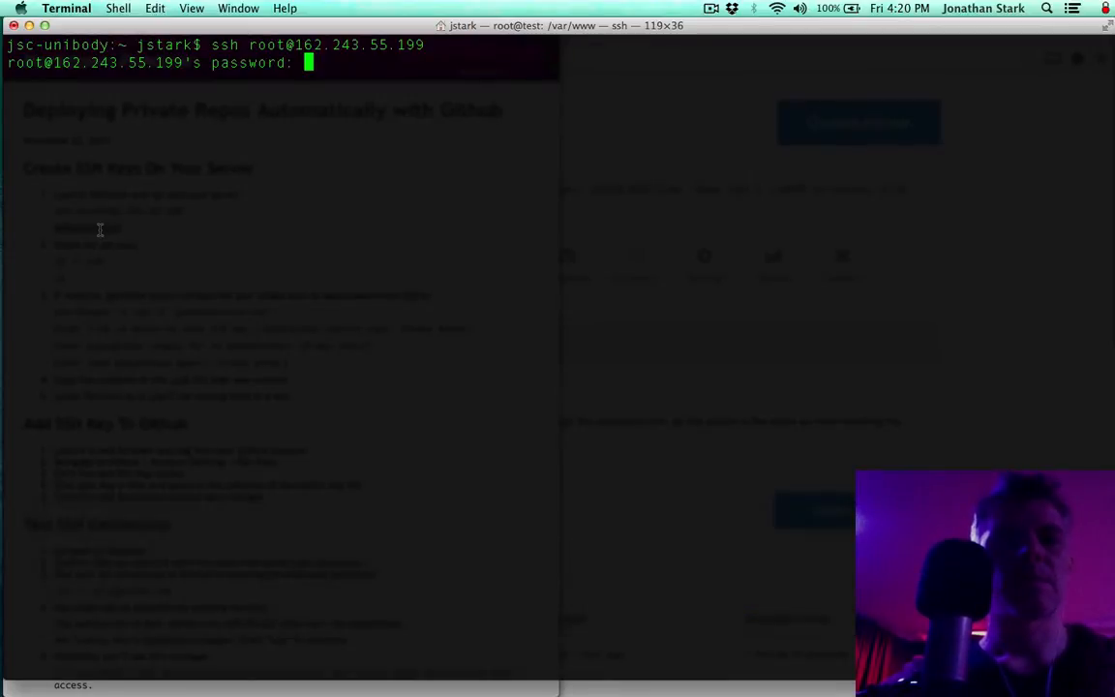
key(Return)
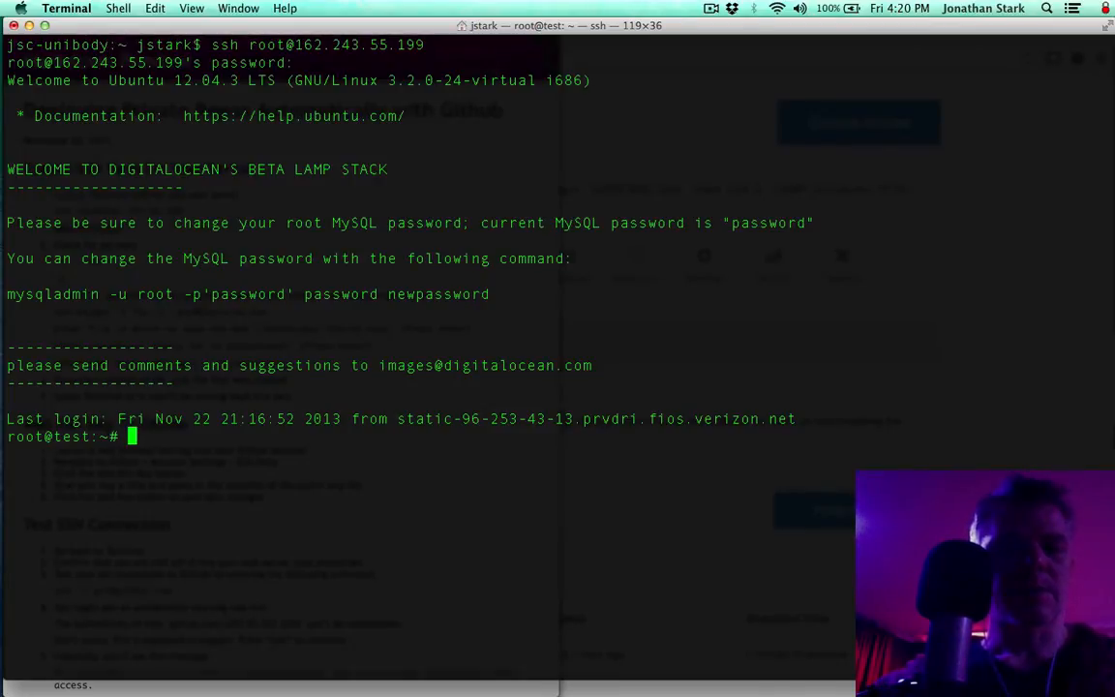
Move into /var/www/ and list its contents with ls -la.
text(cd /)
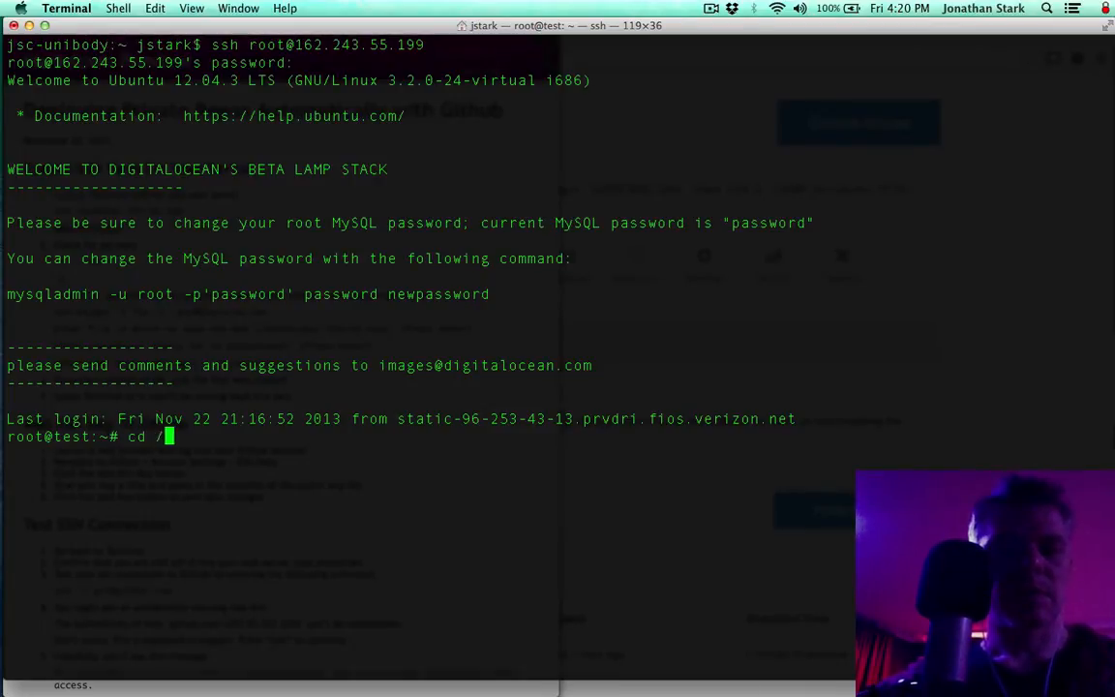
text(var/www/)
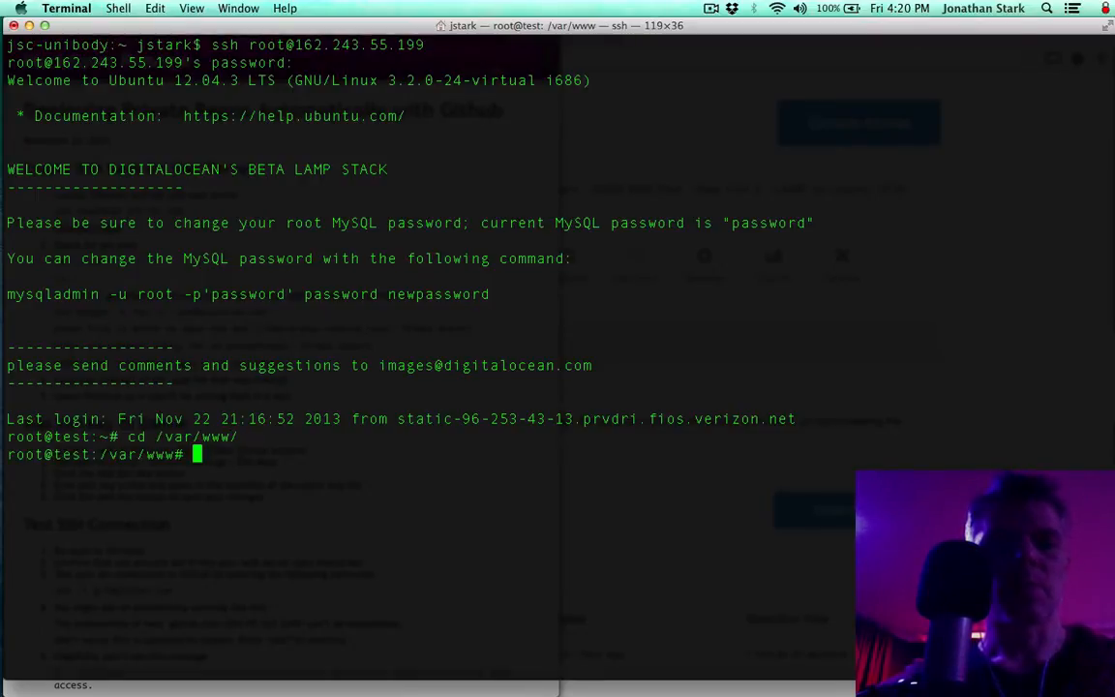
text(ls -la)
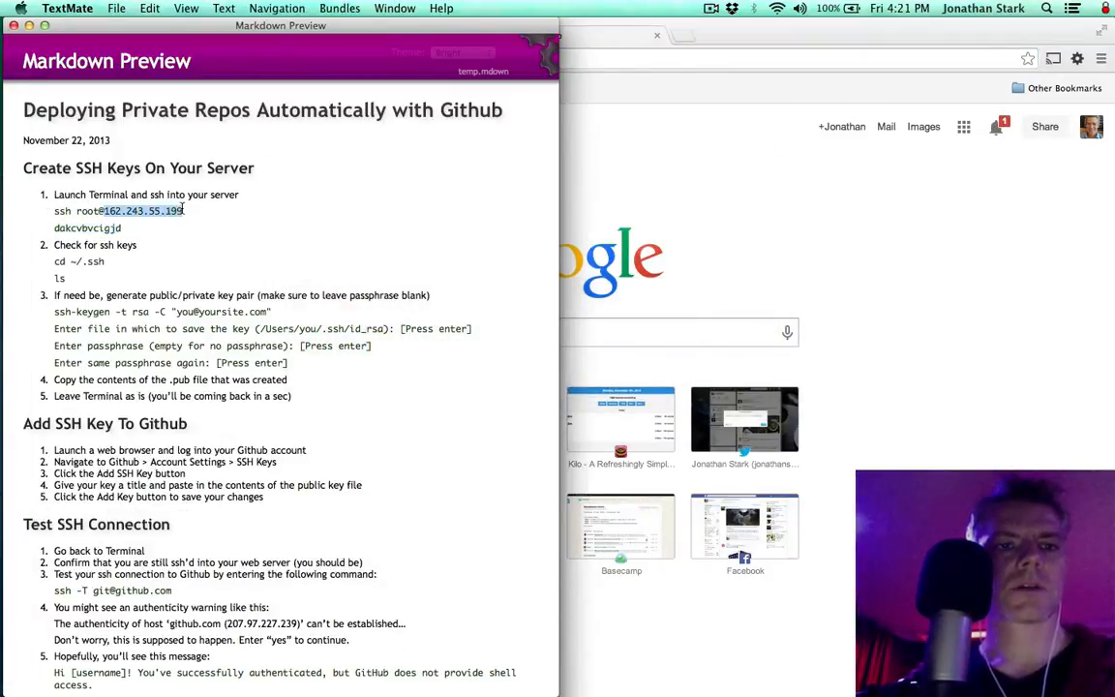
Load 162.243.55.199 in a new Chrome tab to see the empty Index of / page, then return to the terminal.
key(cmd+tab)
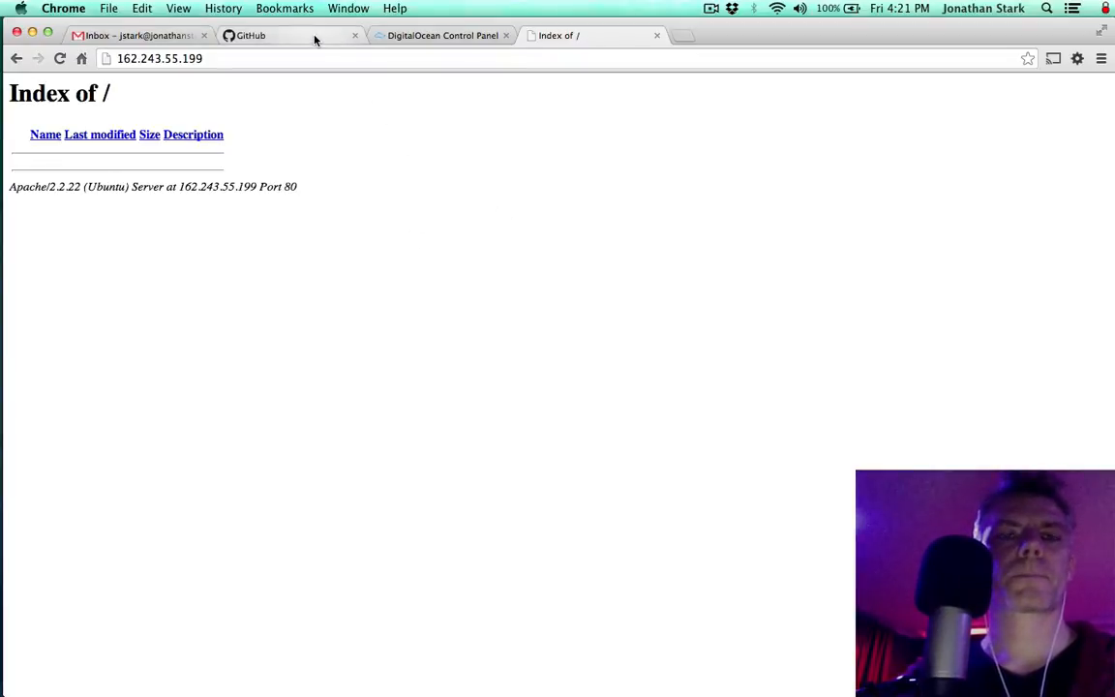
mouse_move(449, 35)
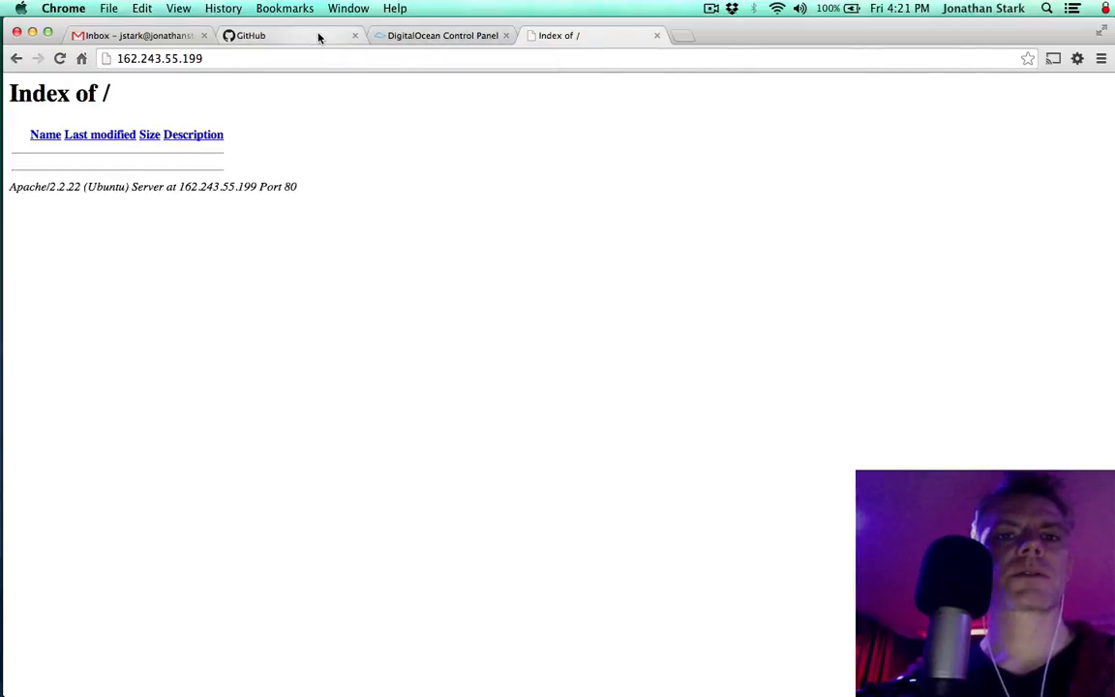
click(251, 35)
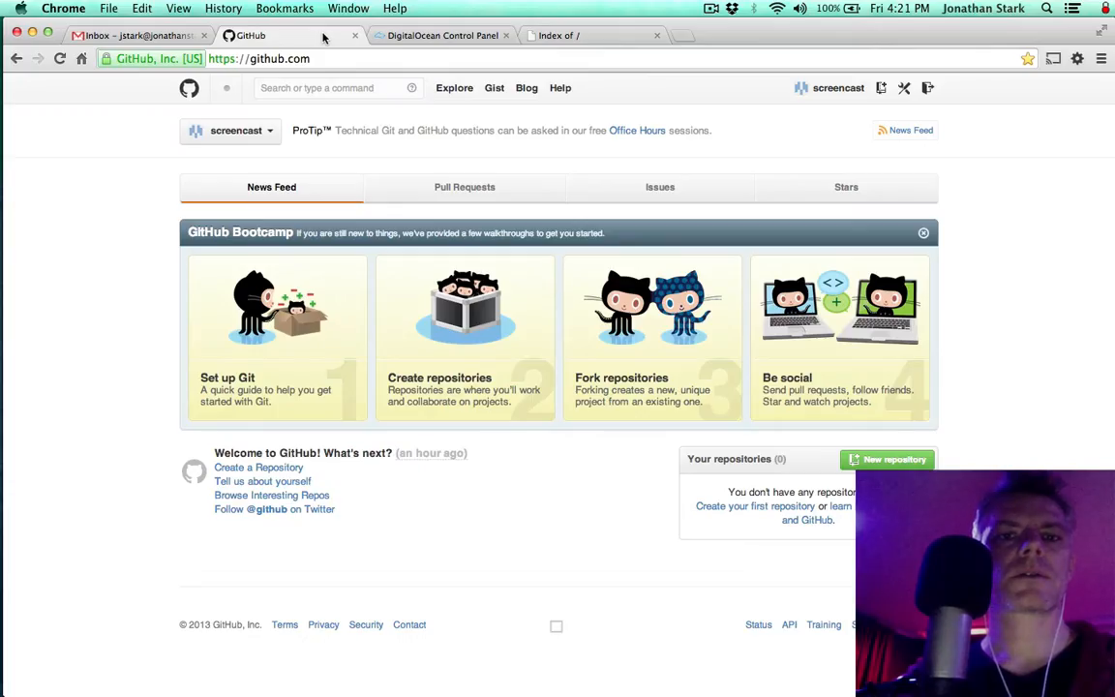
click(582, 35)
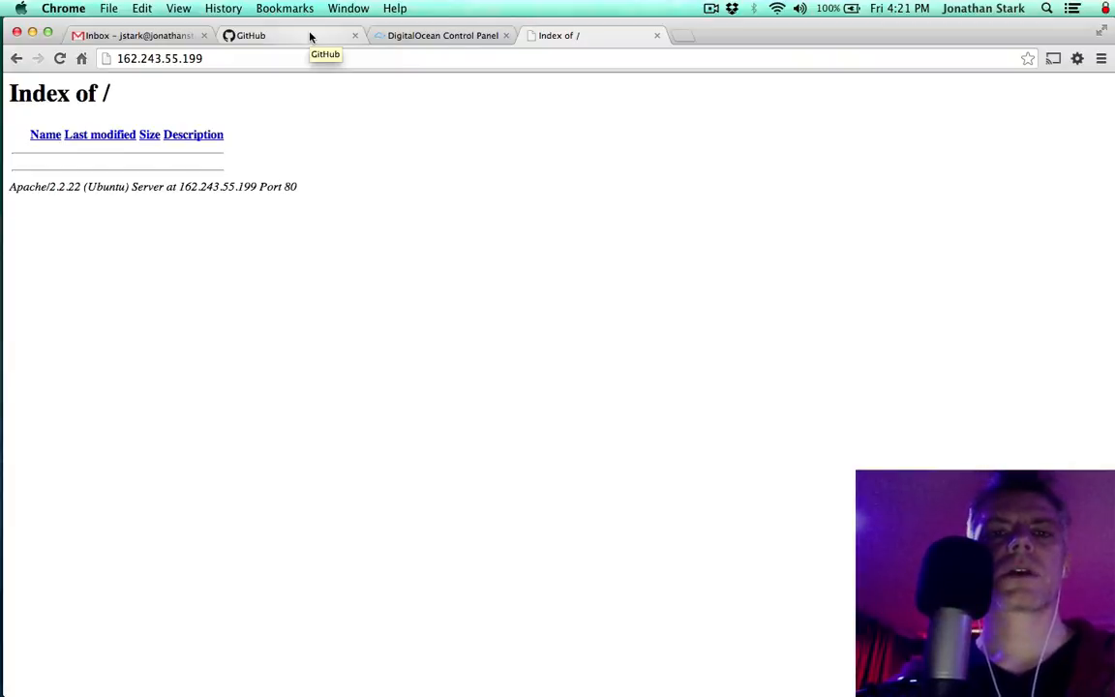
key(Cmd+Tab)
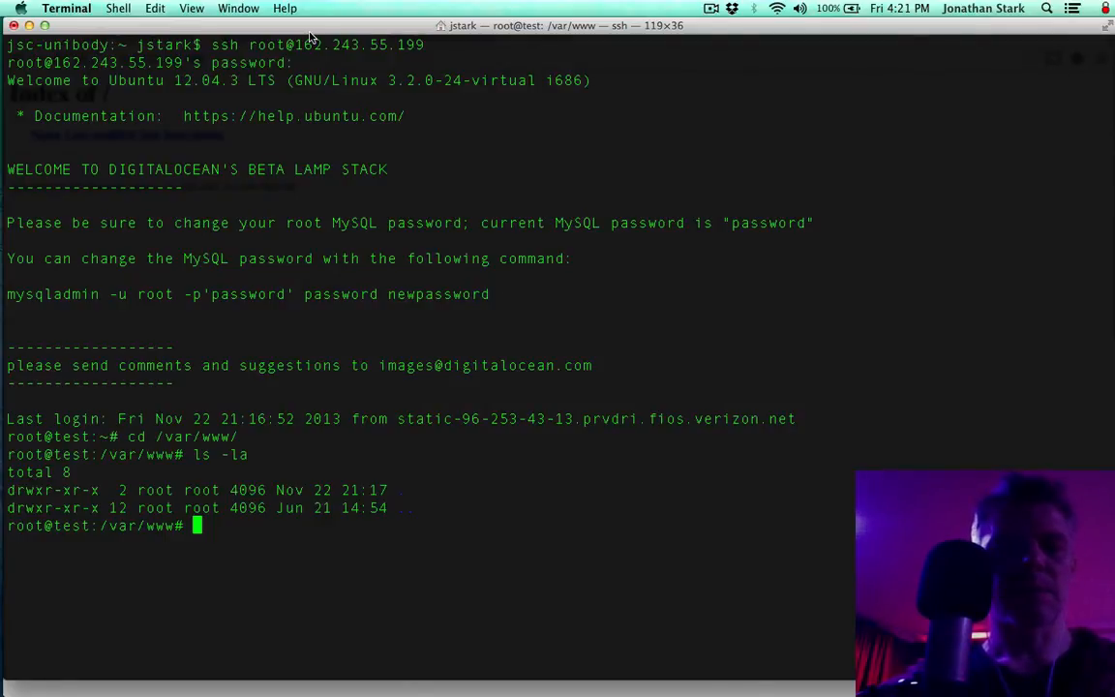
Initialise a Git repository in /var/www and create an empty index.html.
text(git)
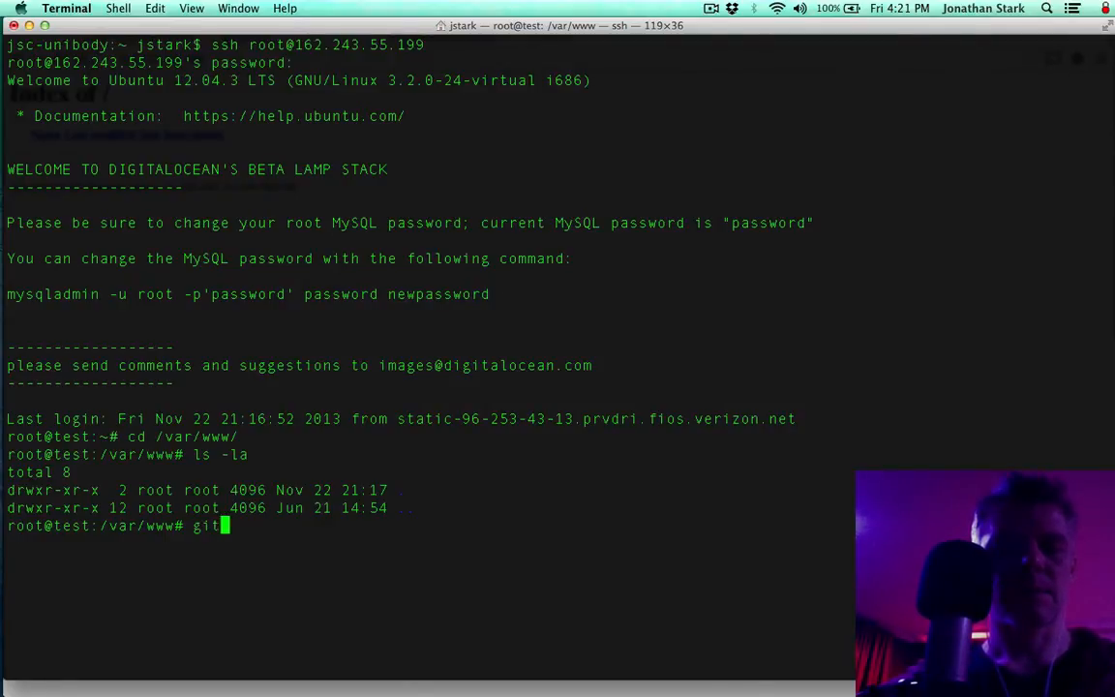
text(init)
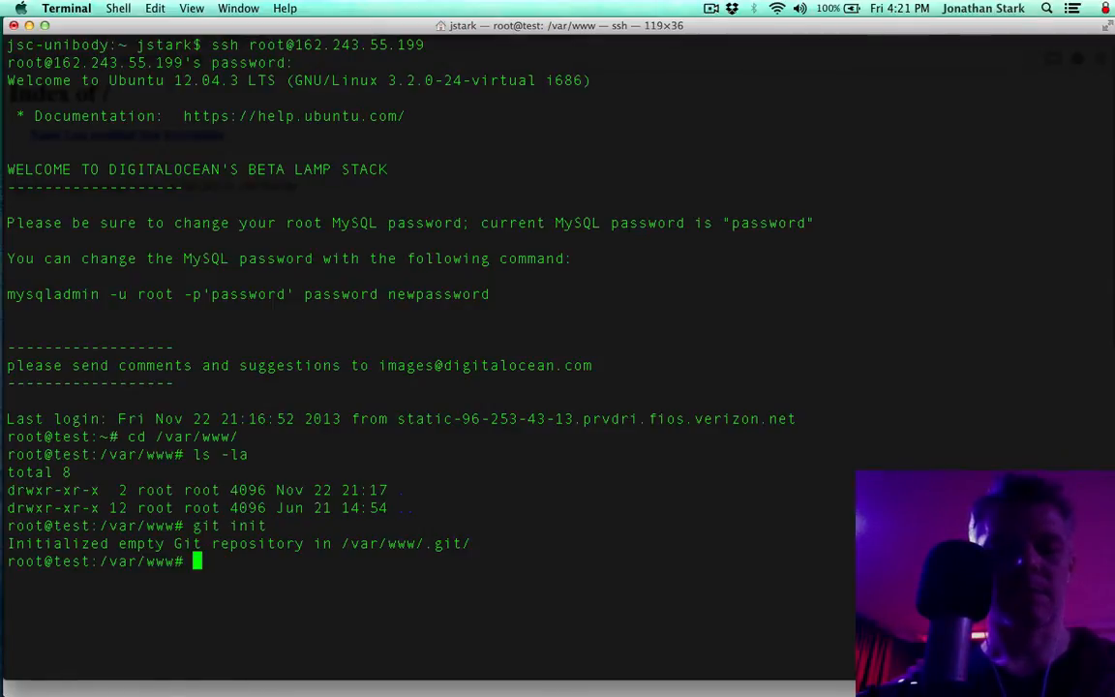
text(touch)
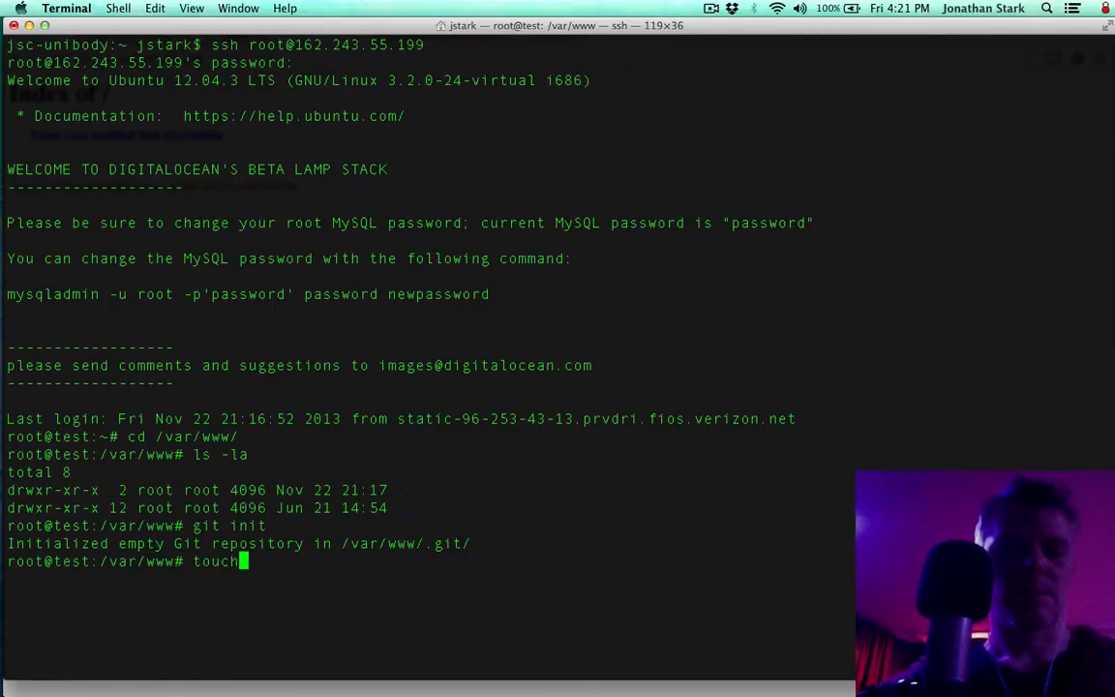
text(index)
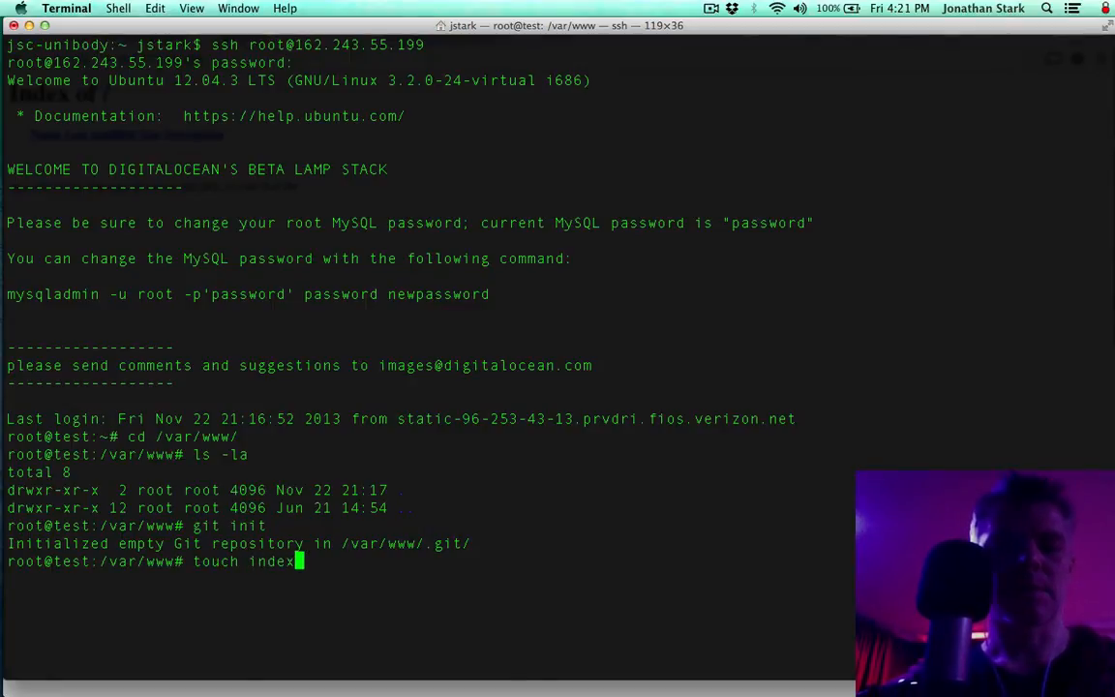
text(.html)
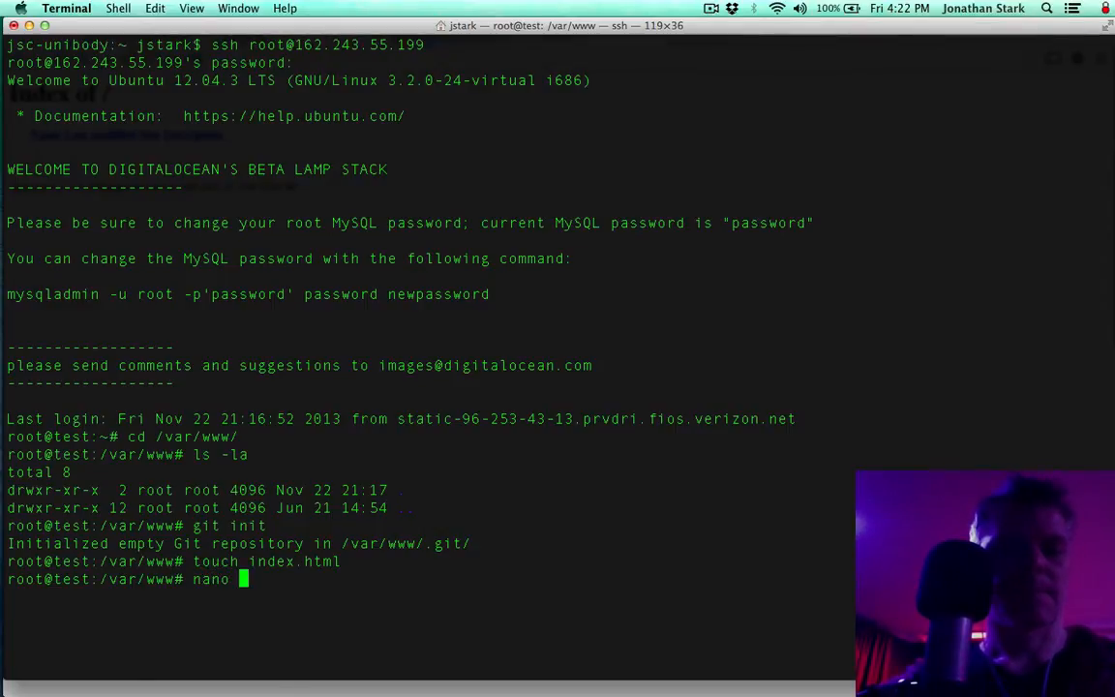
Edit index.html in nano to contain 'hiya!' and save it.
text(index.html)
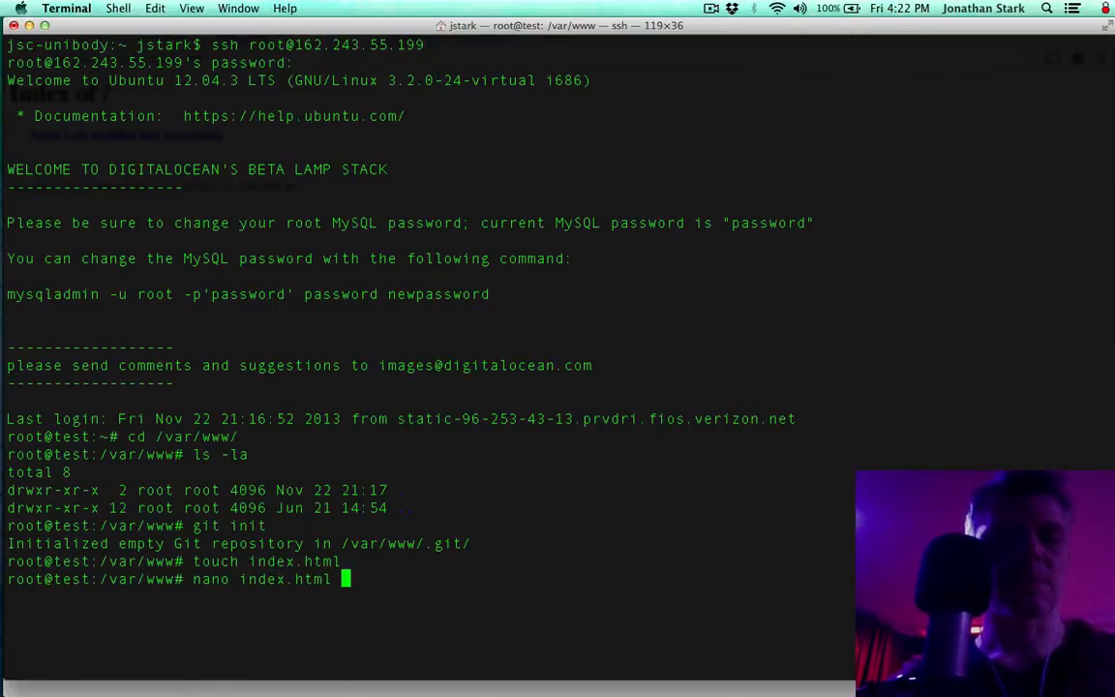
key(Return)
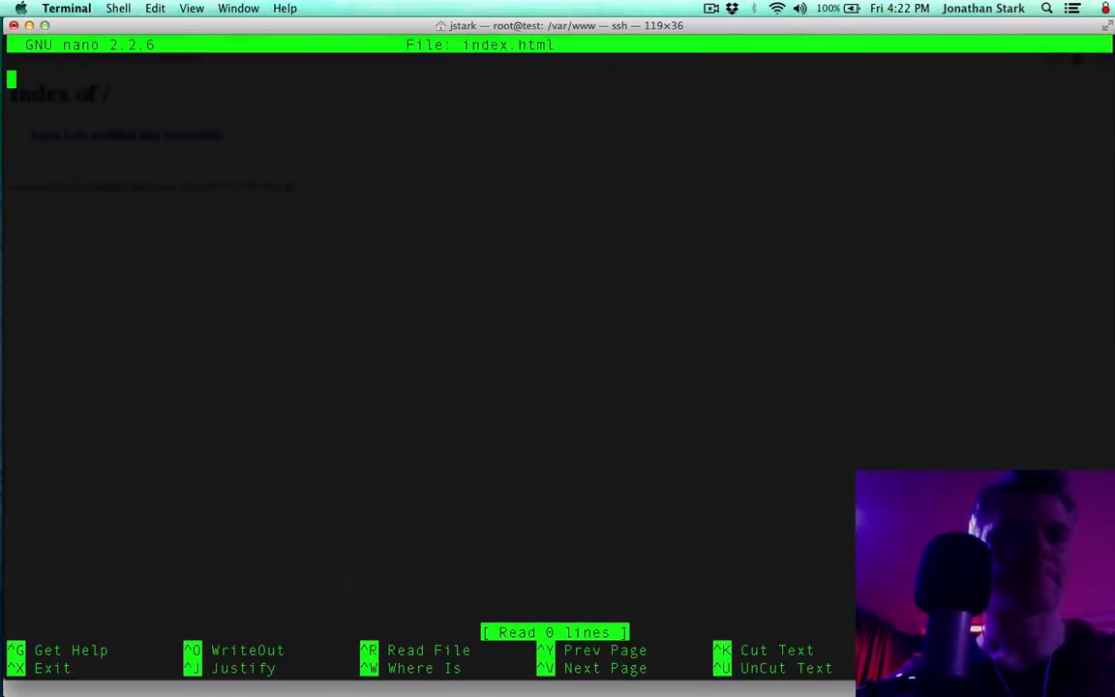
text(hiya!)
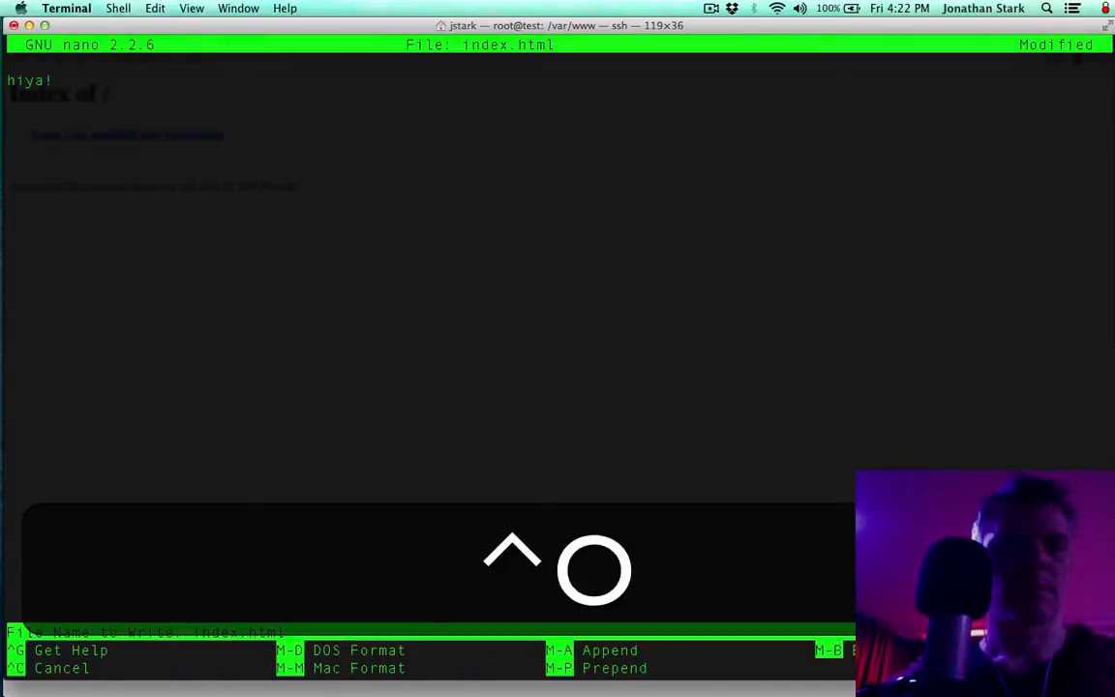
key(Enter)
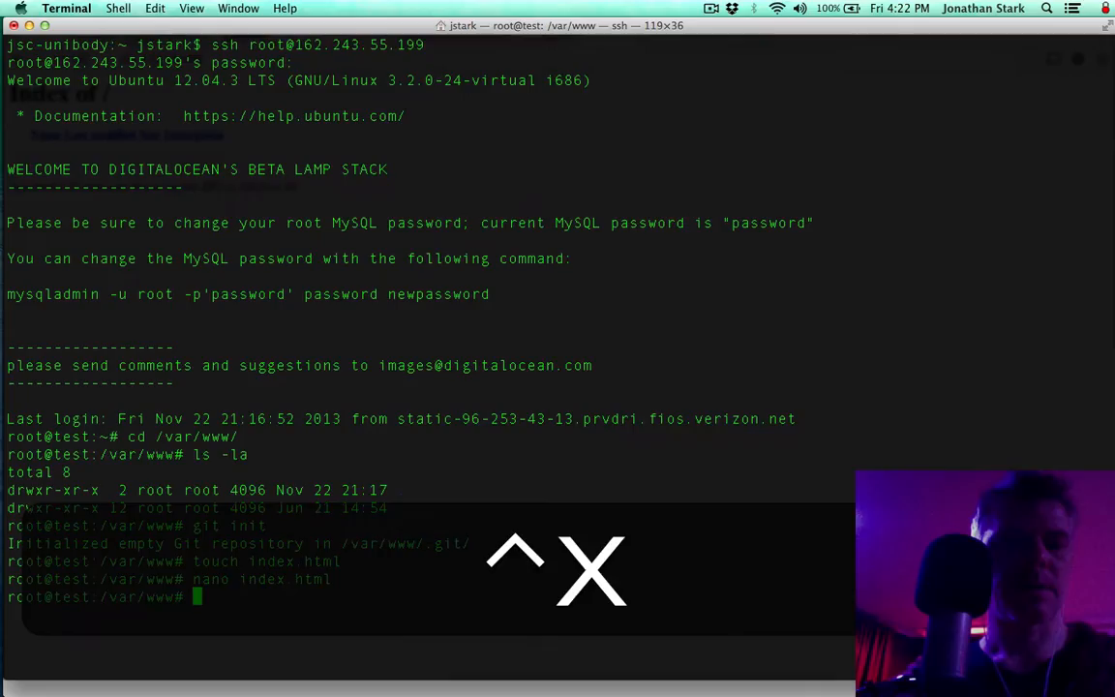
key(cmd+tab)
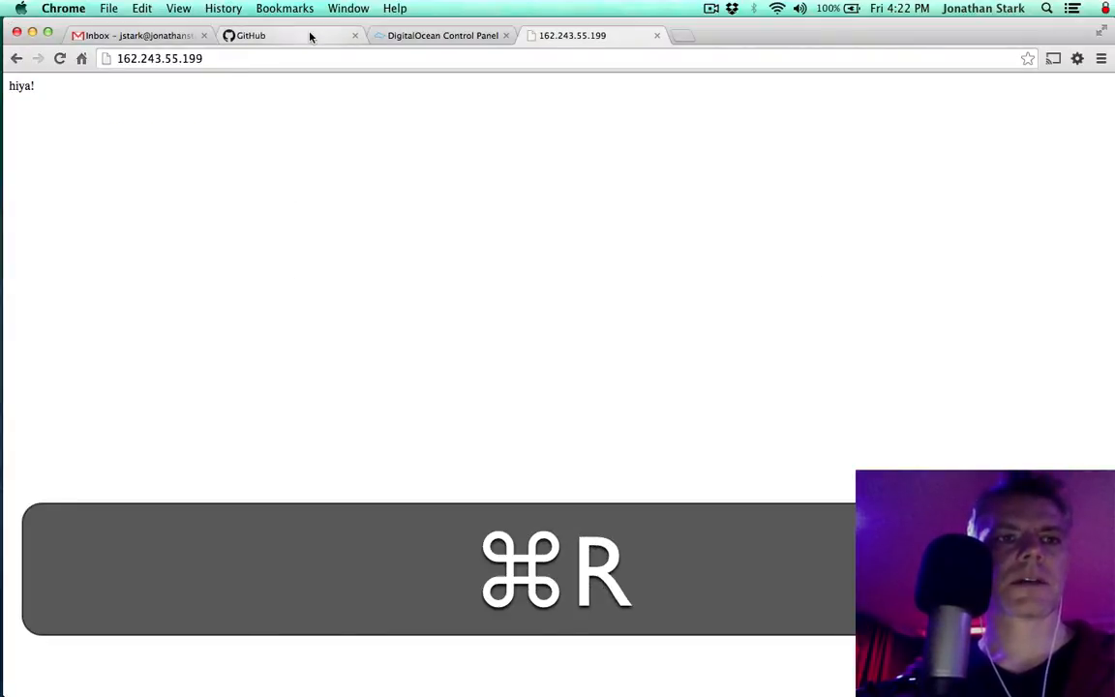
Reload the server's page in Chrome so it shows 'hiya!'.
key(cmd+r)
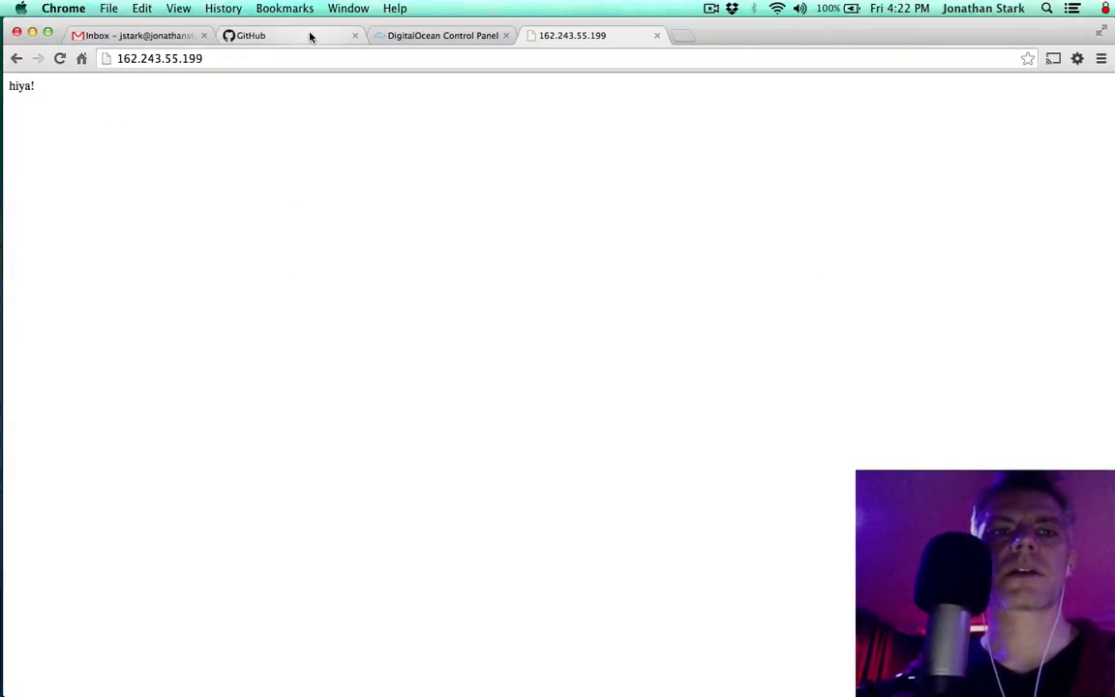
key(Cmd)
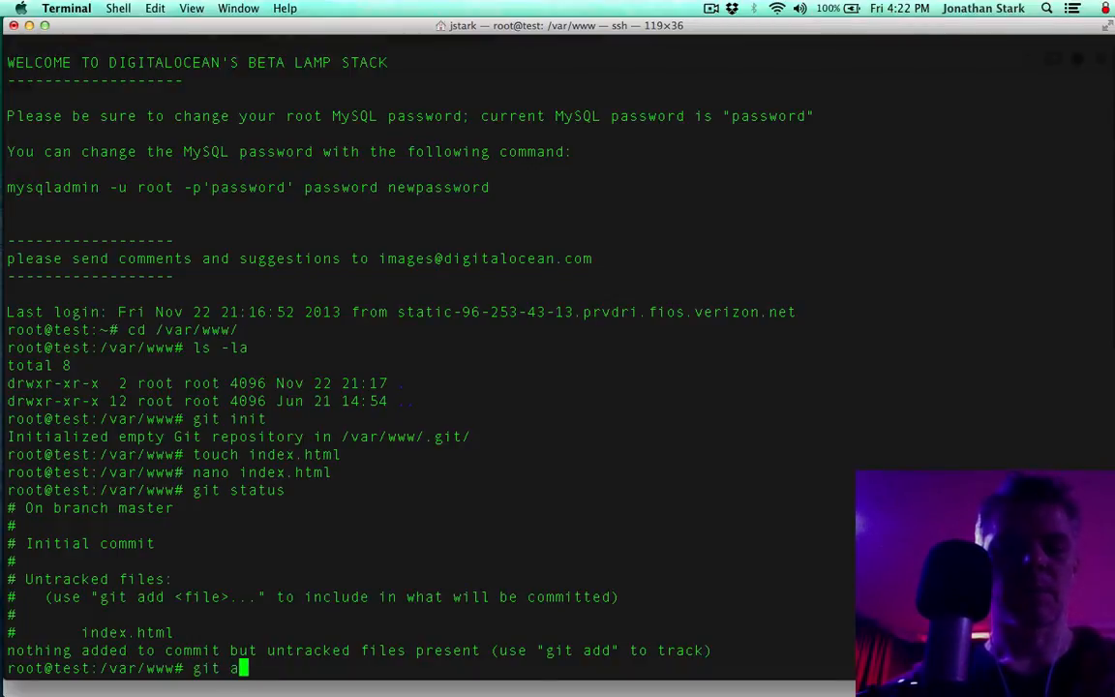
Stage index.html and commit it as "initial commit", leaving a clean working tree.
text(dd .)
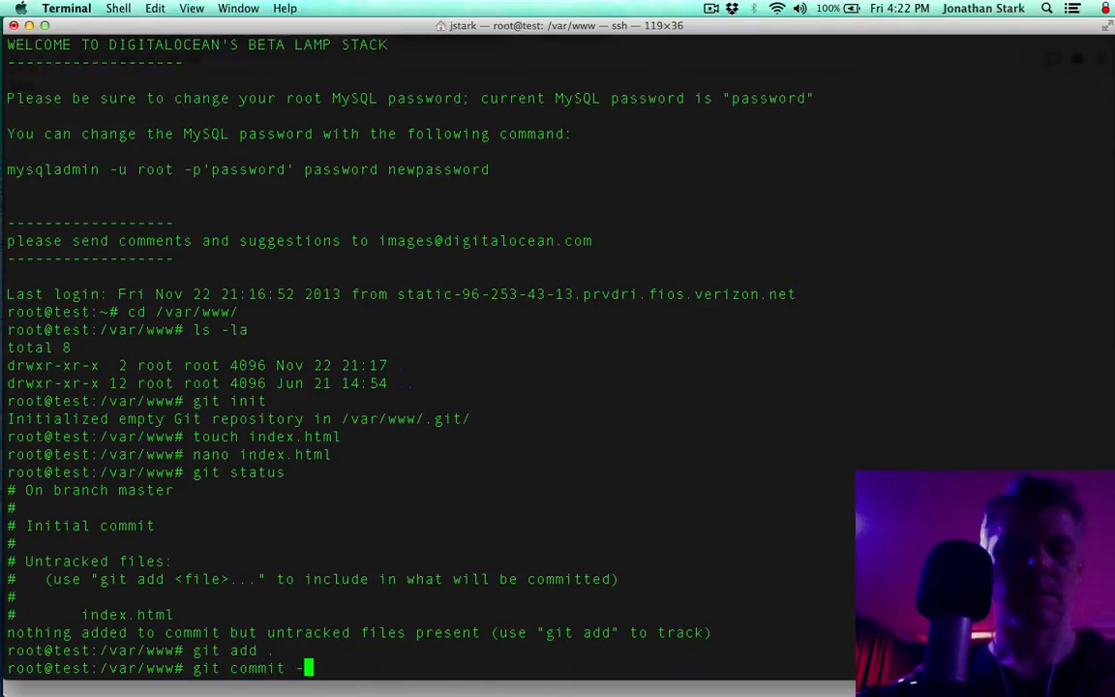
text(m "in)
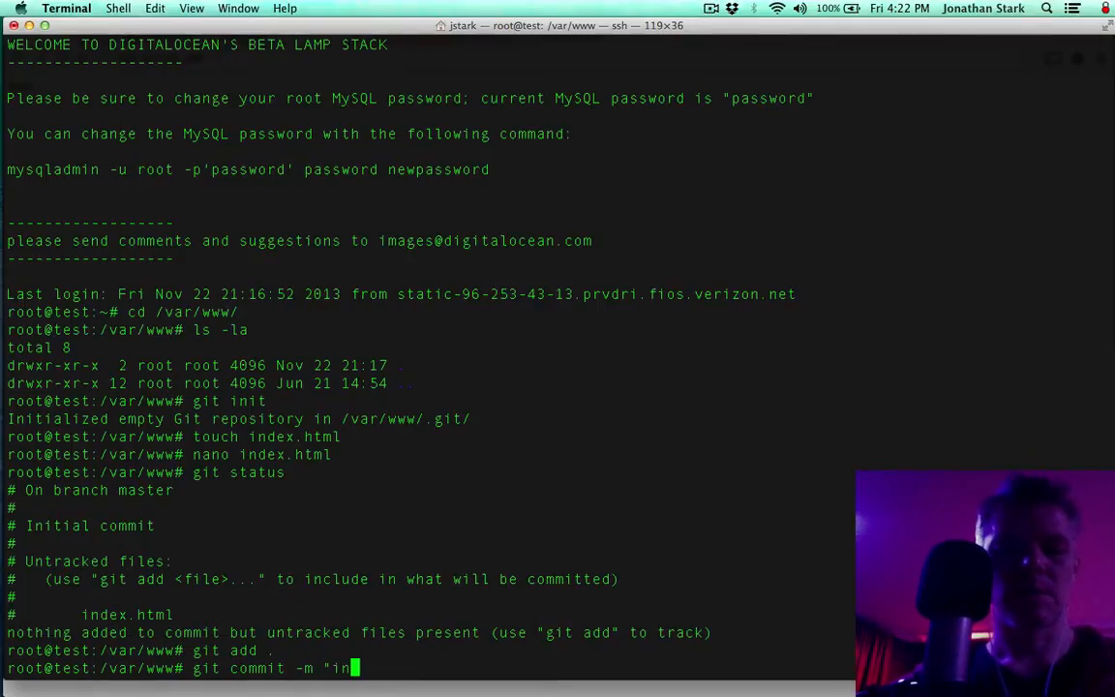
text(itial commit)
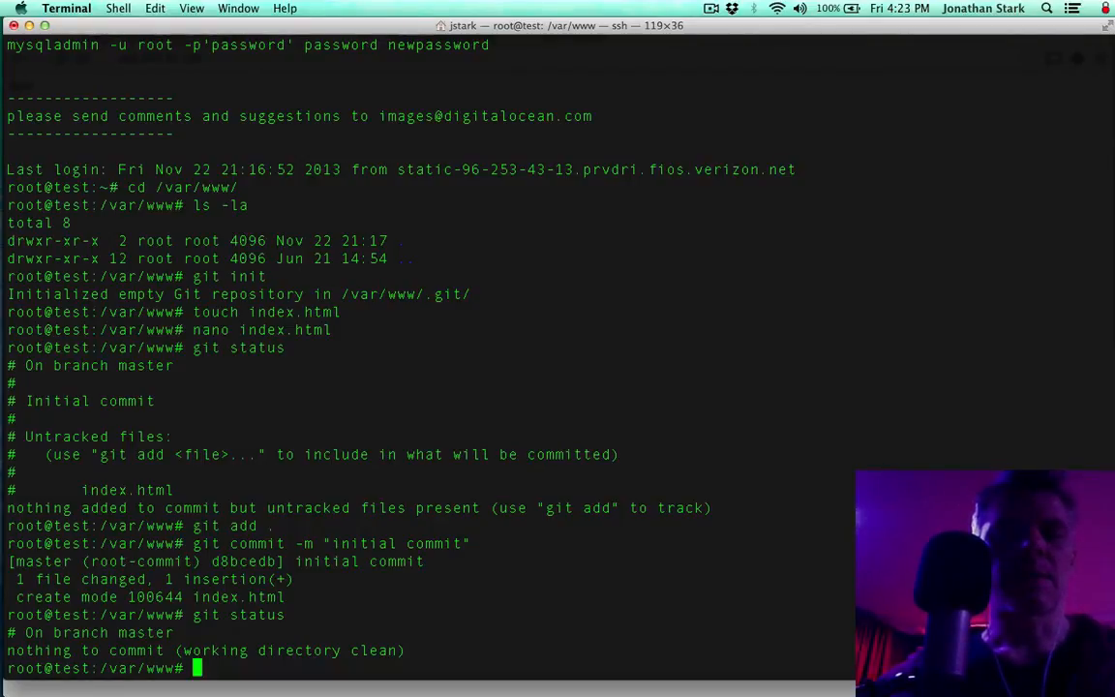
key(cmd+tab)
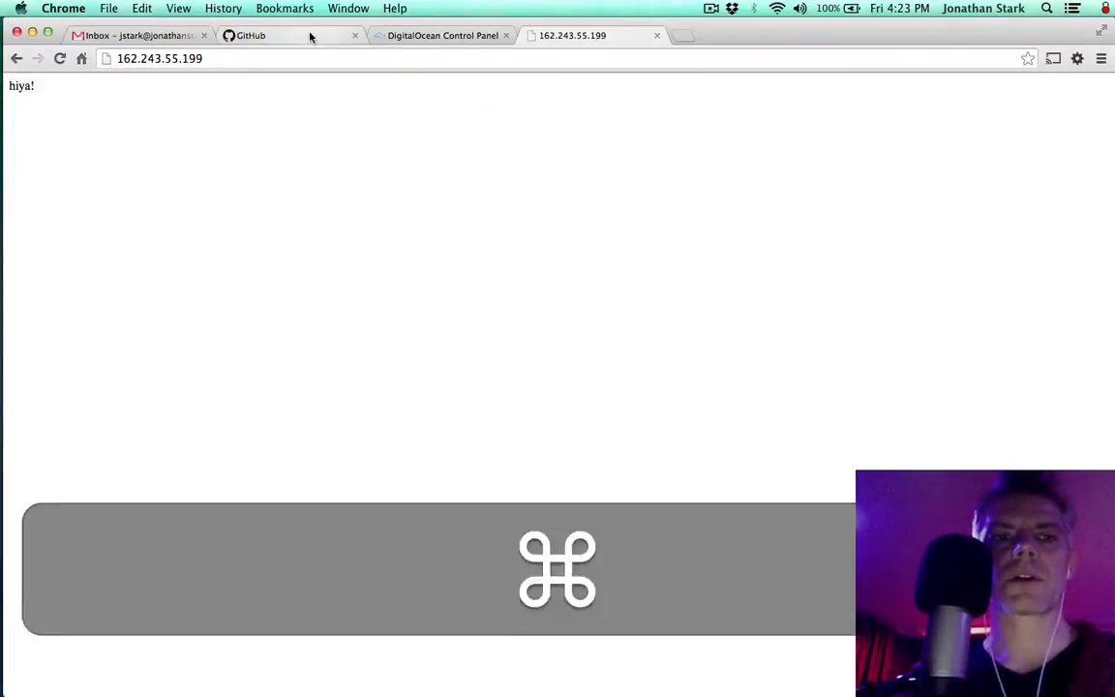
Create a new private GitHub repository named test.
click(271, 35)
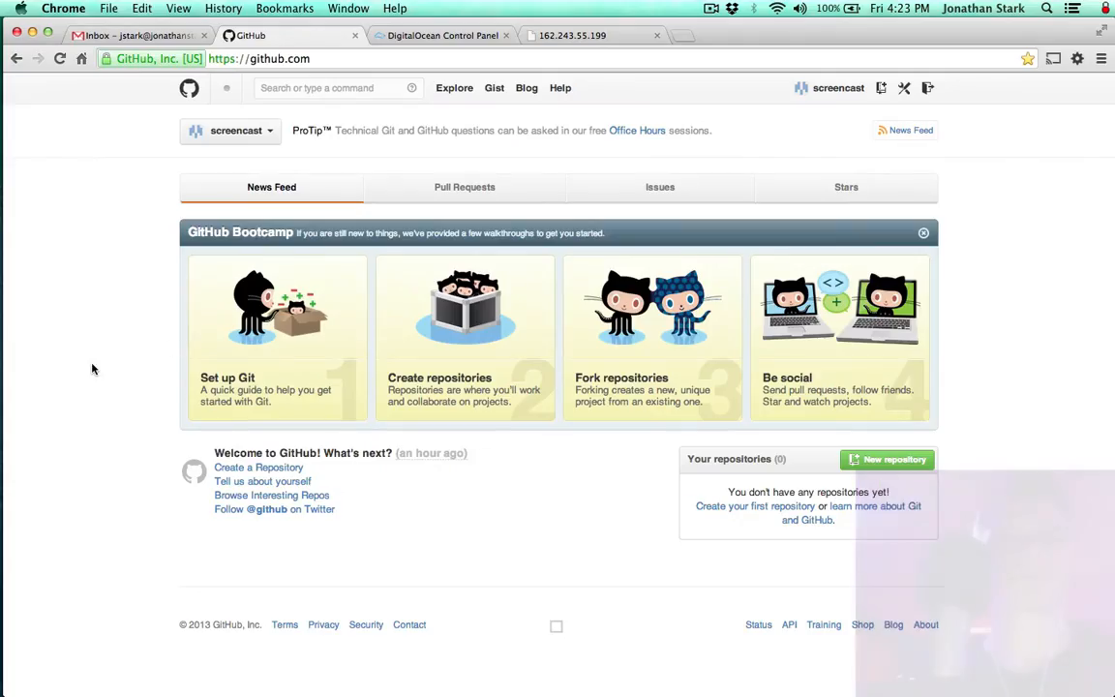
click(889, 460)
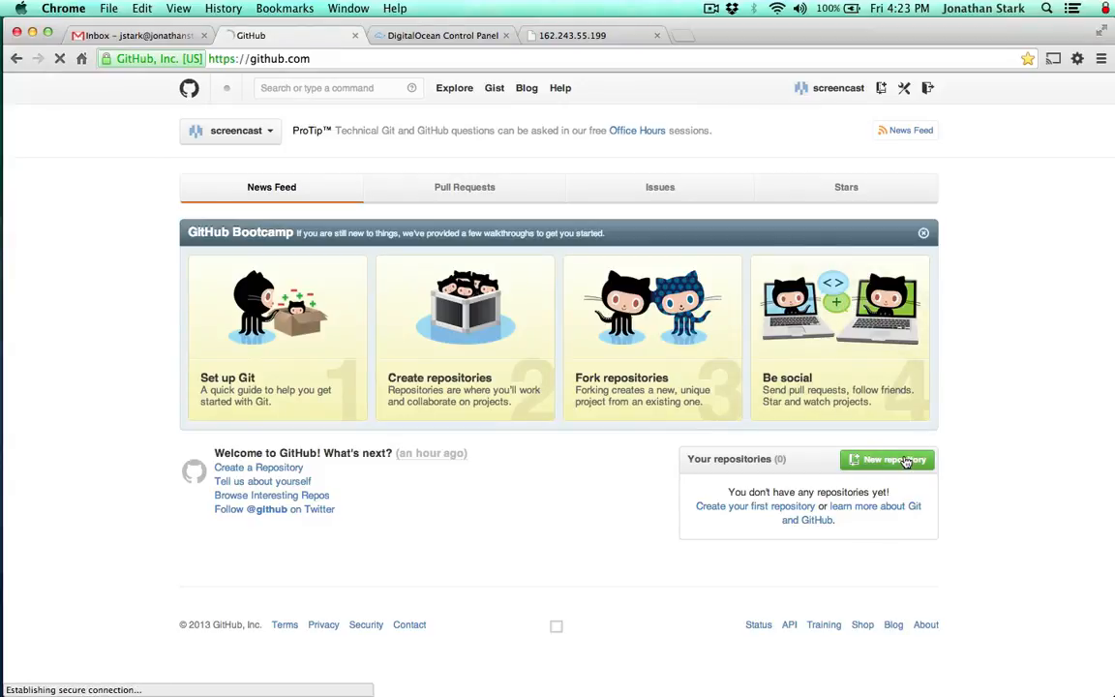
click(886, 461)
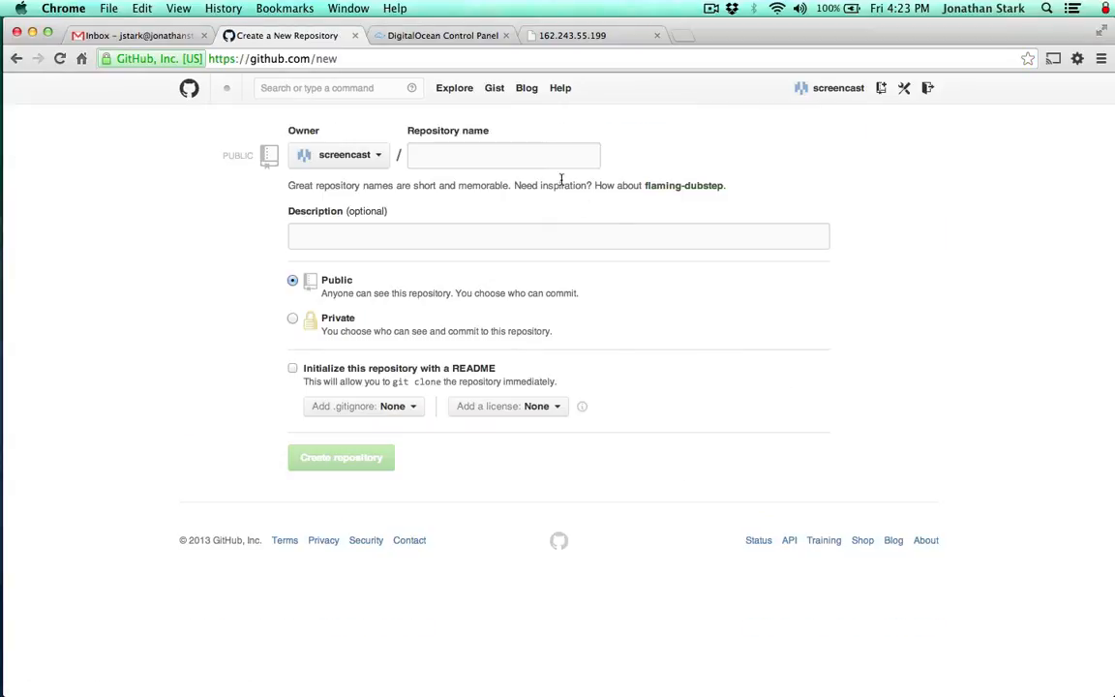
text(test)
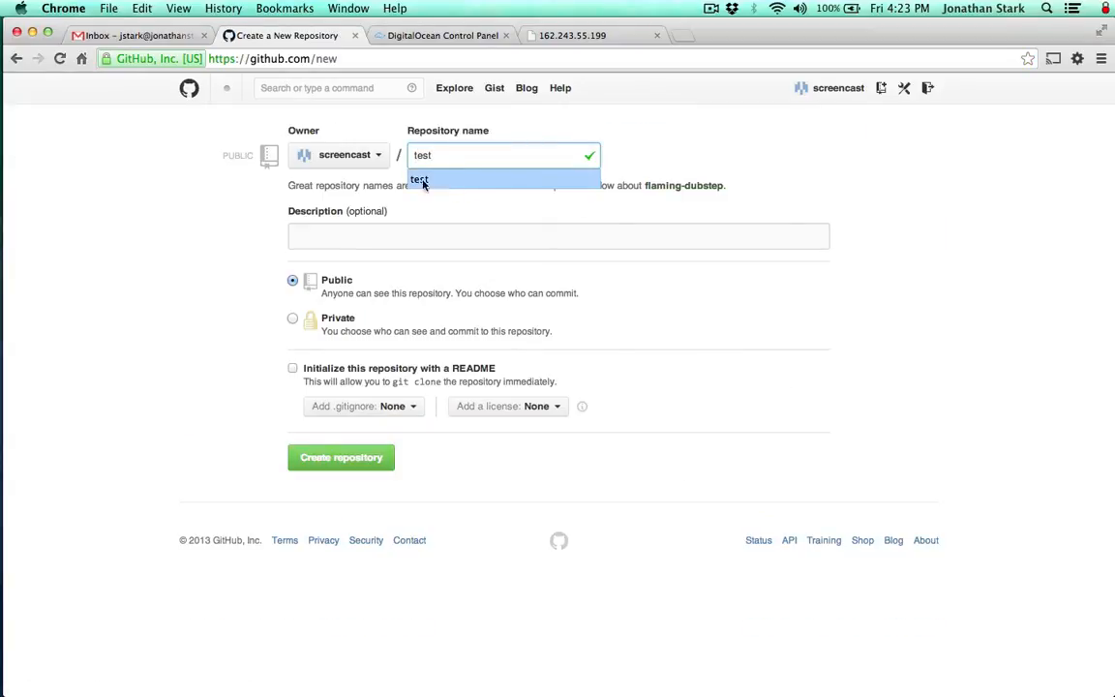
click(290, 318)
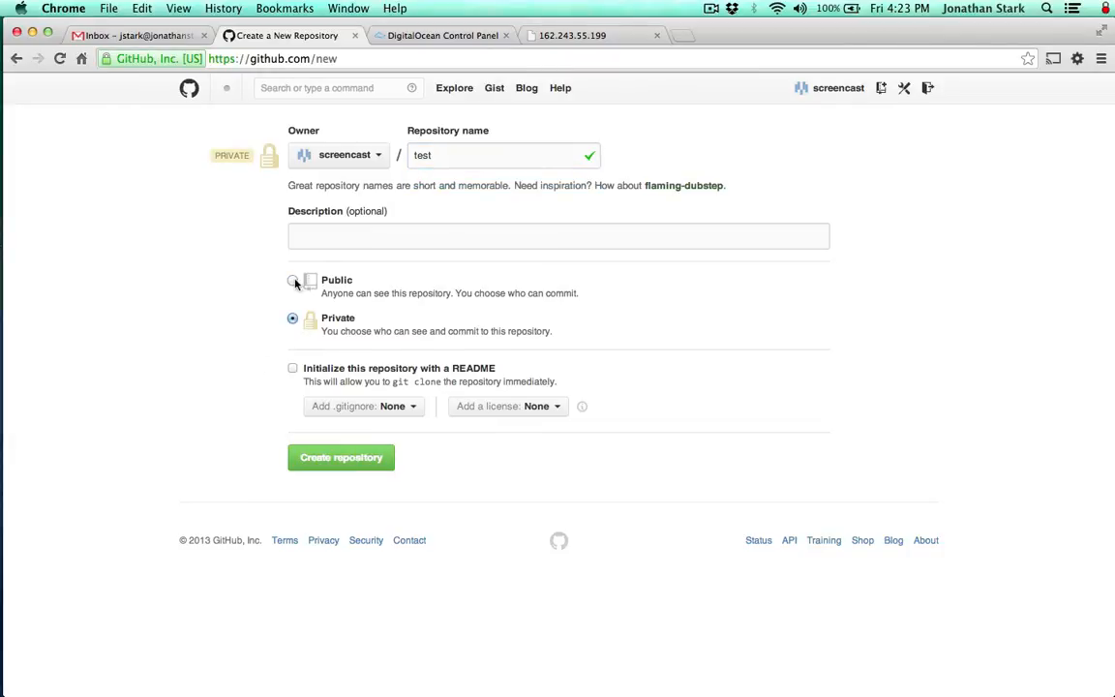
mouse_move(232, 369)
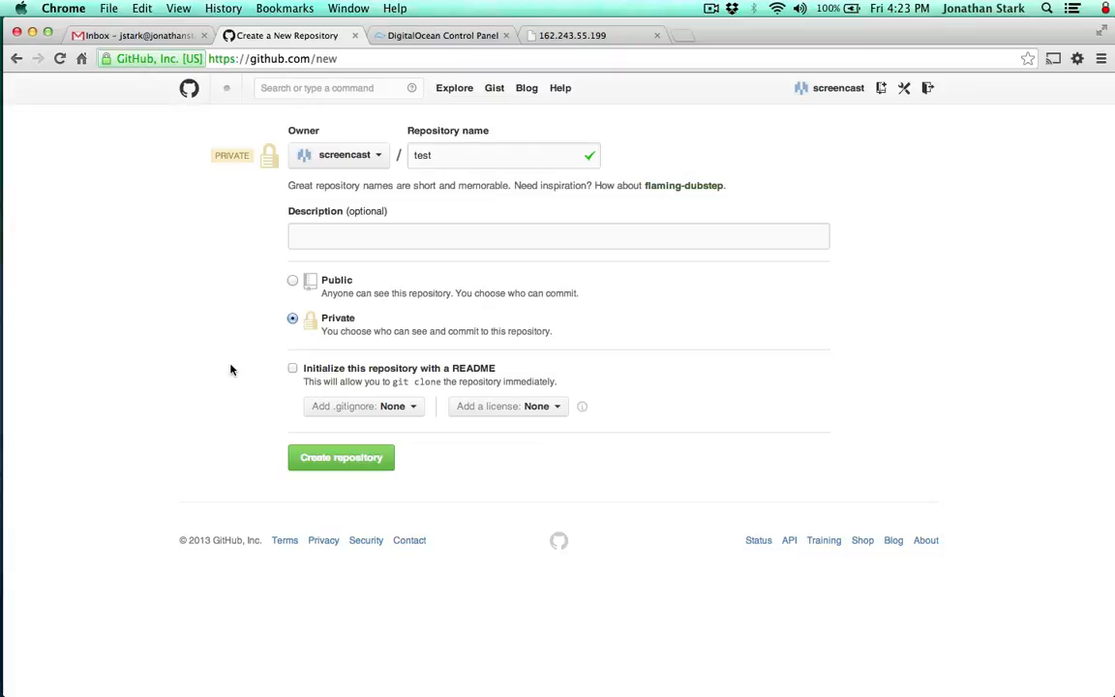
mouse_move(368, 460)
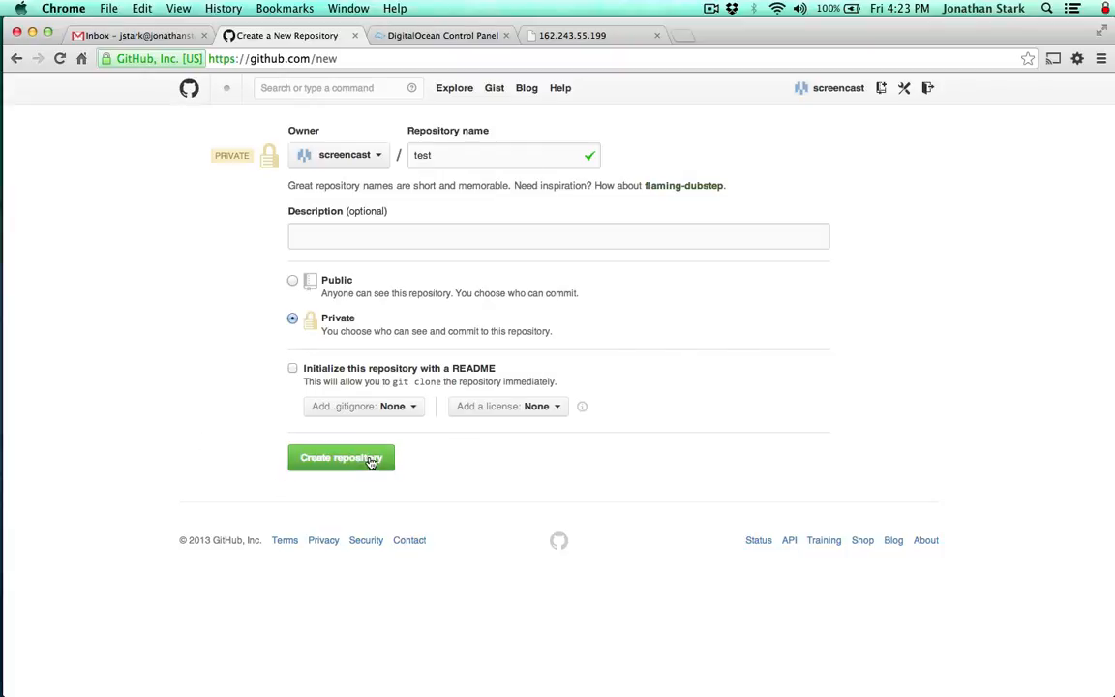
click(341, 457)
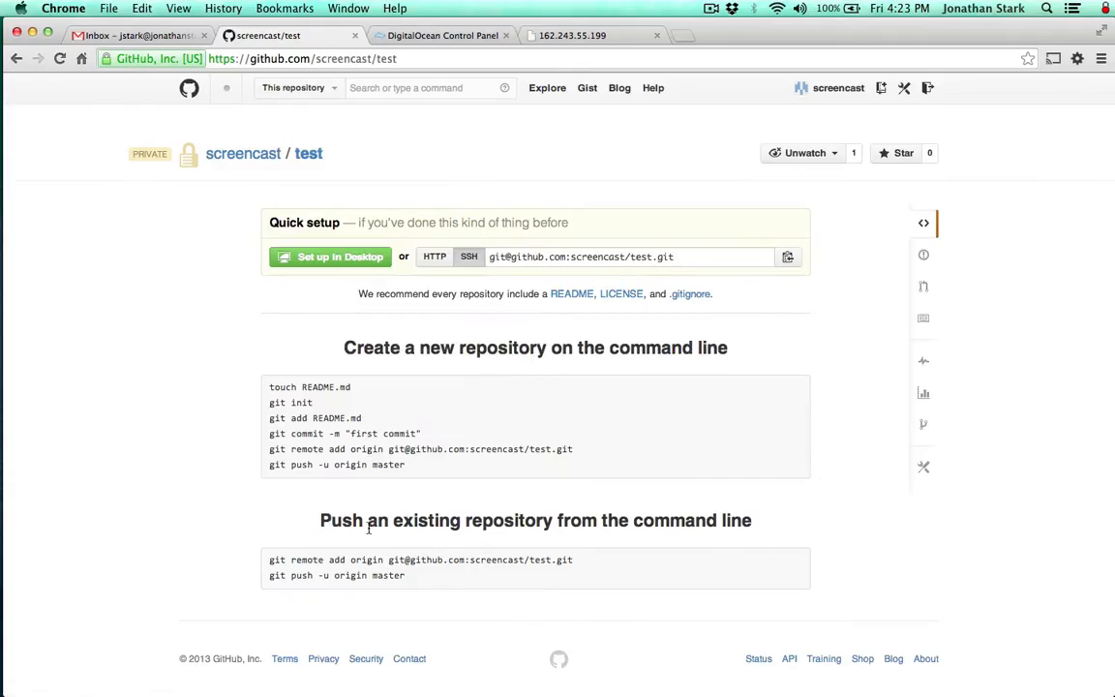
mouse_move(501, 531)
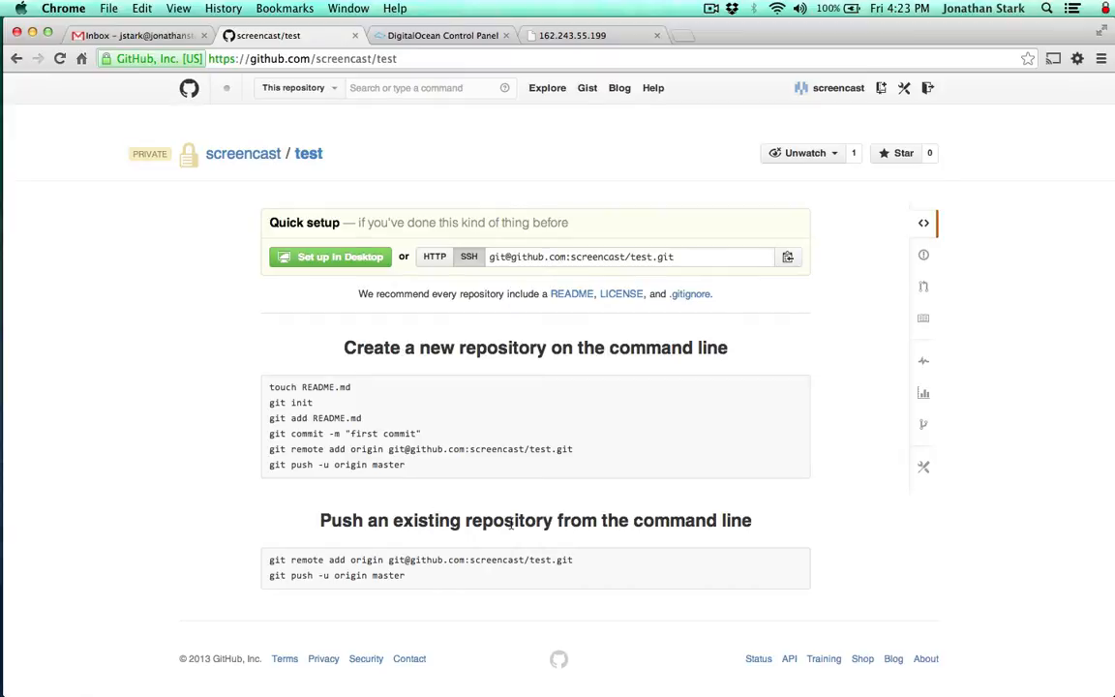
mouse_move(182, 546)
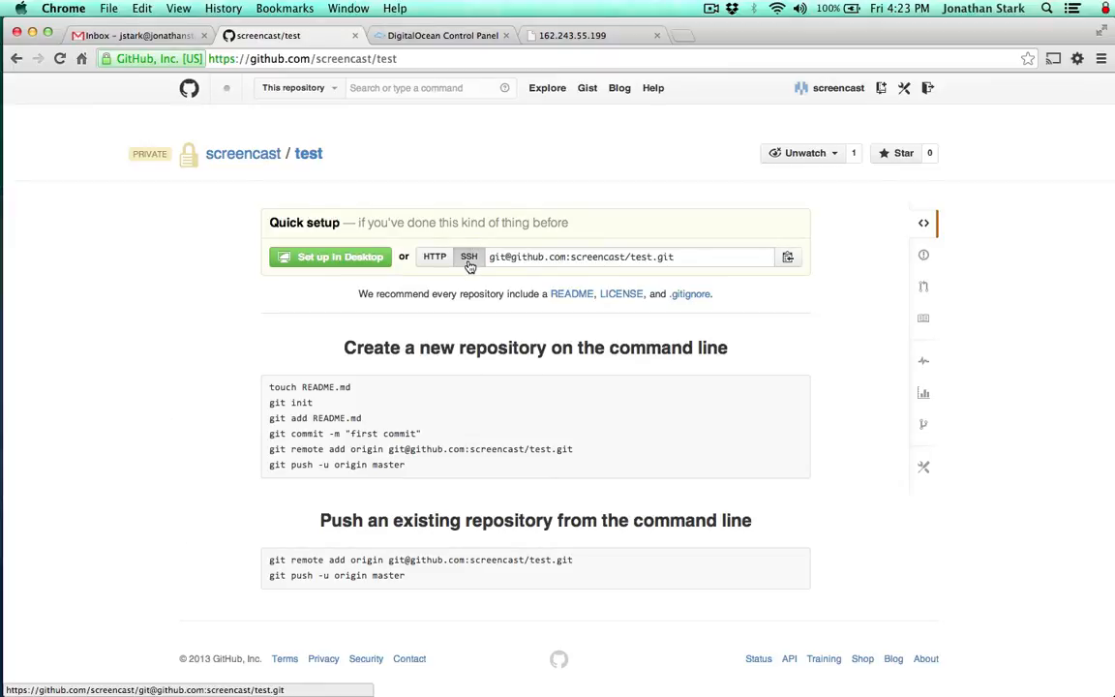
With SSH selected, copy the git remote add origin and git push -u origin master commands.
click(434, 255)
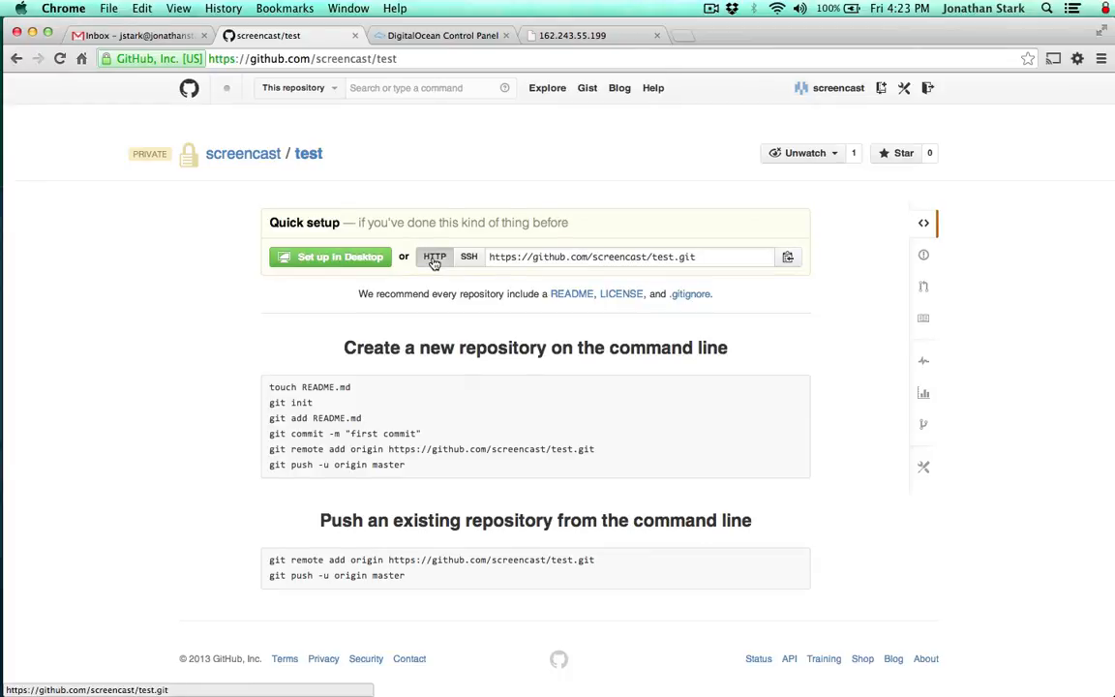
click(469, 256)
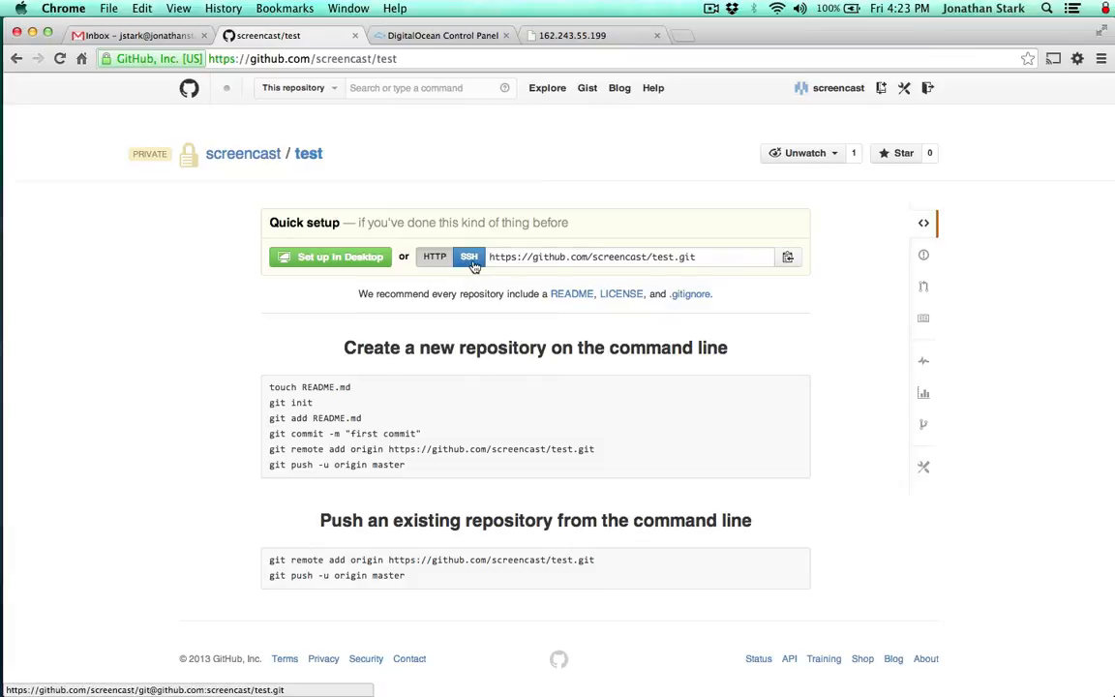
click(469, 255)
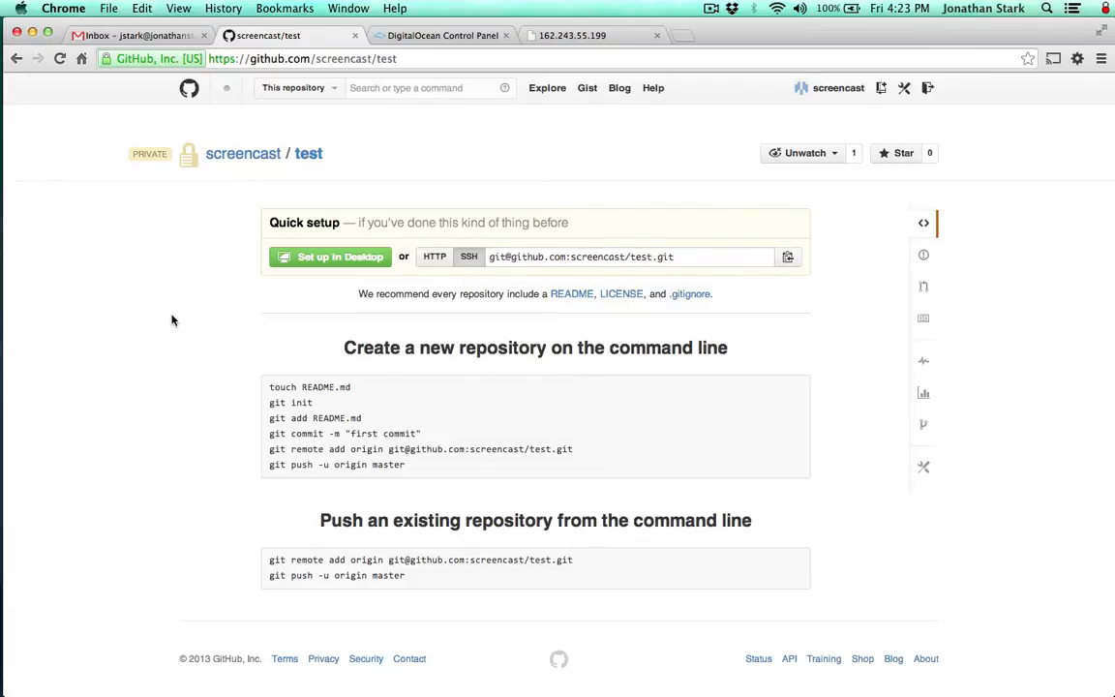
mouse_move(113, 373)
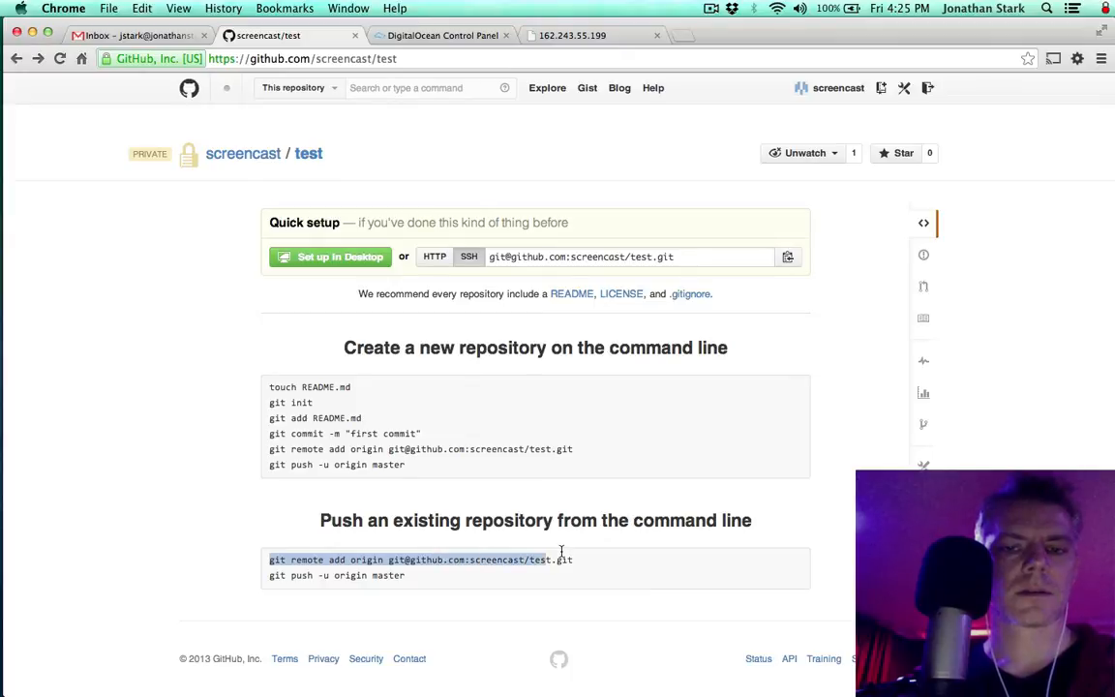
key(cmd+c)
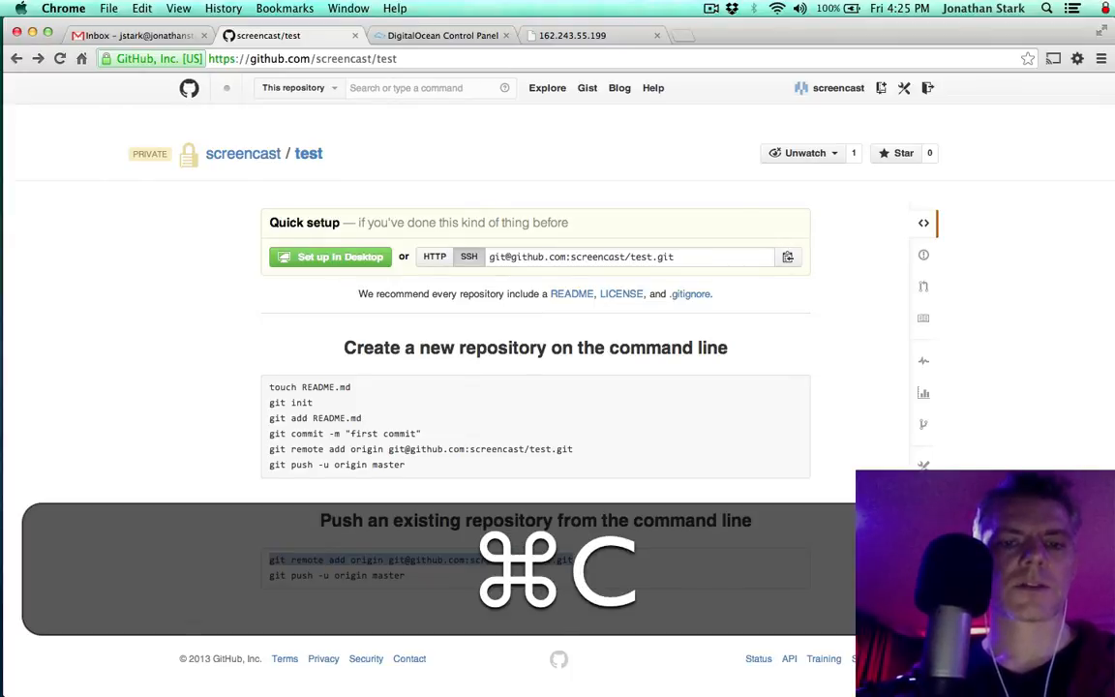
key(Cmd+Tab)
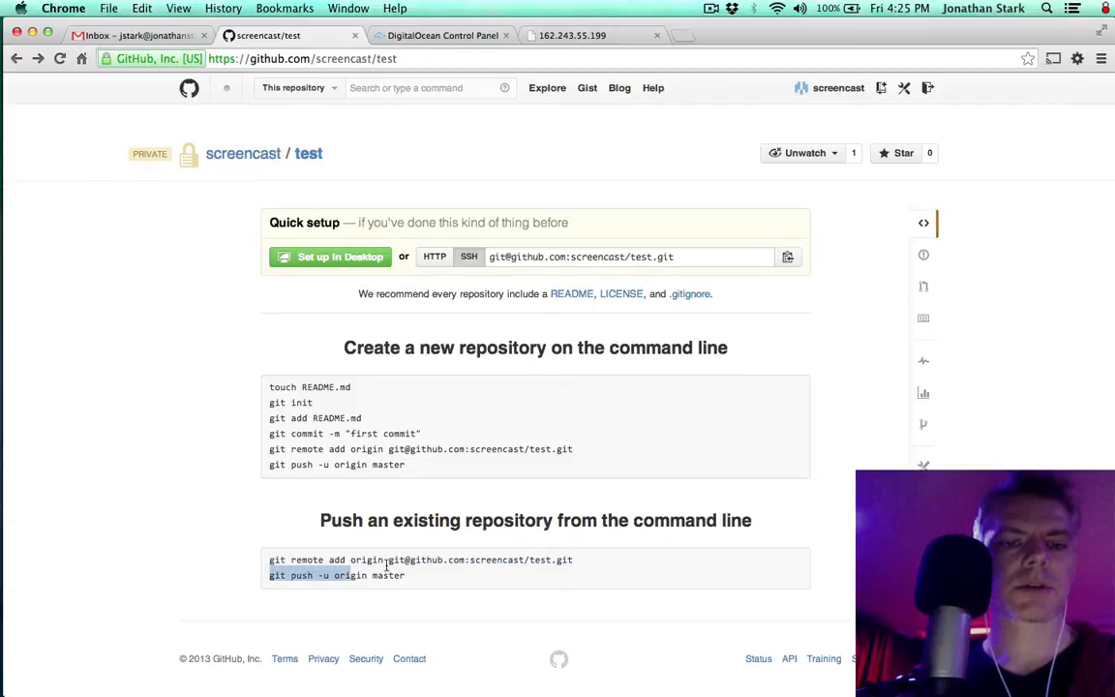
key(cmd+c)
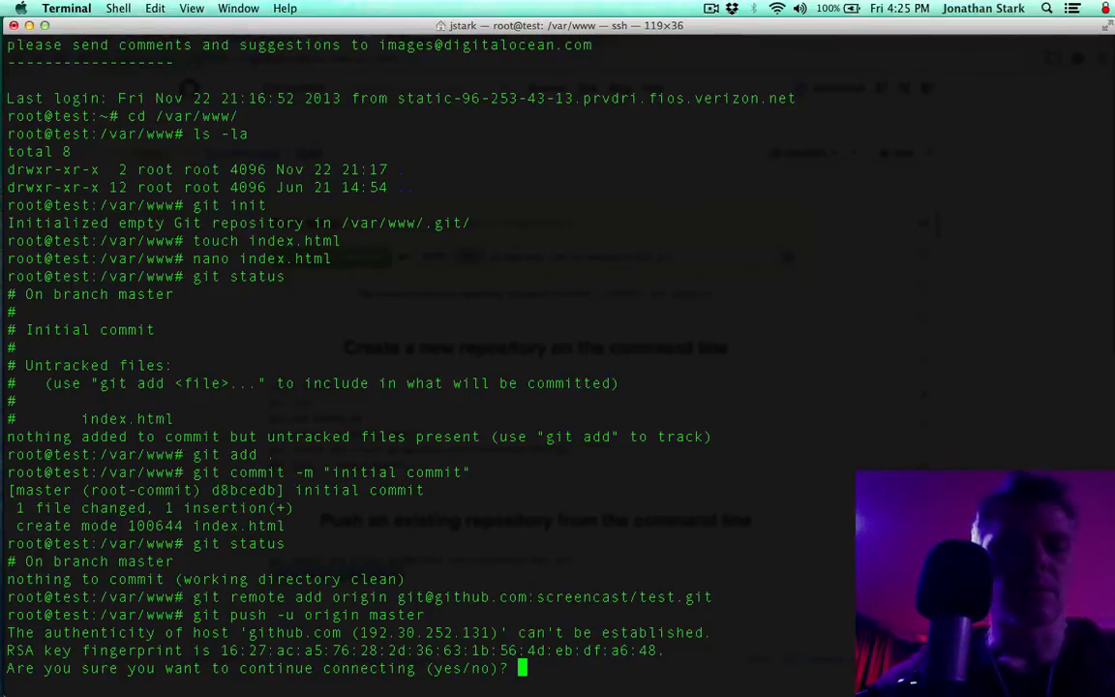
Add the GitHub origin, push master and answer yes to trust GitHub's host key.
text(yes)
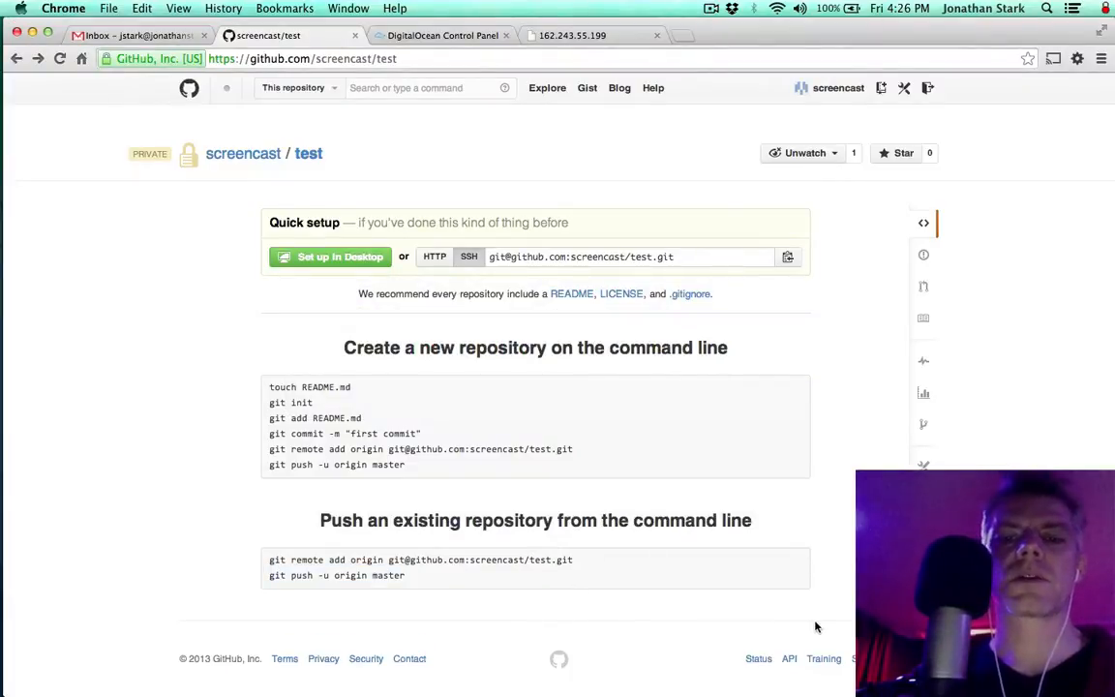
mouse_move(828, 461)
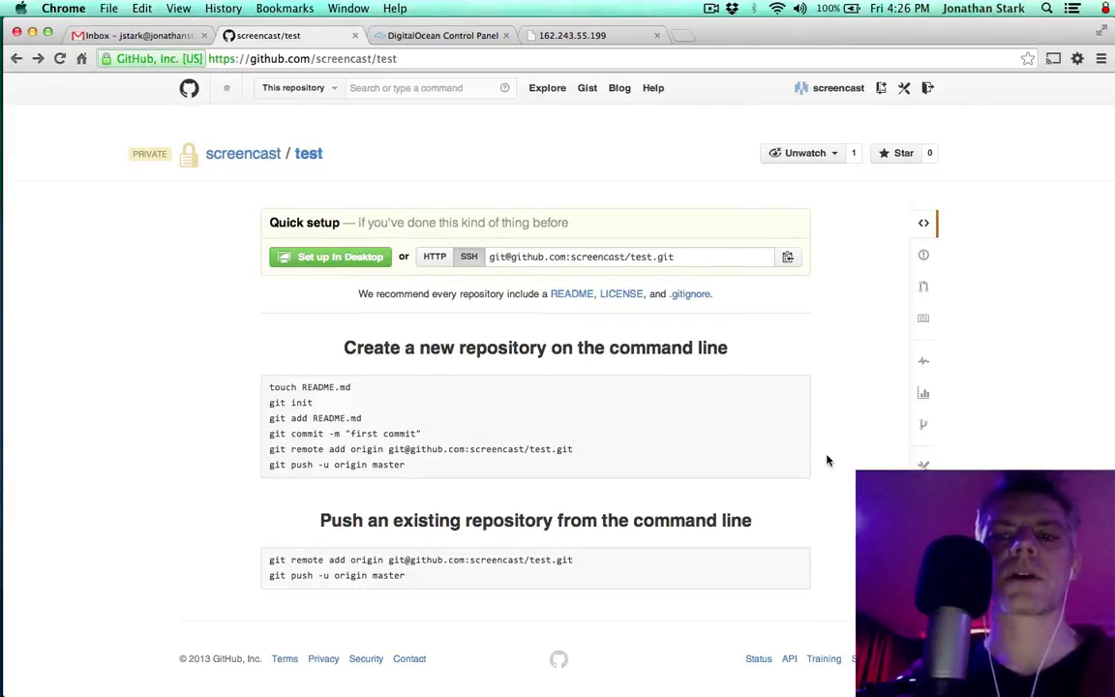
mouse_move(1037, 324)
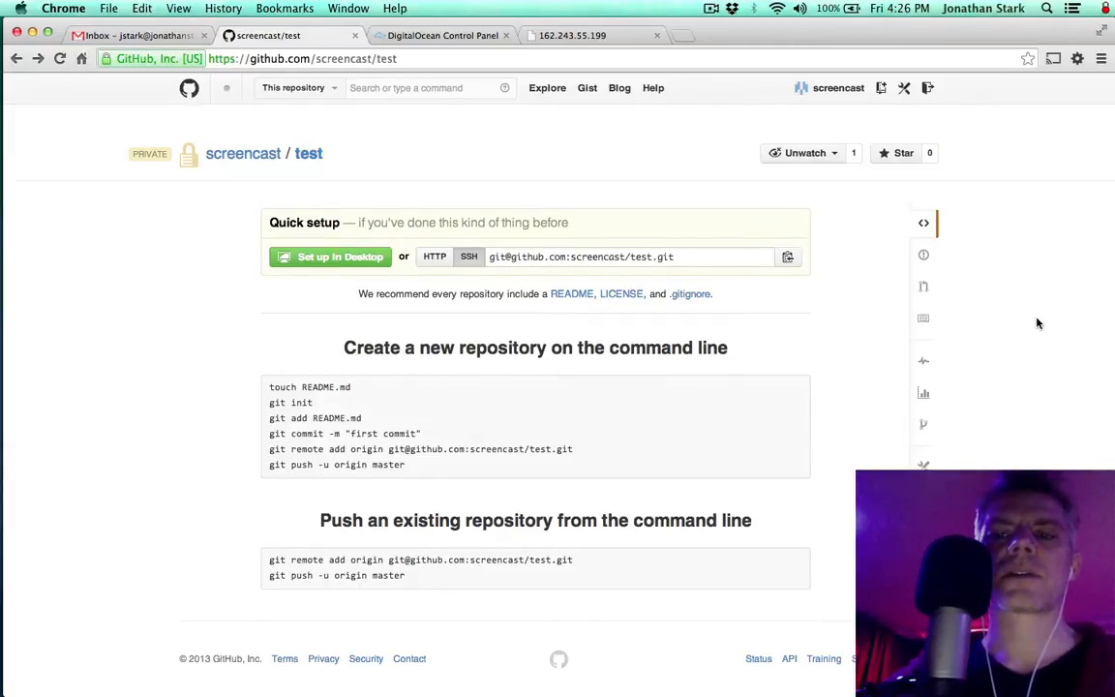
mouse_move(643, 158)
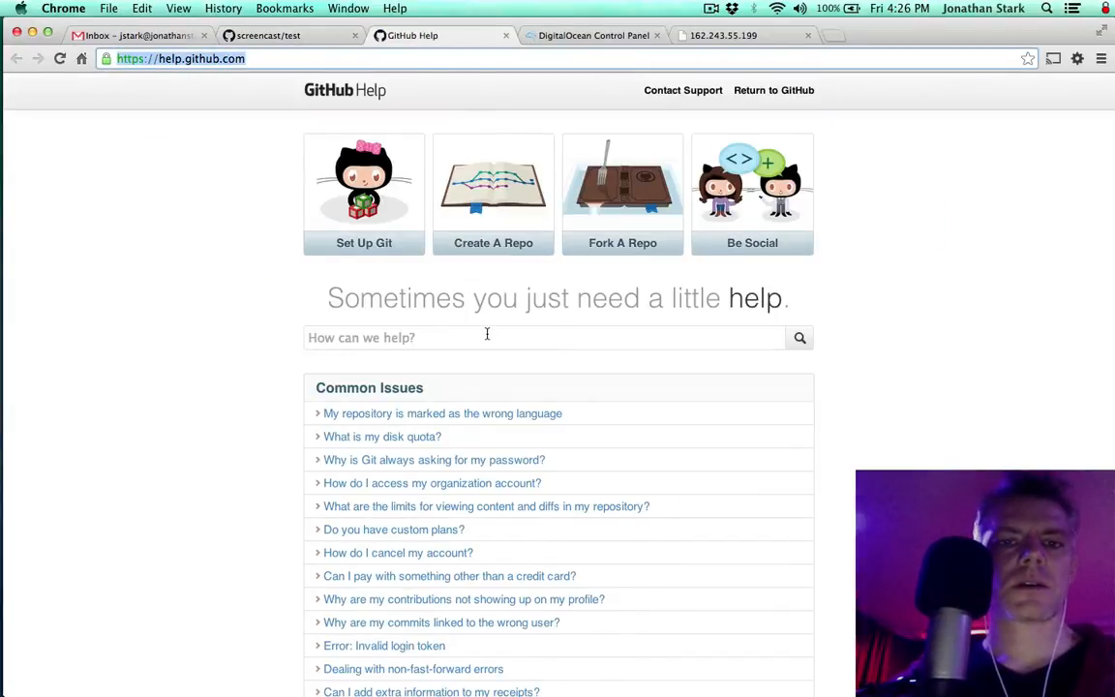
Search GitHub Help for 'ssh k', open Generating SSH Keys and switch it to the Linux instructions.
text(ssh keys)
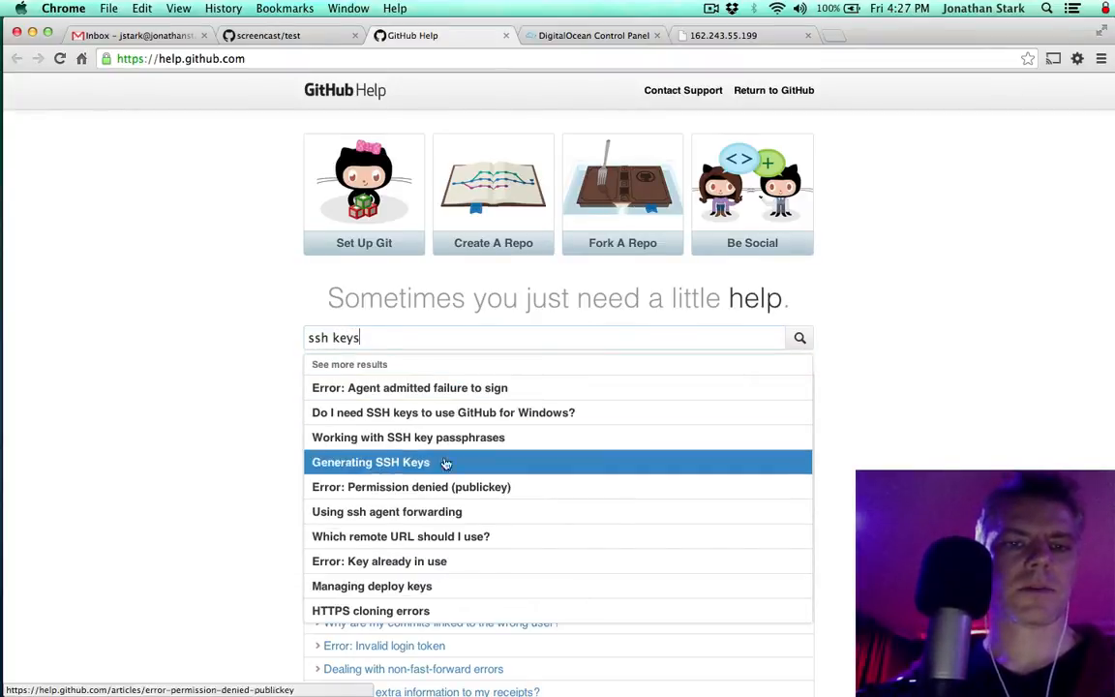
click(393, 461)
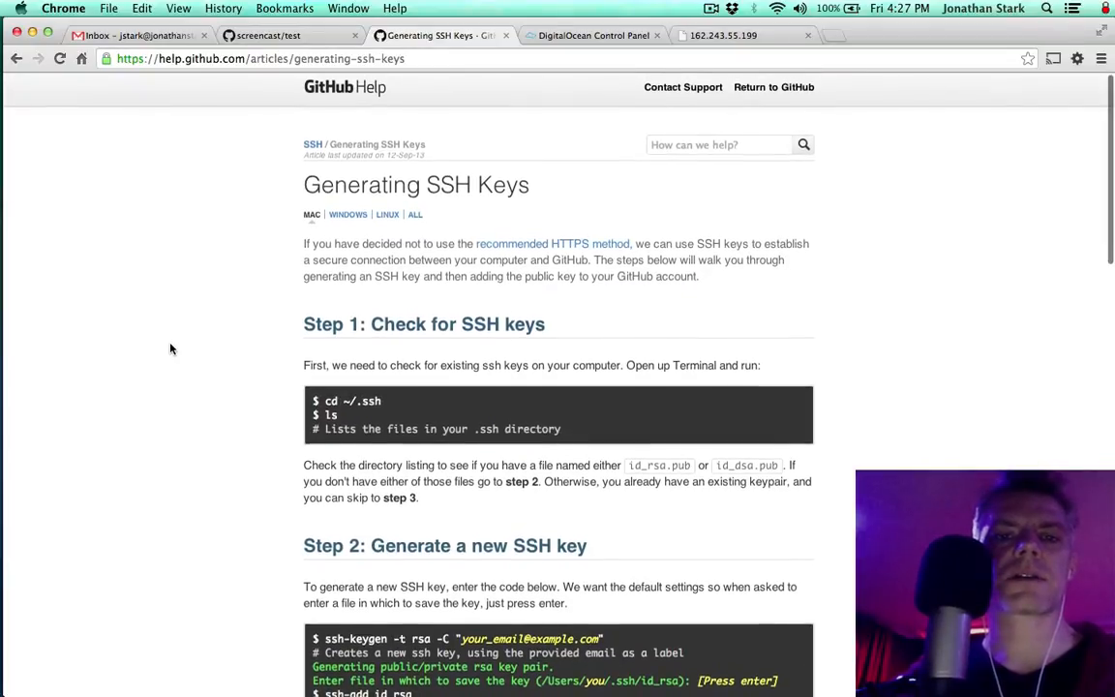
scroll(down, 3)
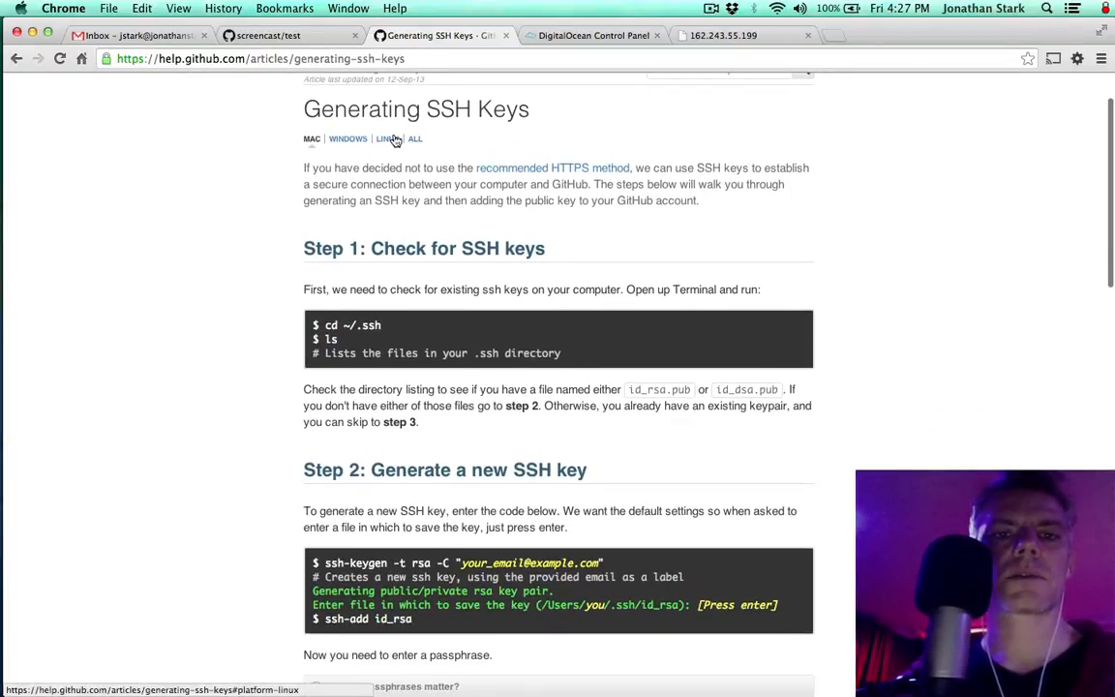
click(385, 140)
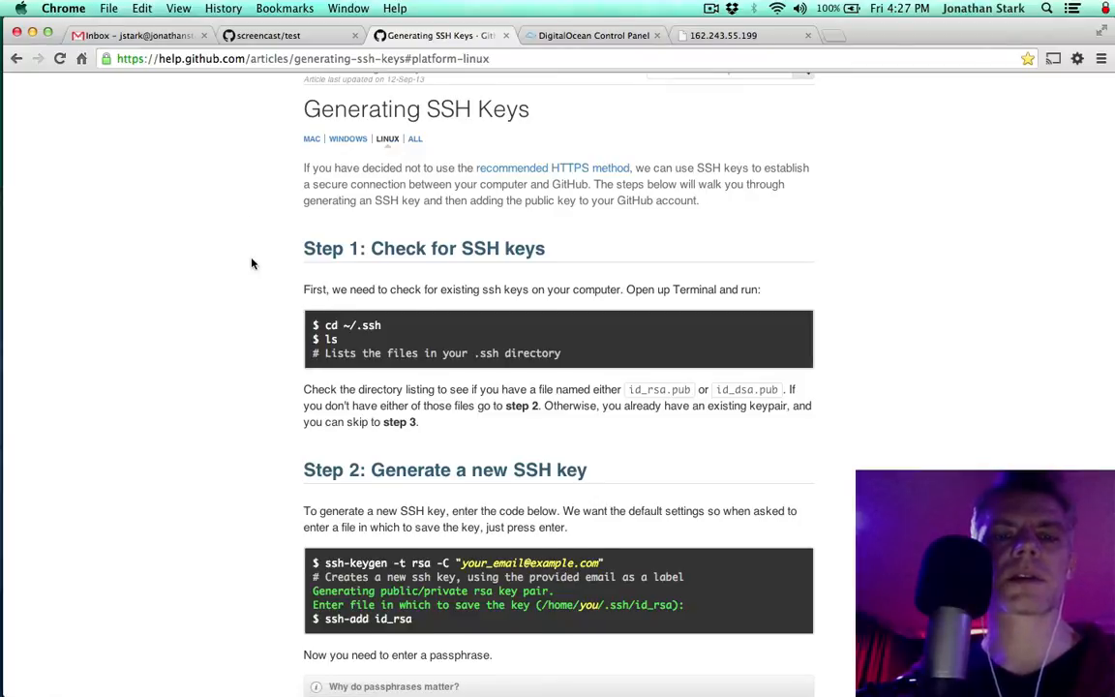
scroll(down, 3)
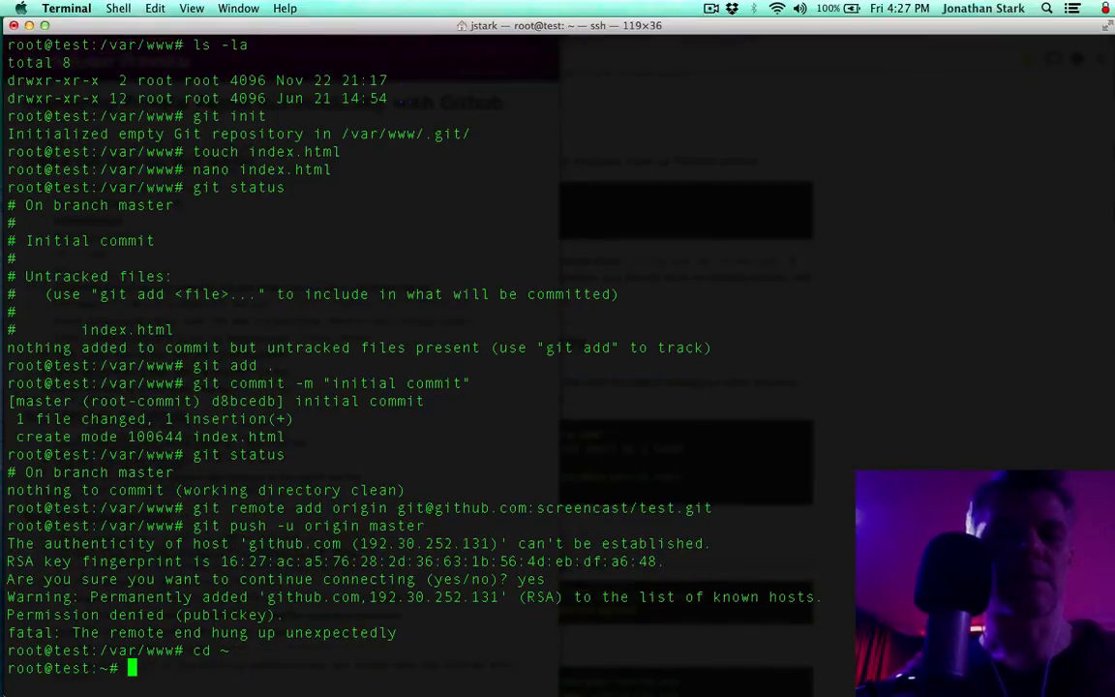
List root's home with ls -la, move into .ssh, then return to the TextMate notes.
text(ls)
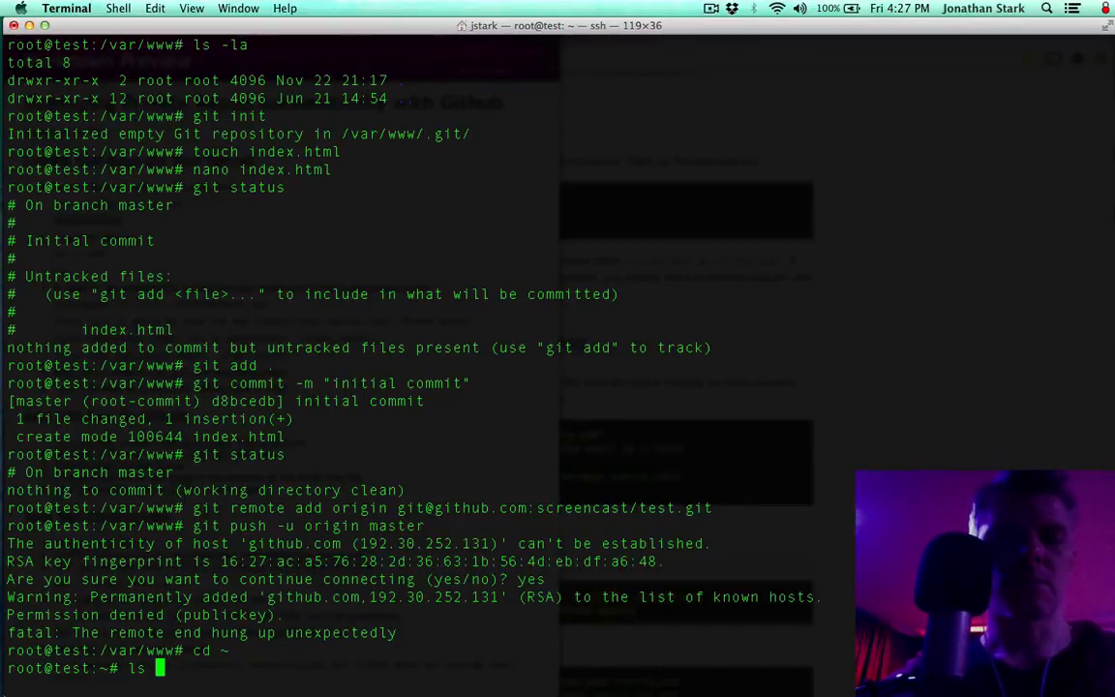
text(-la)
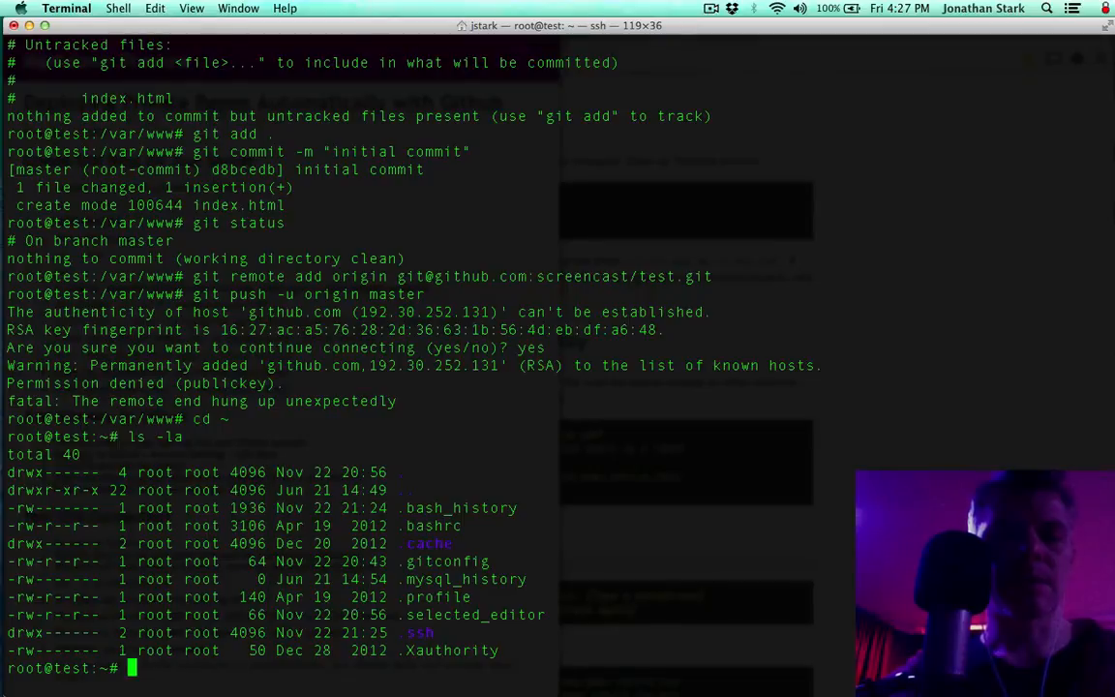
text(cd .ssh/)
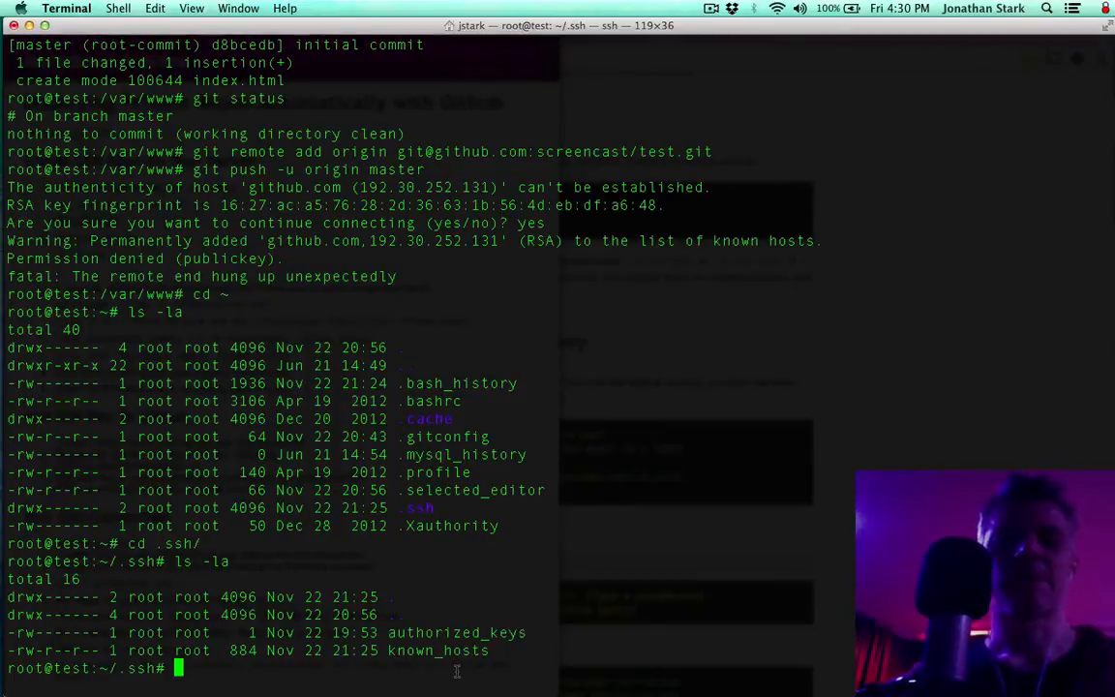
key(cmd+tab)
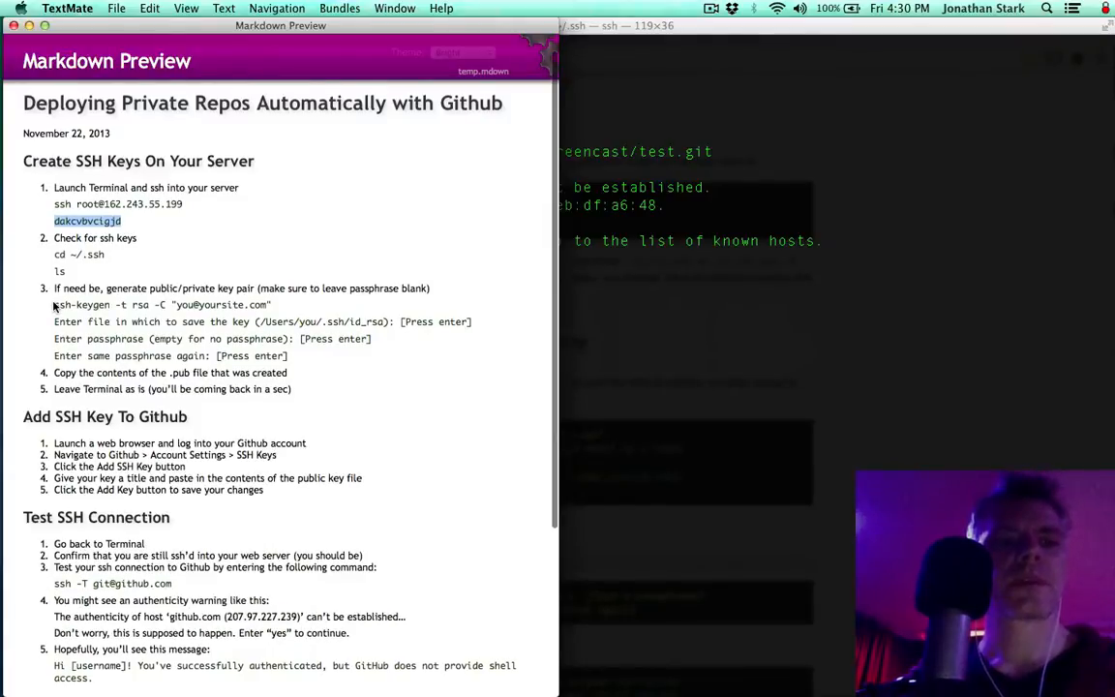
Bring up the TextMate notes preview showing the ssh-keygen step.
click(162, 306)
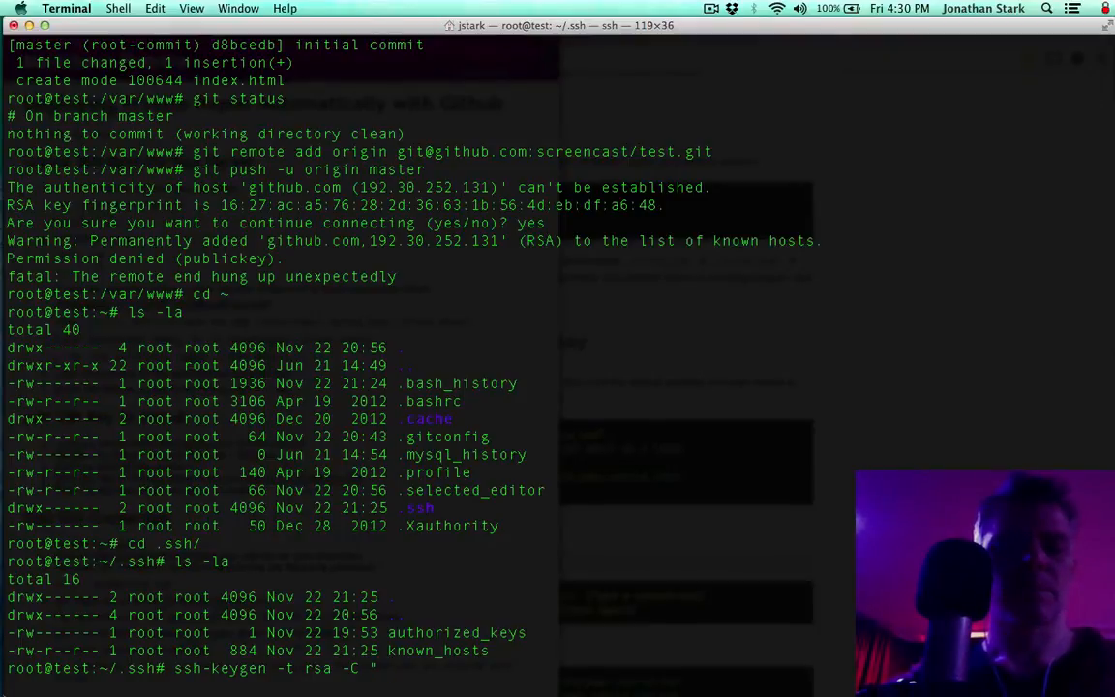
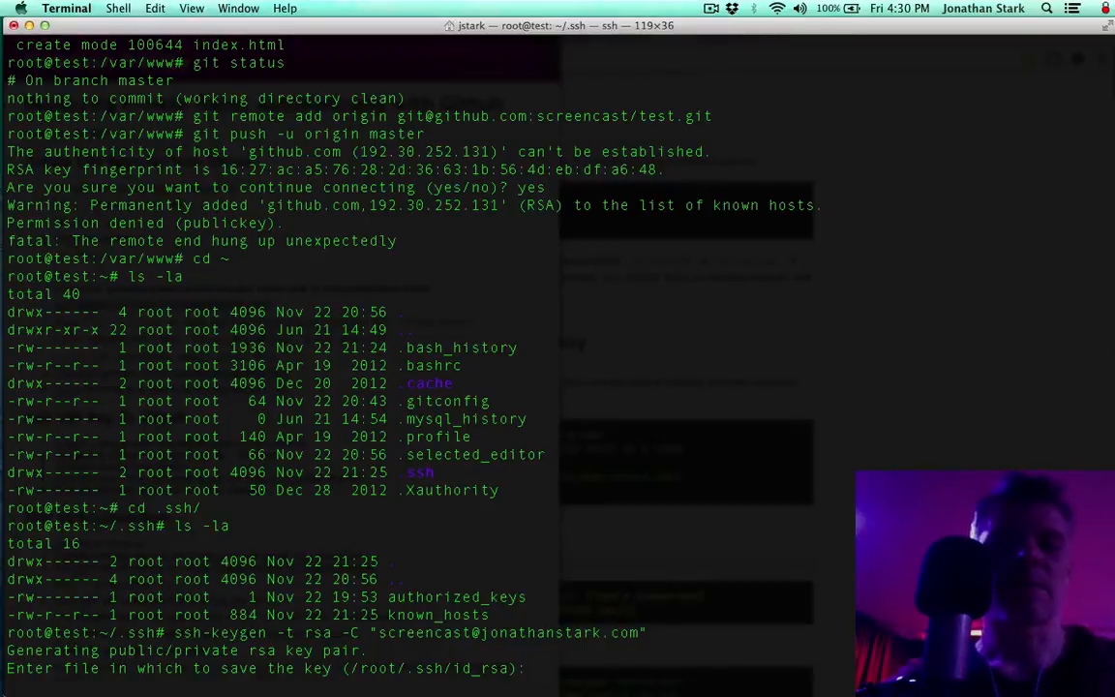
key(return)
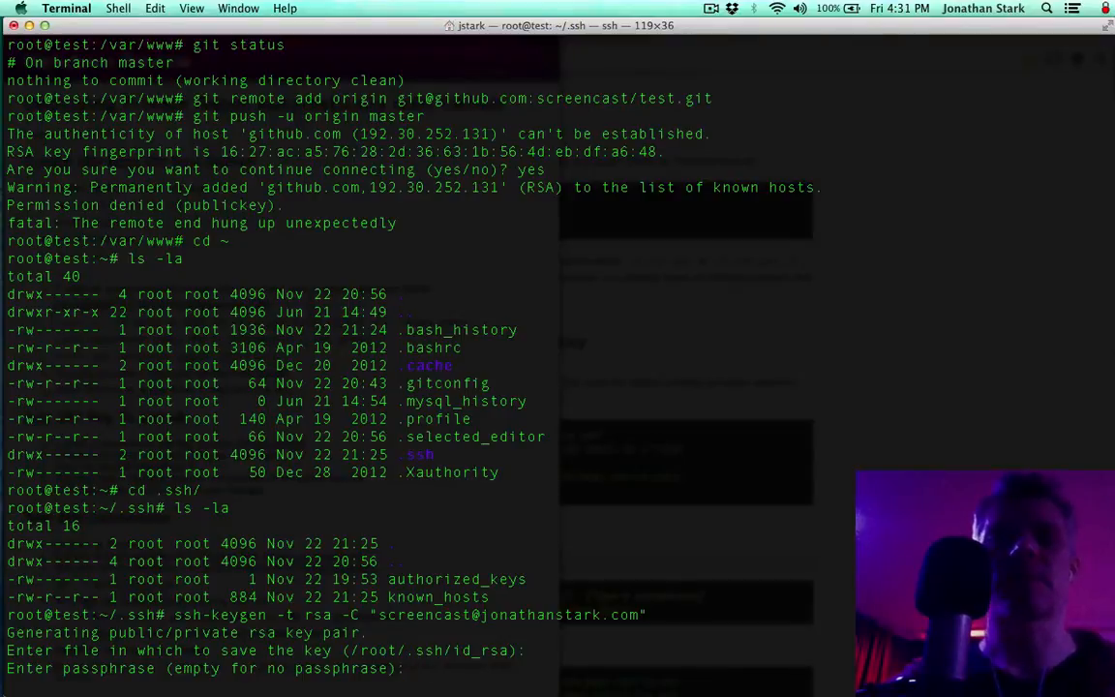
key(Return)
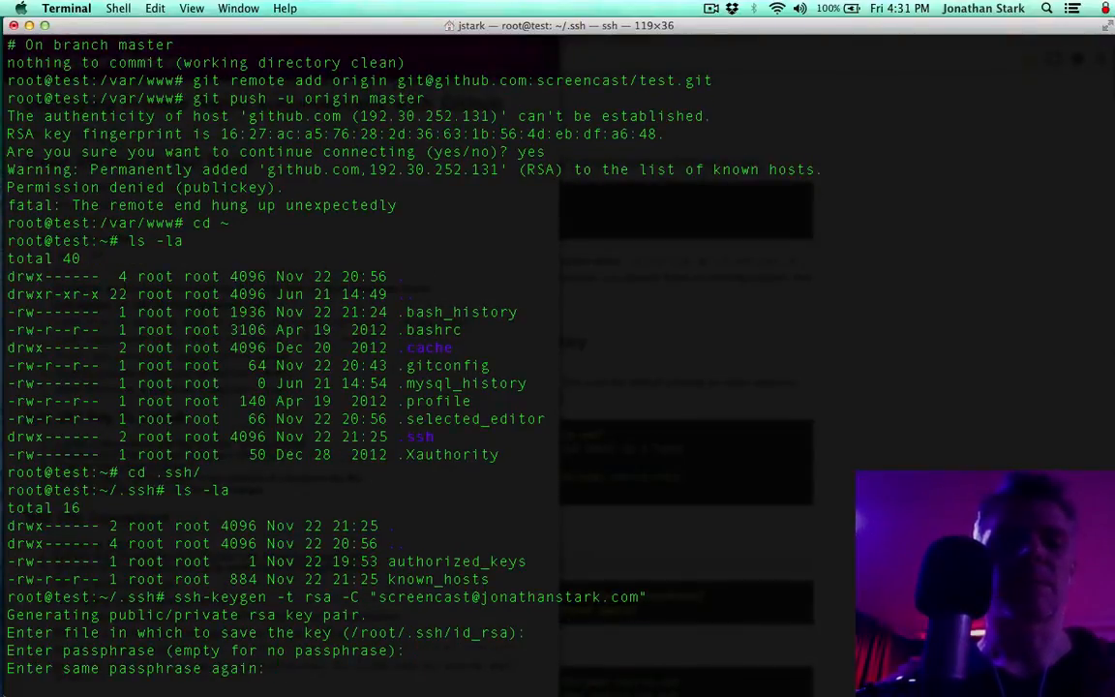
key(Return)
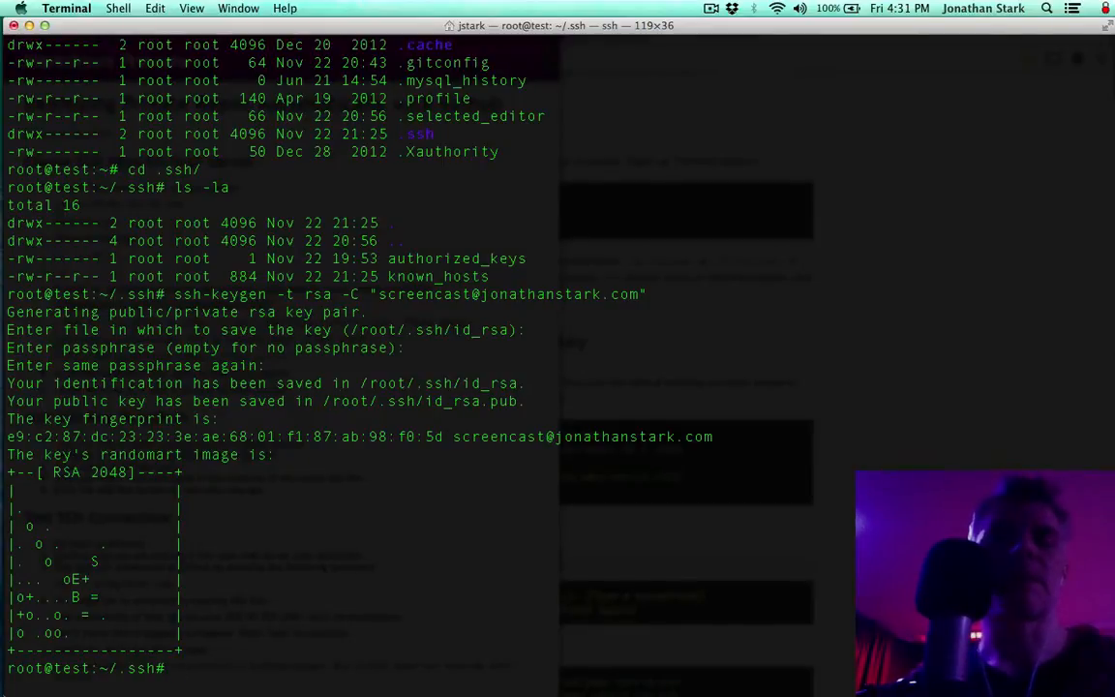
List ~/.ssh again to confirm id_rsa and id_rsa.pub exist.
key(cmd+tab)
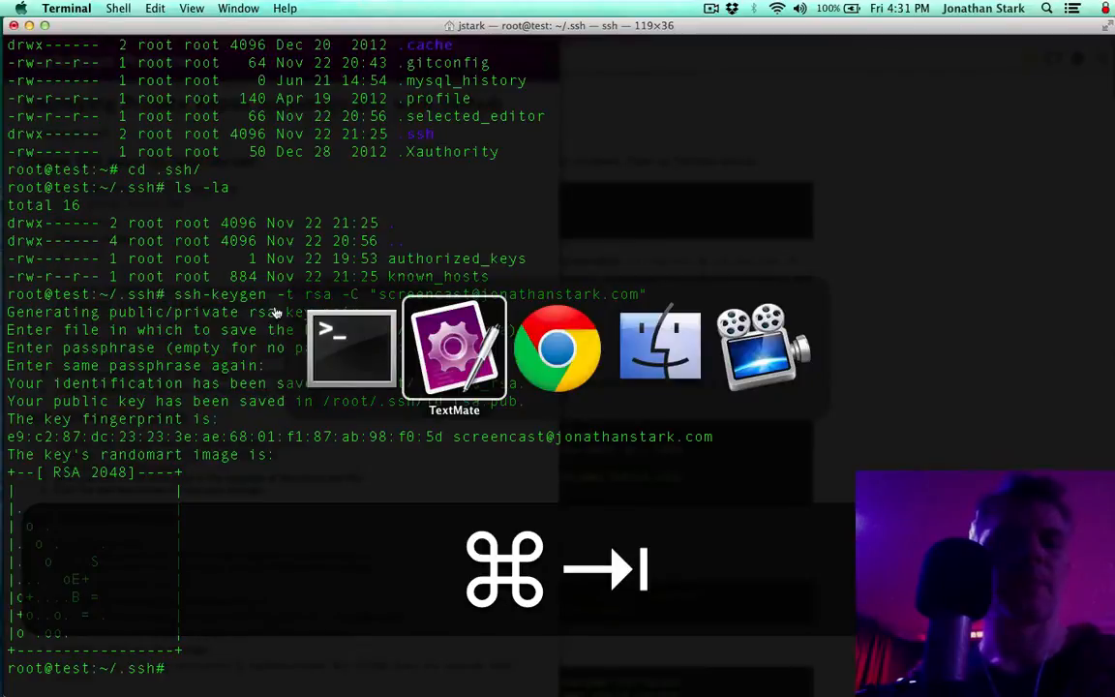
text(ls -la)
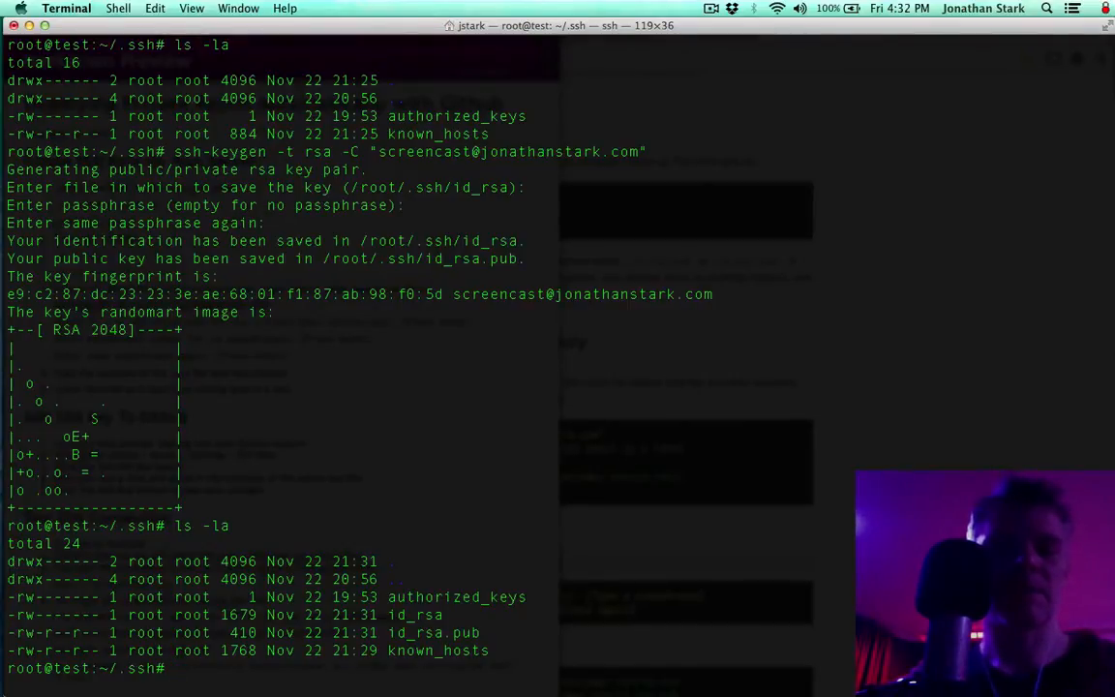
In GitHub account settings, start adding an SSH key titled Github Robot on Test Server.
key(Cmd+Tab)
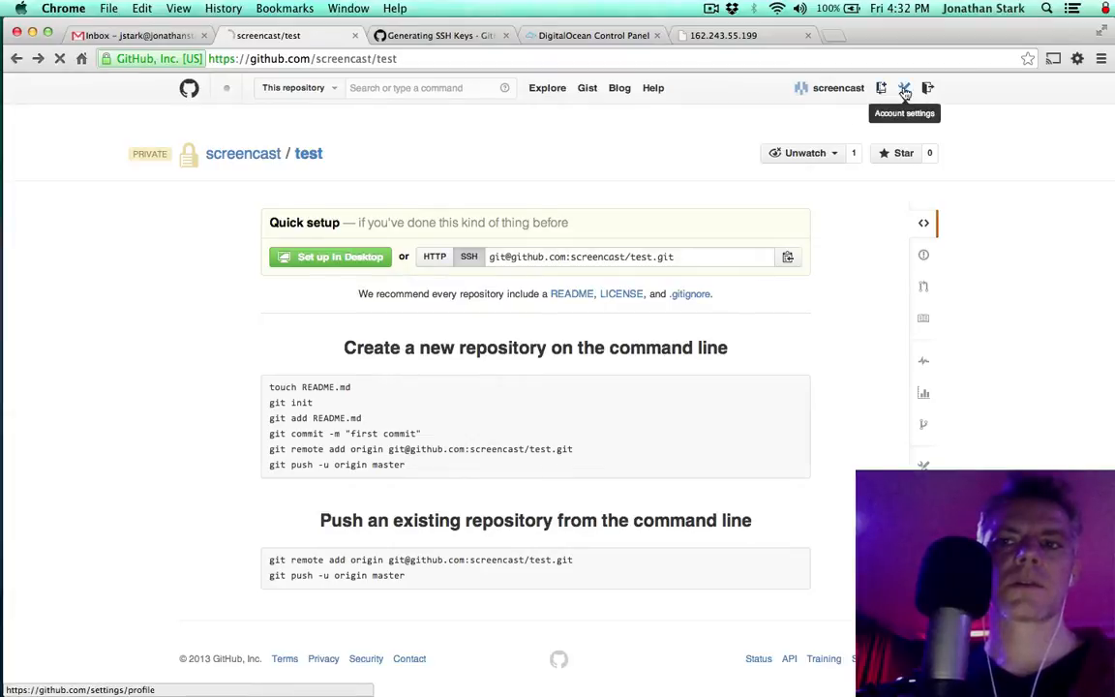
click(910, 86)
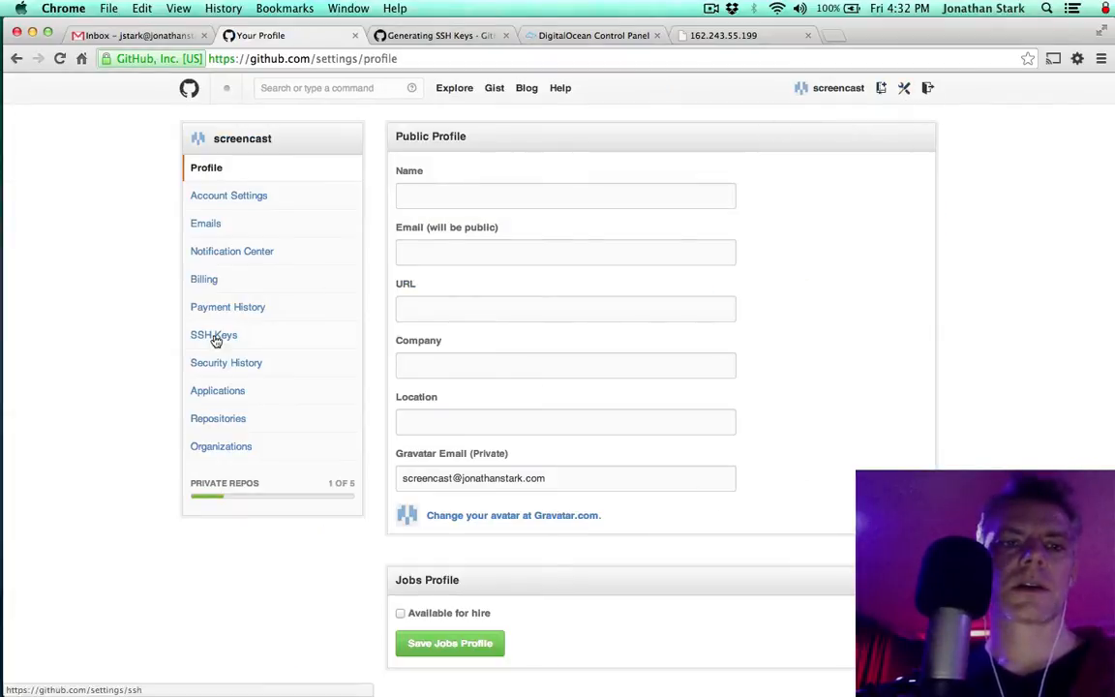
click(212, 333)
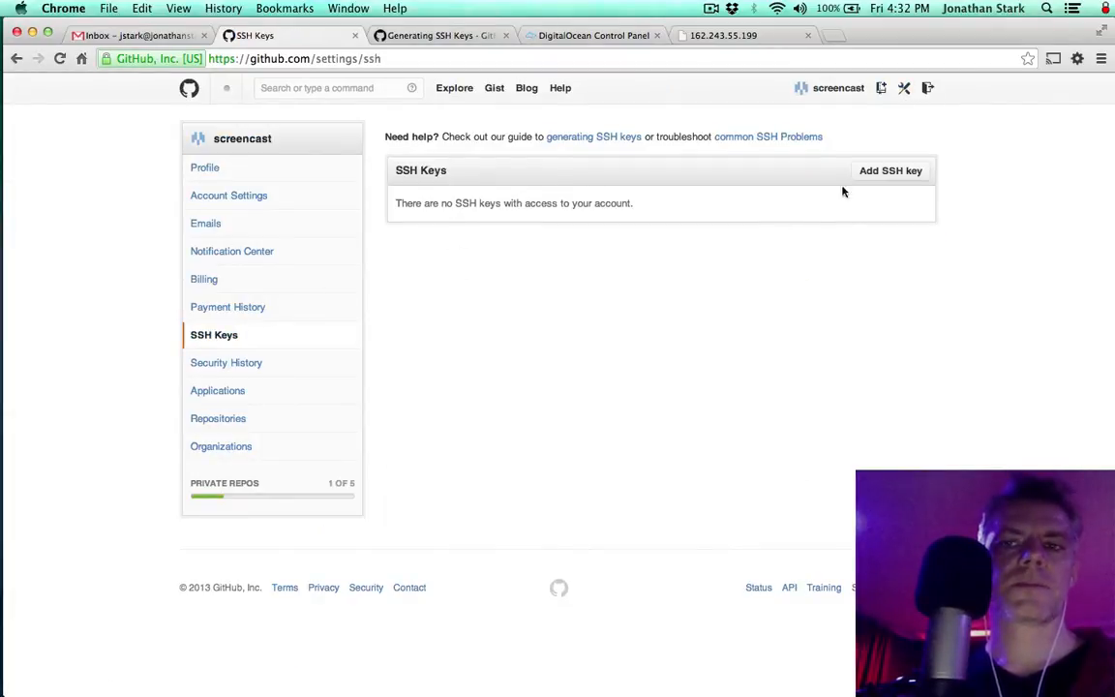
click(890, 171)
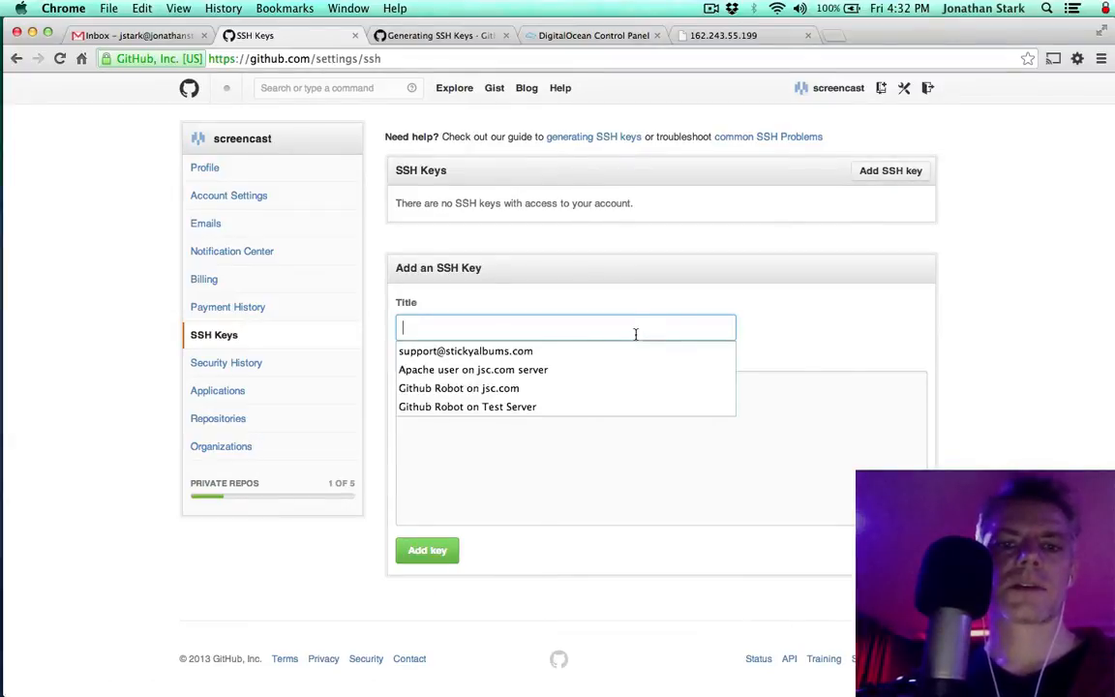
mouse_move(468, 406)
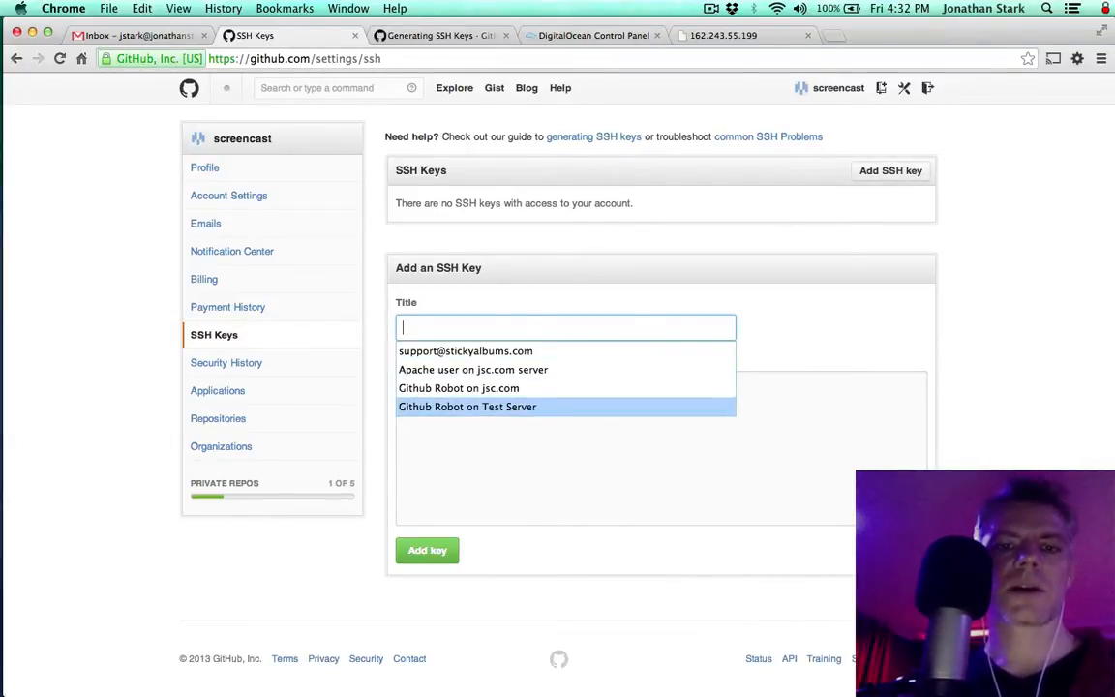
click(466, 406)
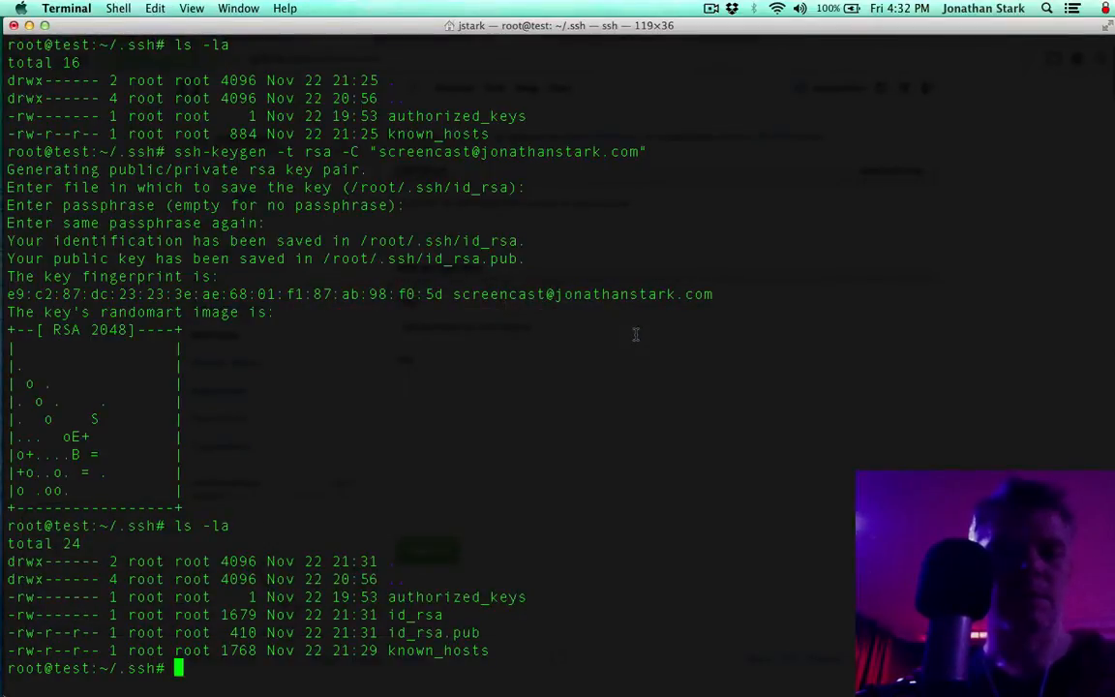
Display id_rsa.pub with cat, select the whole ssh-rsa key and copy it.
text(cat)
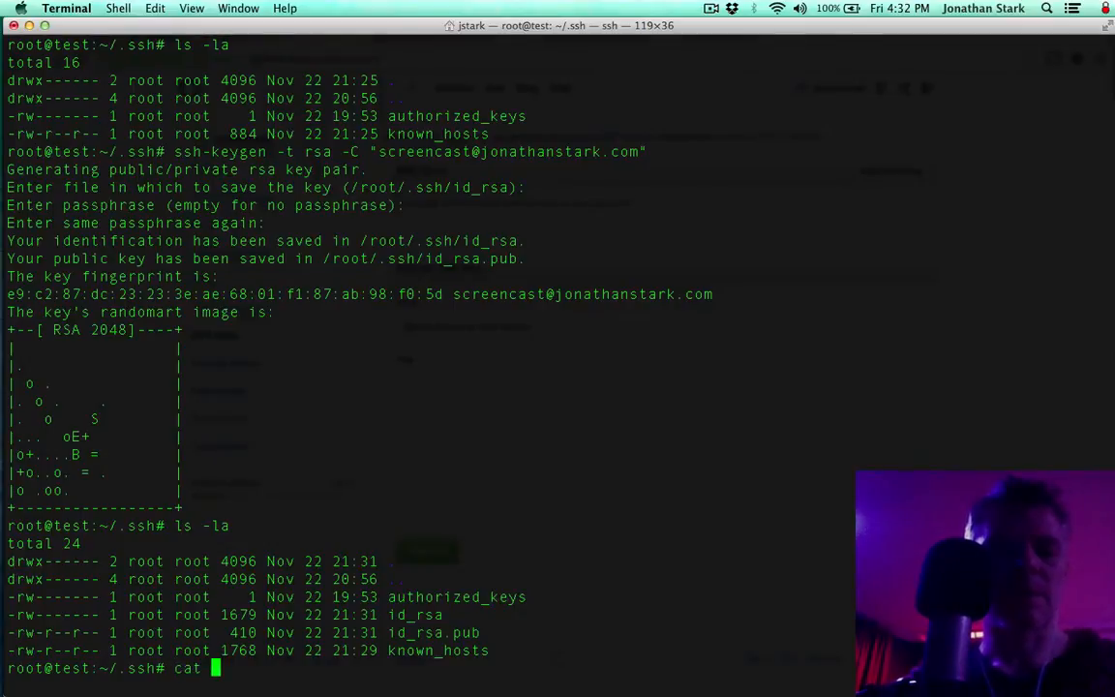
text(i)
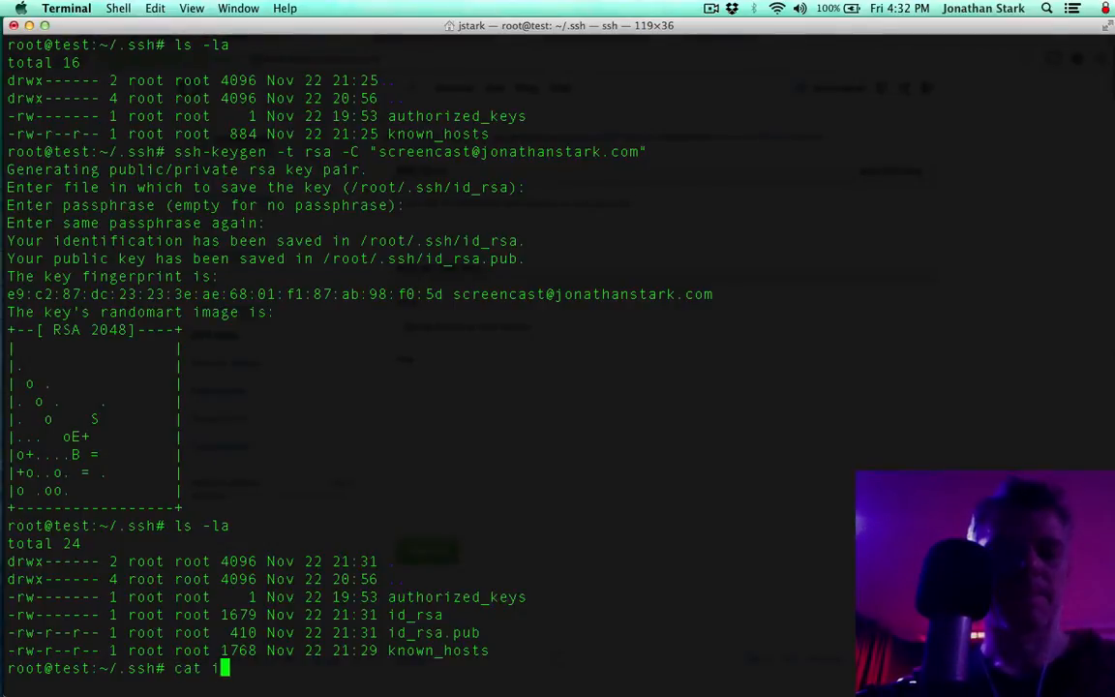
text(d_rsa.pub)
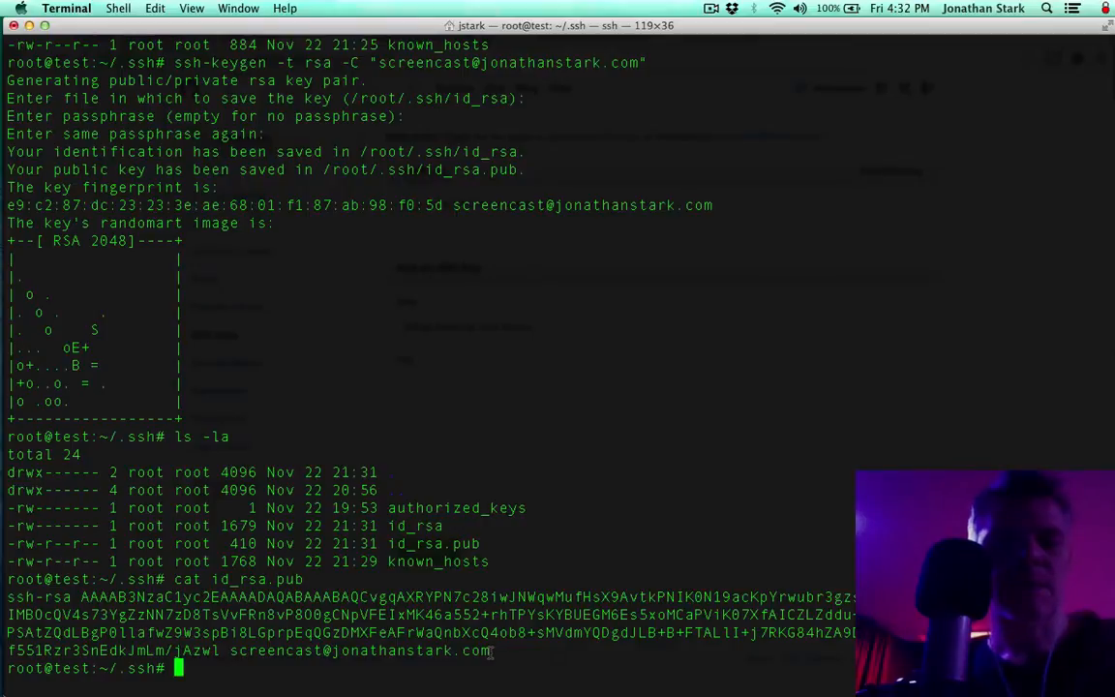
drag(8, 596, 492, 650)
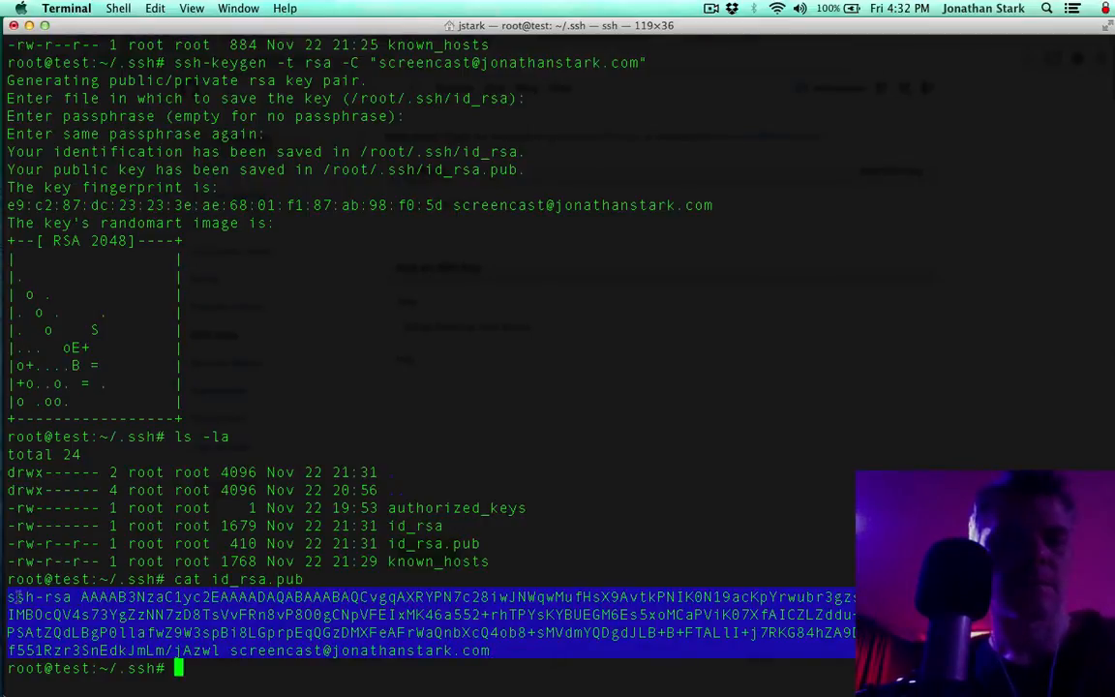
key(cmd+tab)
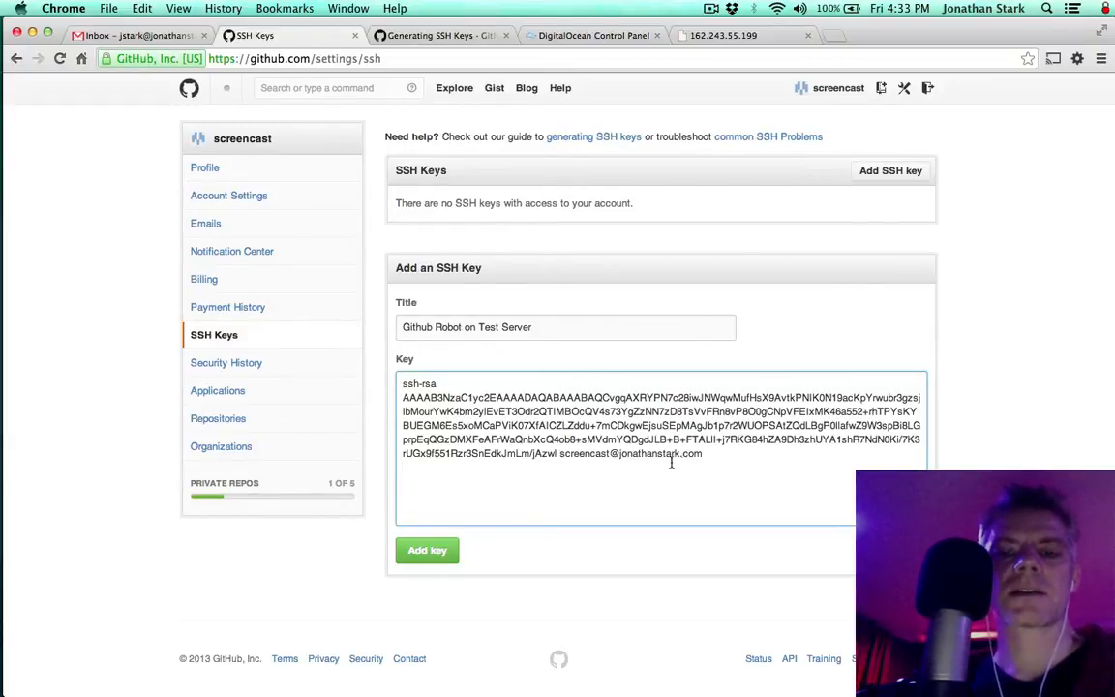
mouse_move(592, 511)
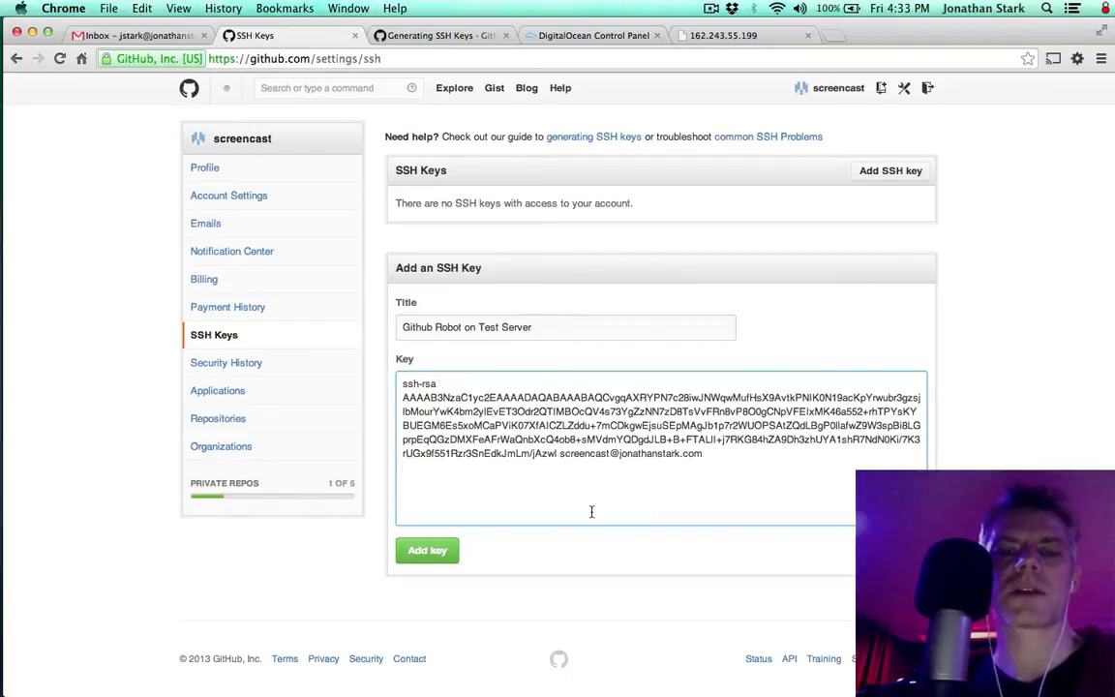
mouse_move(580, 461)
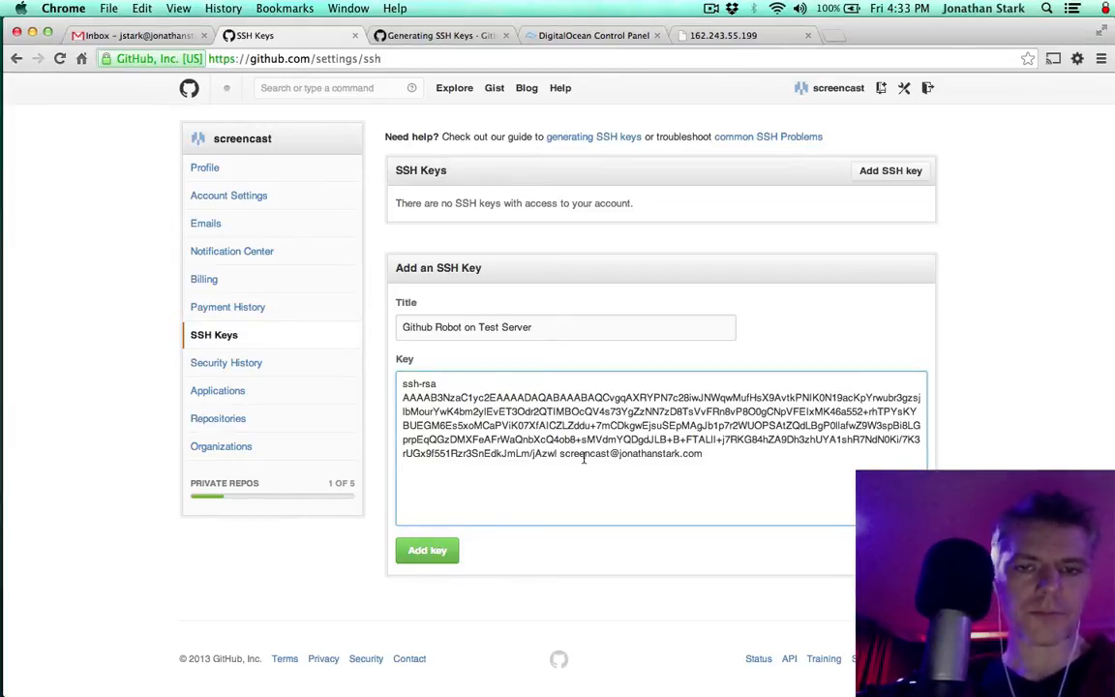
mouse_move(660, 496)
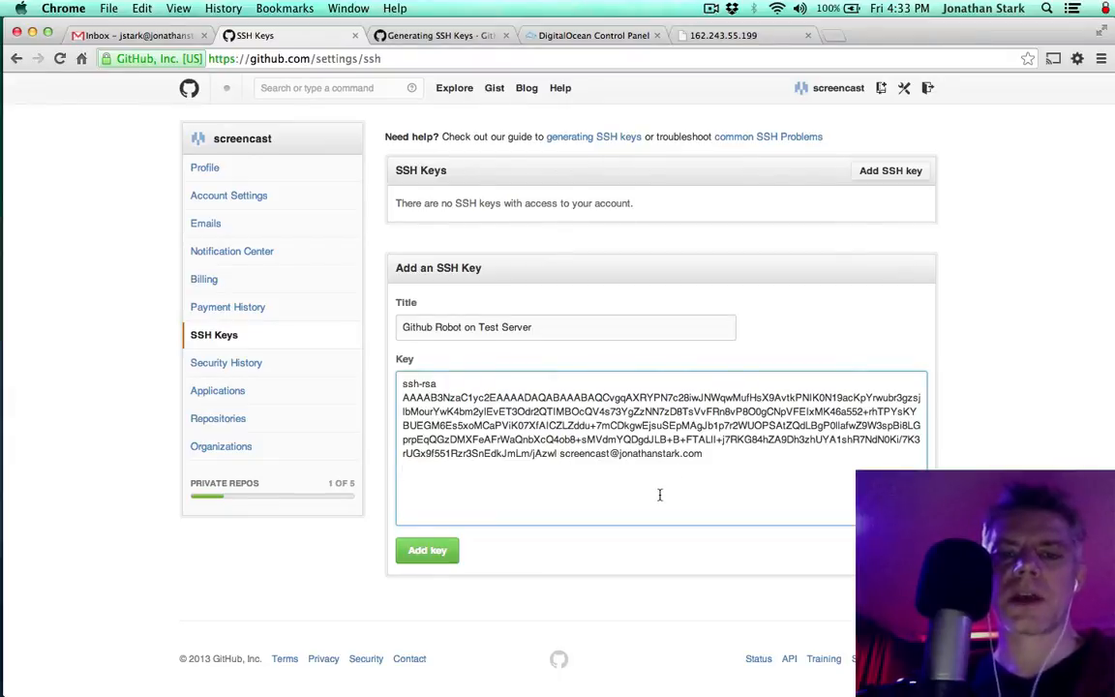
mouse_move(465, 494)
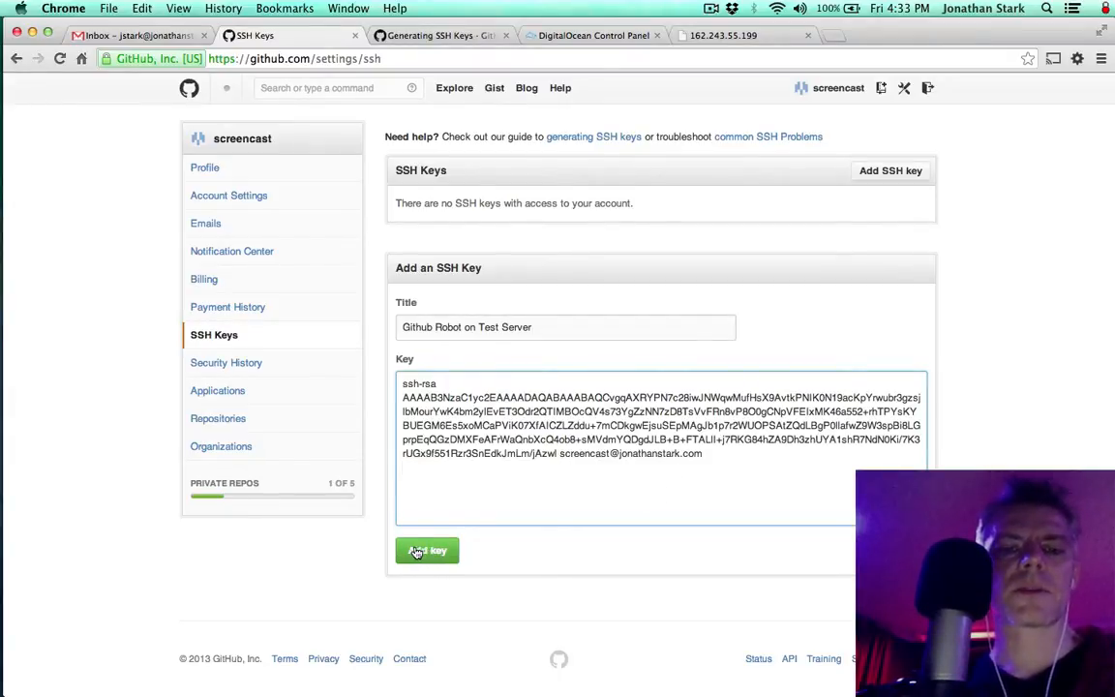
Add the pasted key to the account as Github Robot on Test Server.
click(426, 550)
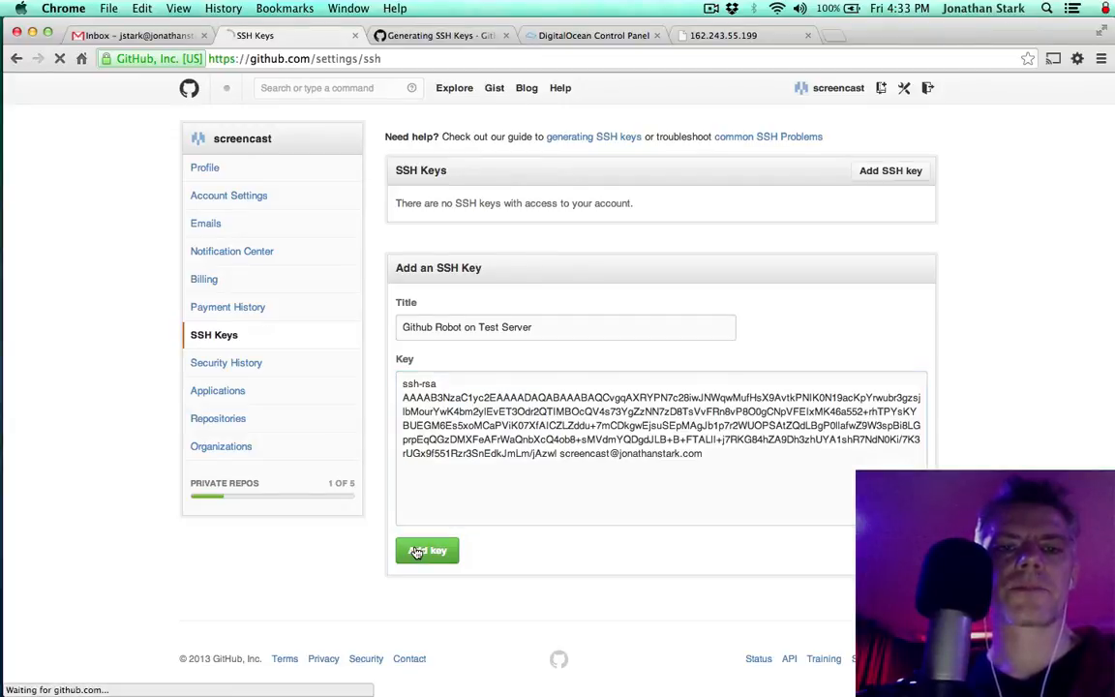
click(425, 550)
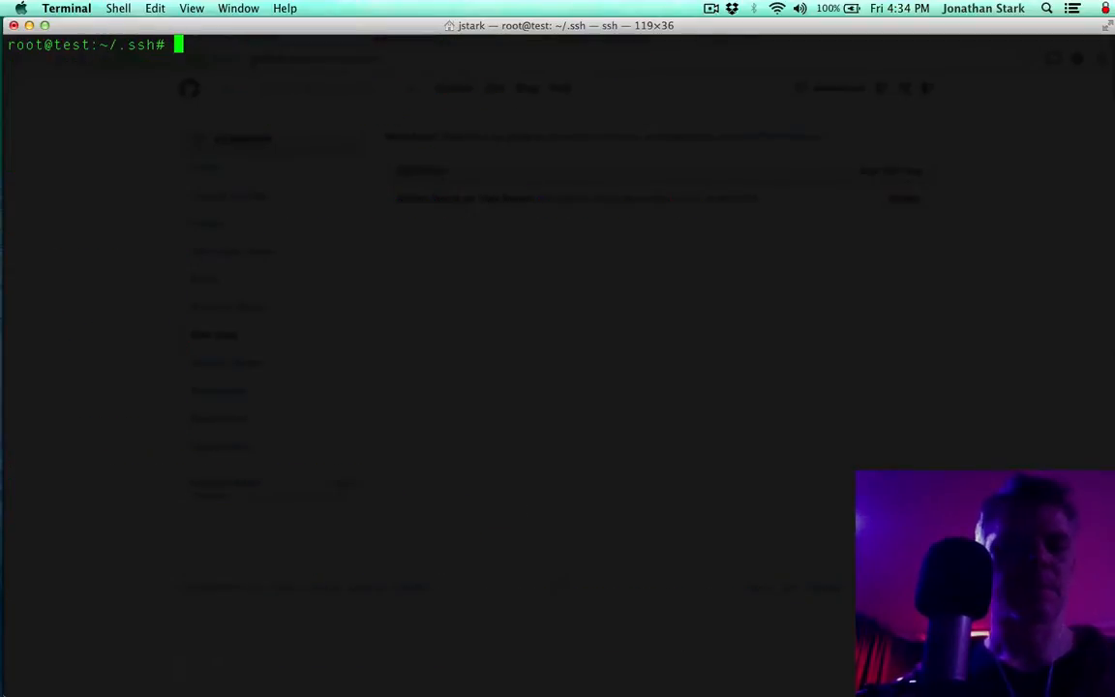
From /var/www check git status and push master to GitHub with git push -u origin master.
text(git push -u origin master)
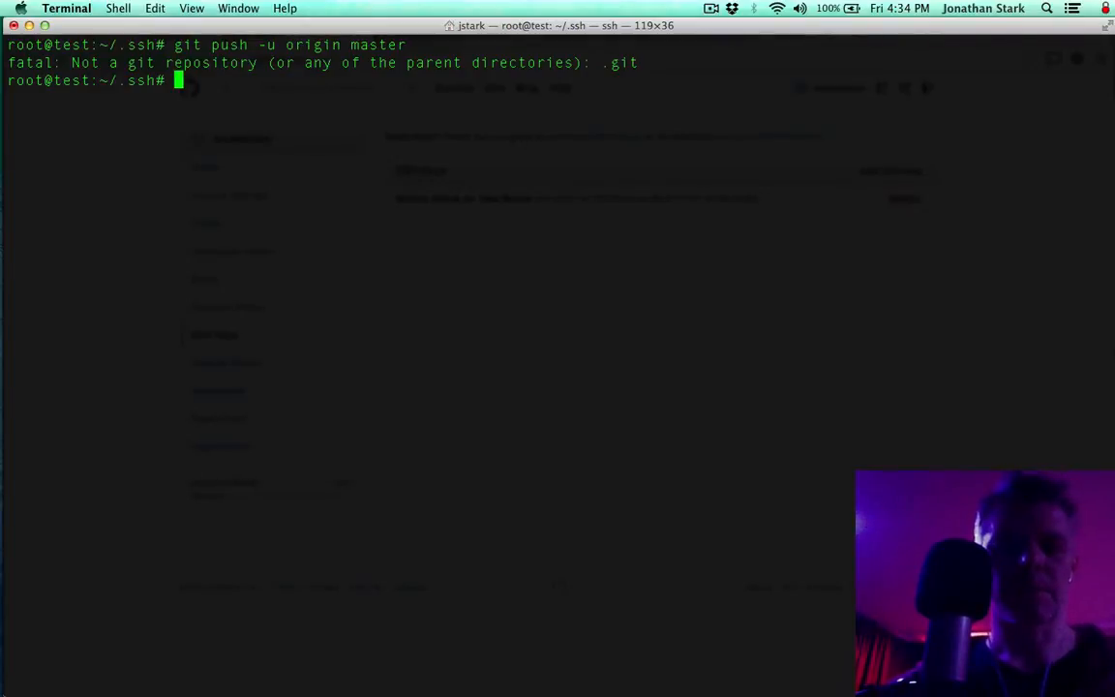
text(cd /)
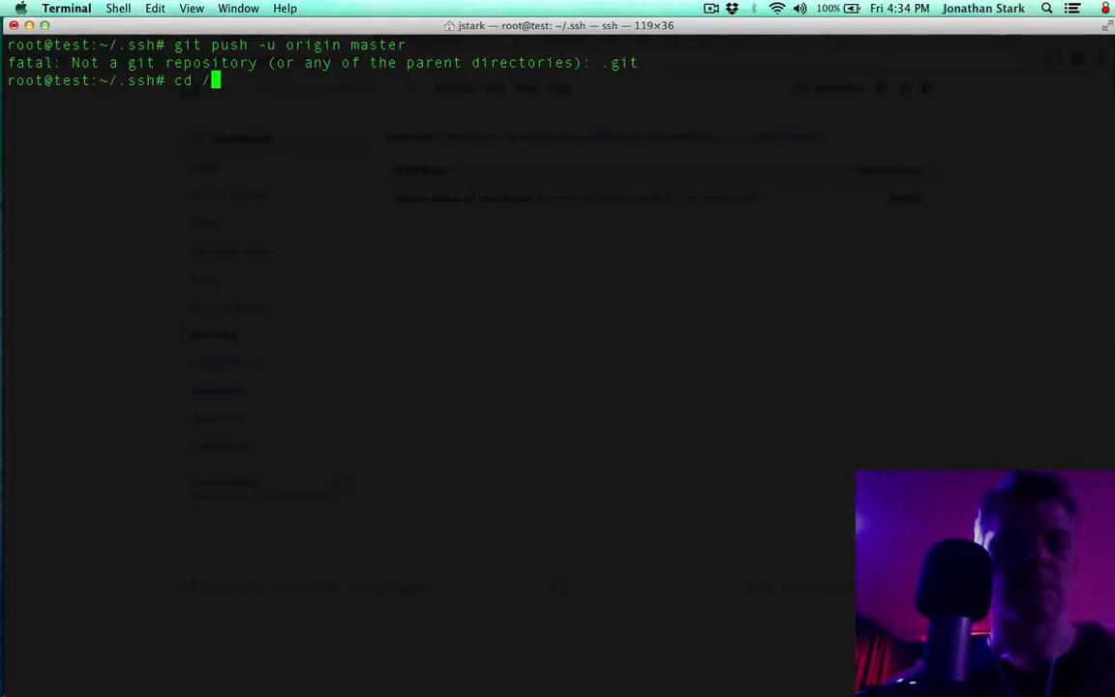
text(var/www/)
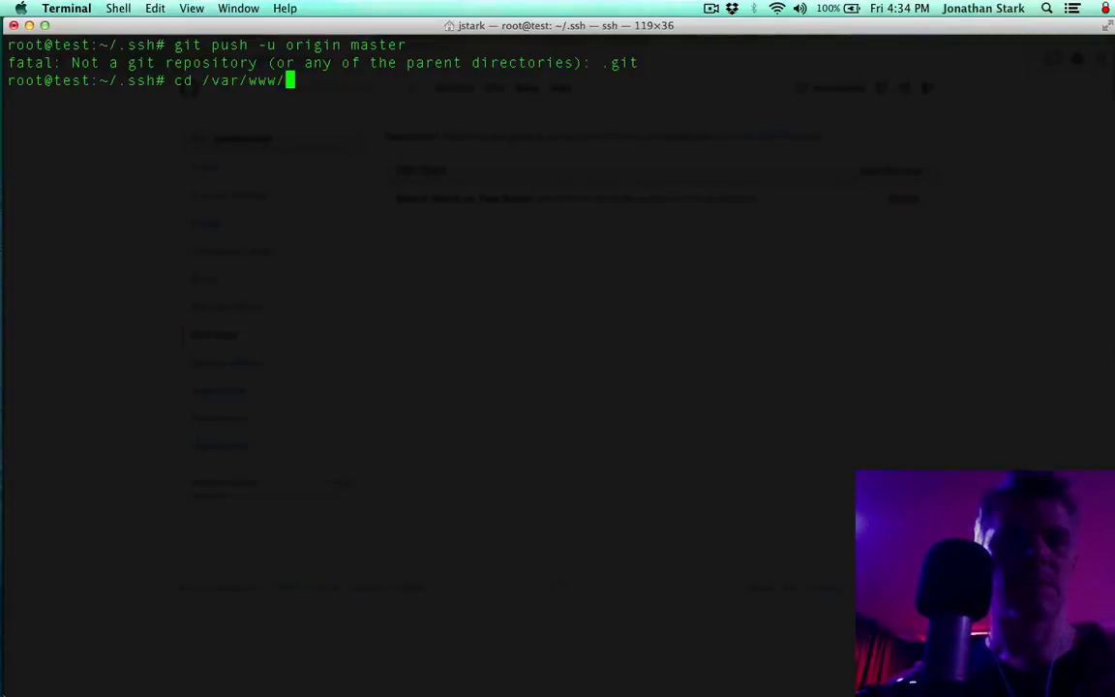
text(git status)
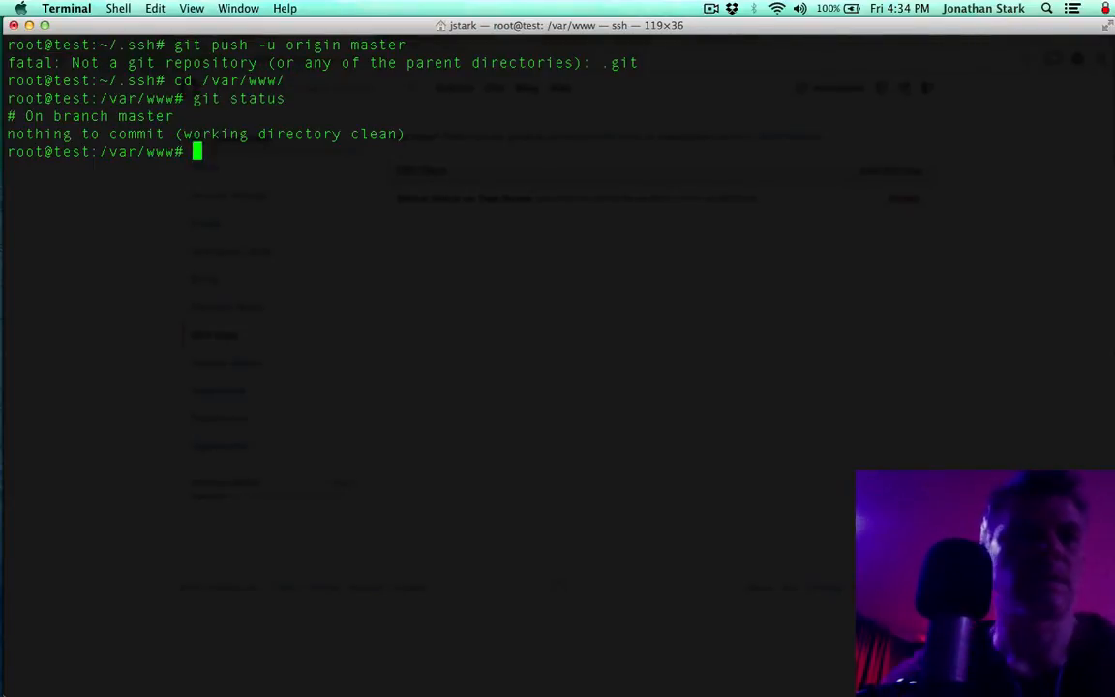
text(git status)
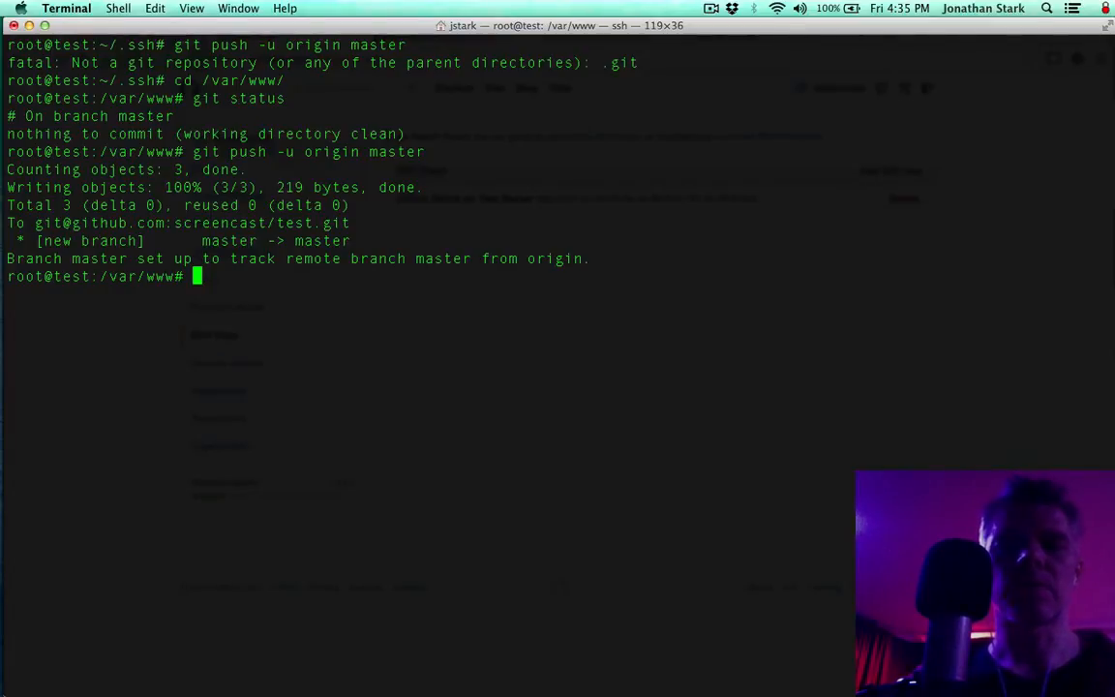
key(cmd+tab)
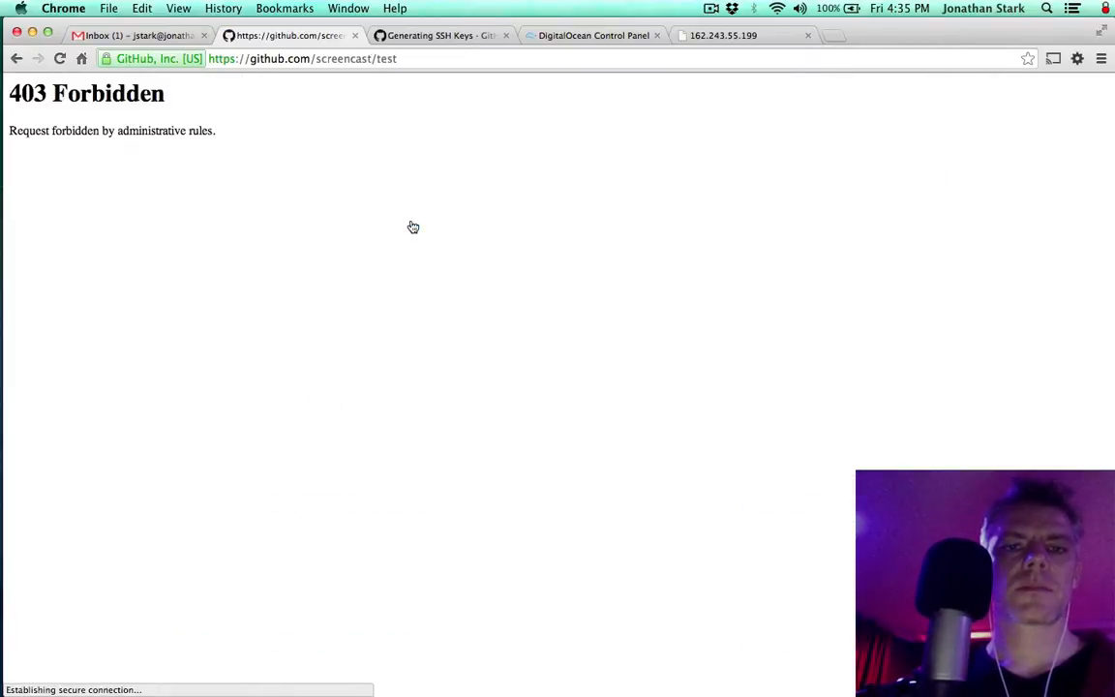
Reload the screencast/test repository page and view index.html containing hiya!
key(cmd+l)
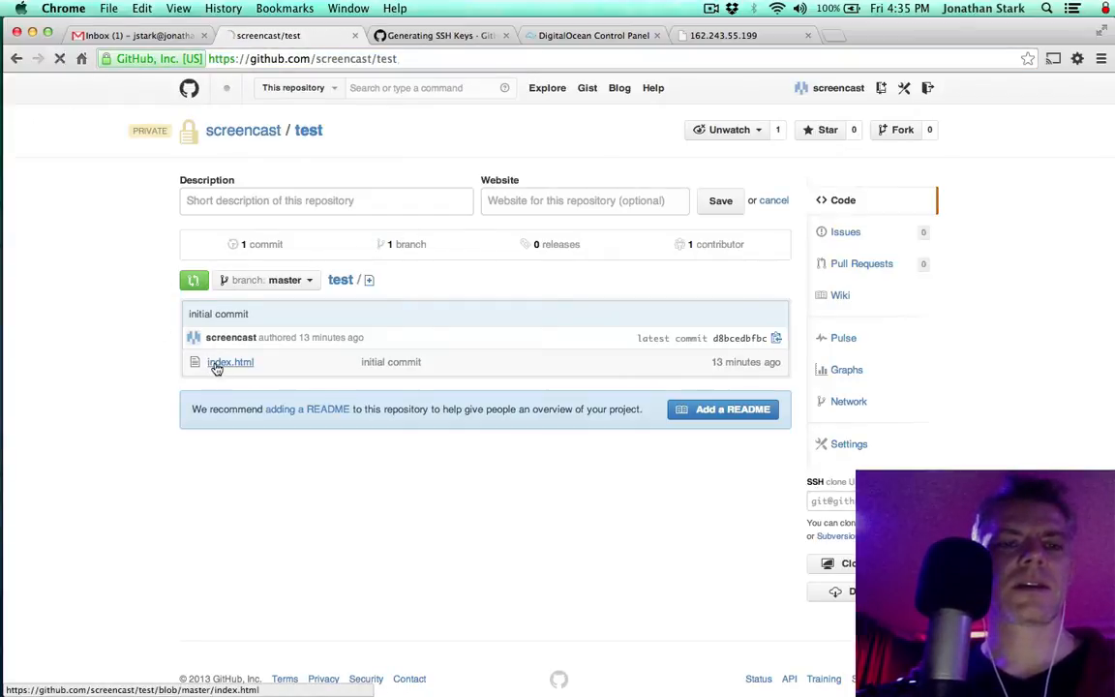
click(230, 362)
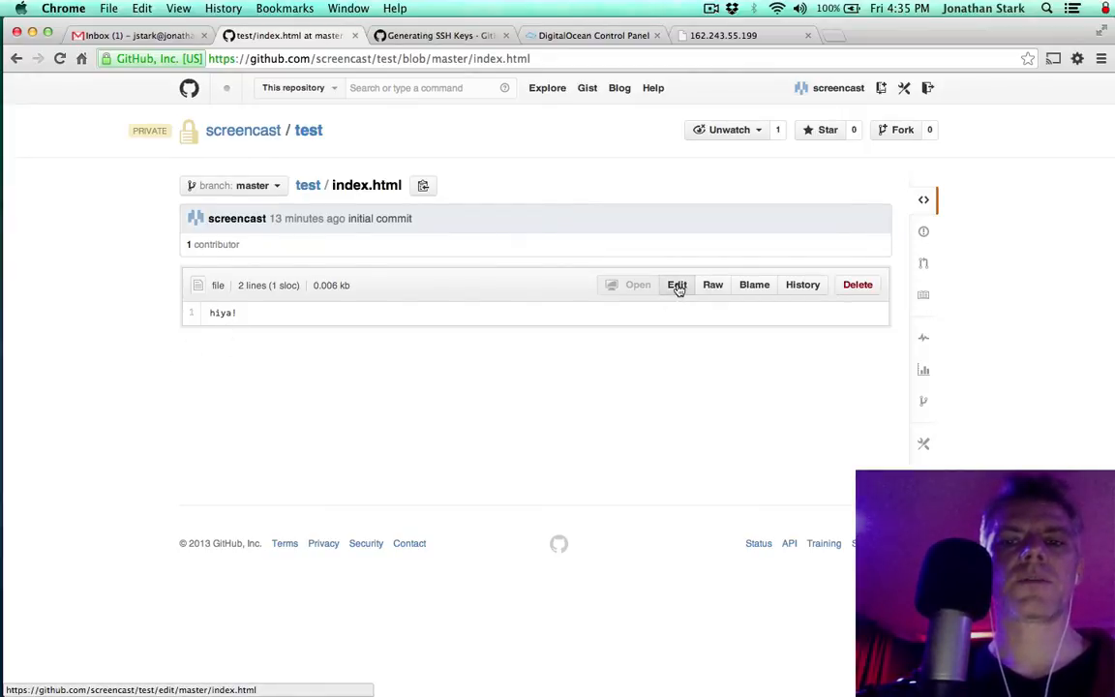
Edit index.html to read 'edited on github!' and commit it with summary 'testing'.
click(675, 282)
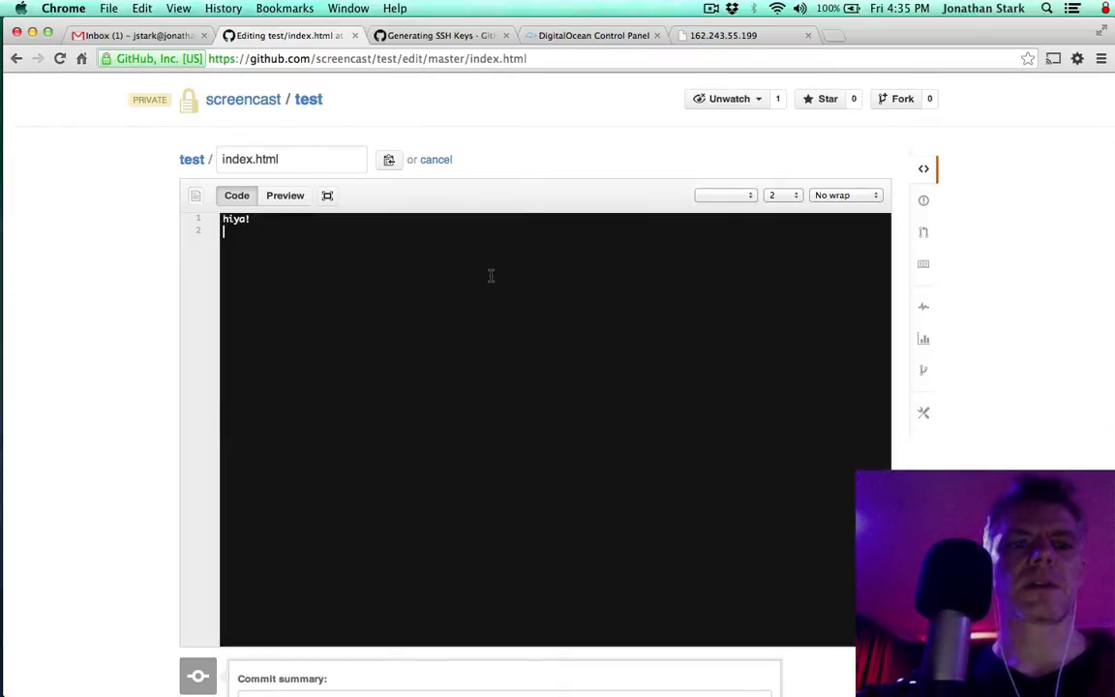
text(from gi)
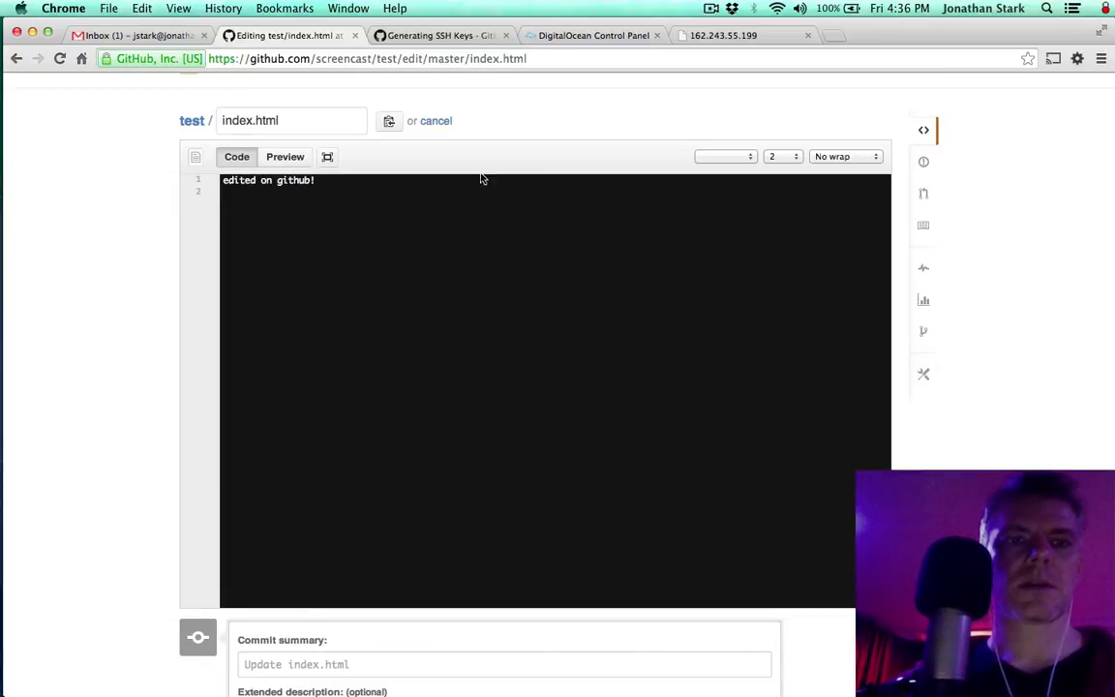
scroll(down, 3)
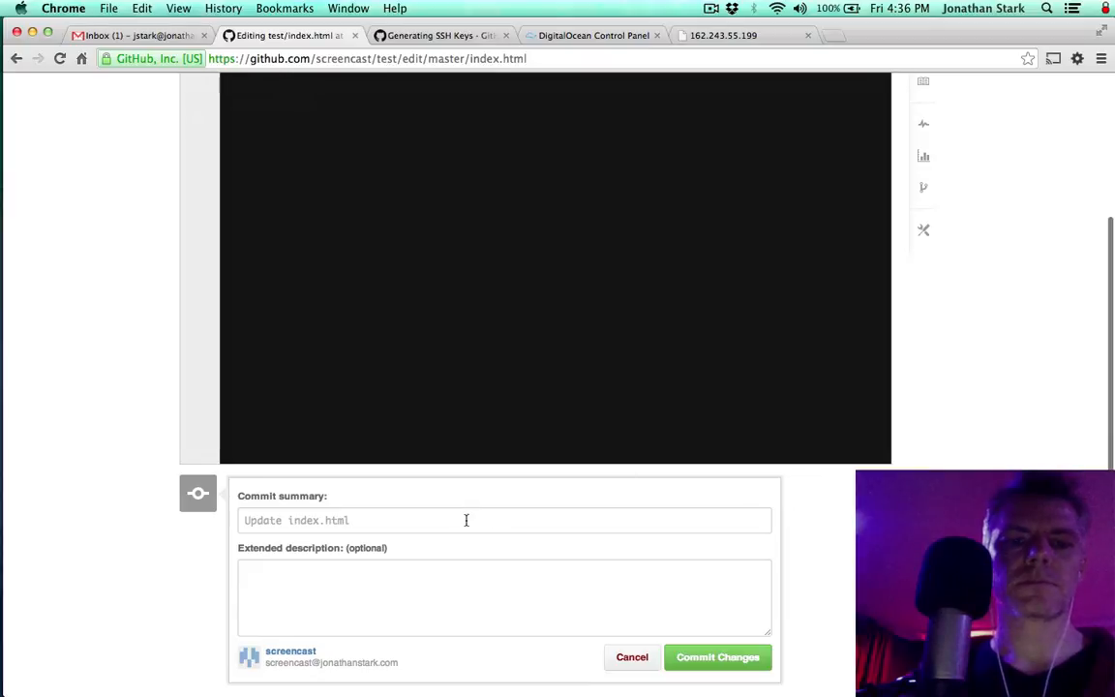
text(testing)
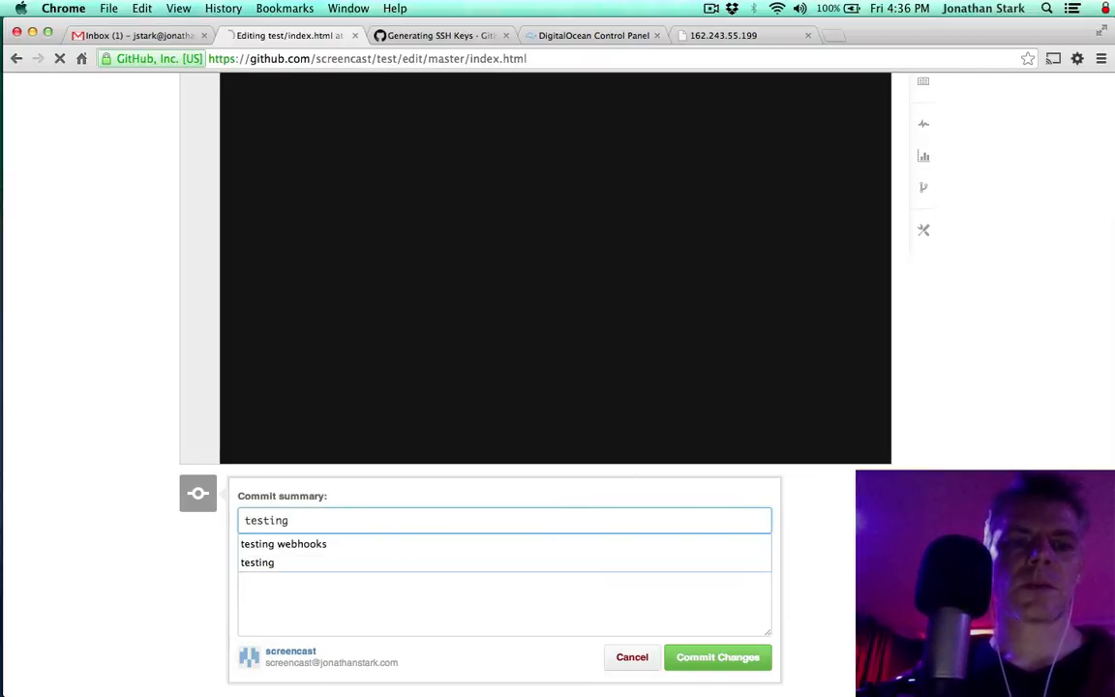
click(716, 658)
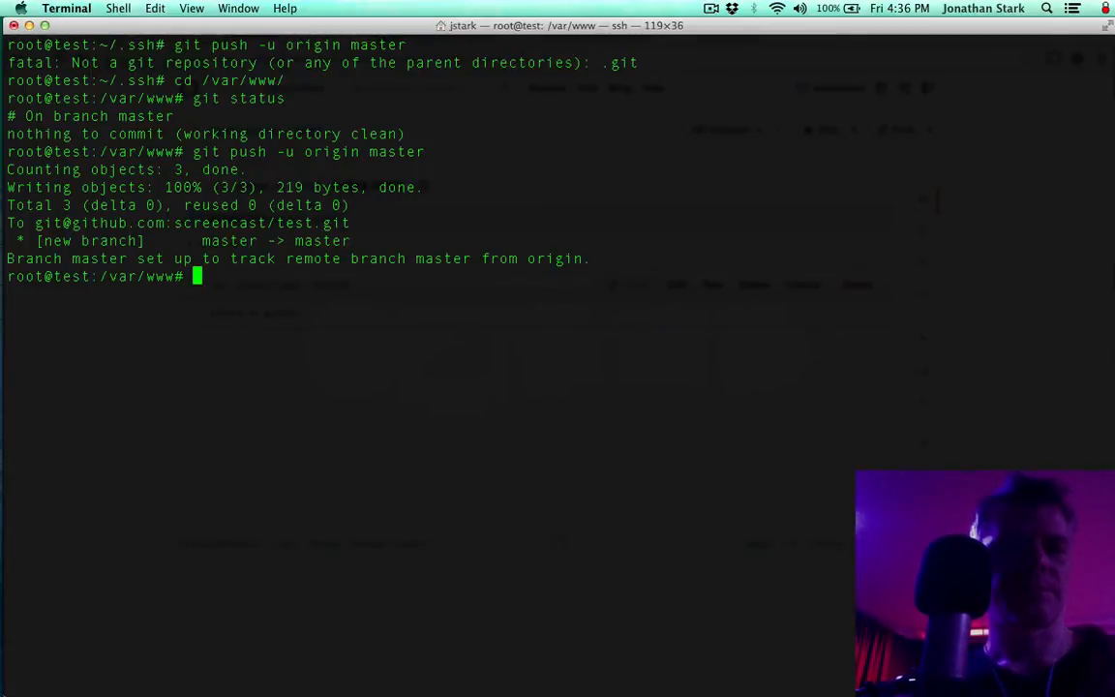
Run git pull in /var/www to fast-forward master with GitHub's edited index.html.
text(git pull)
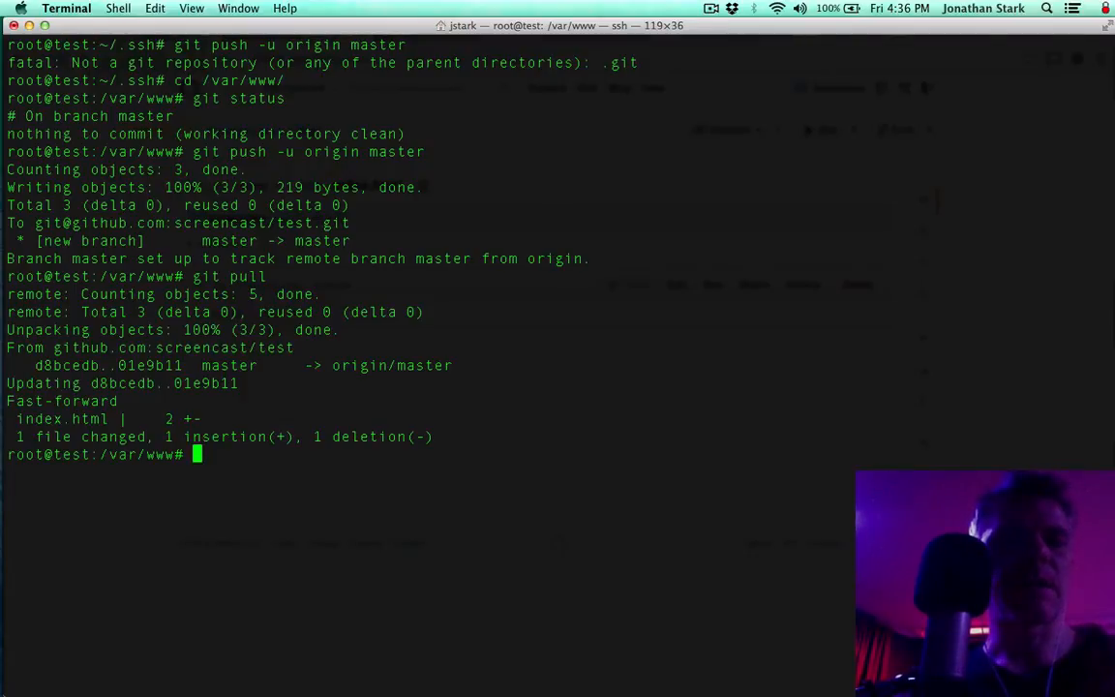
text(git pull)
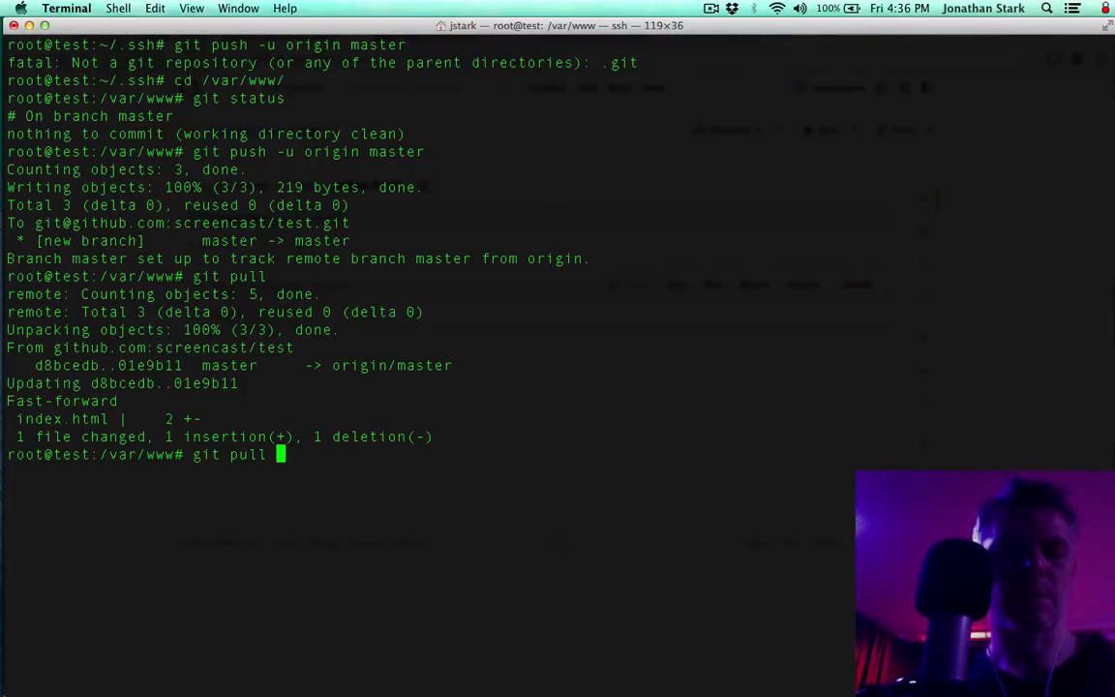
text(oring)
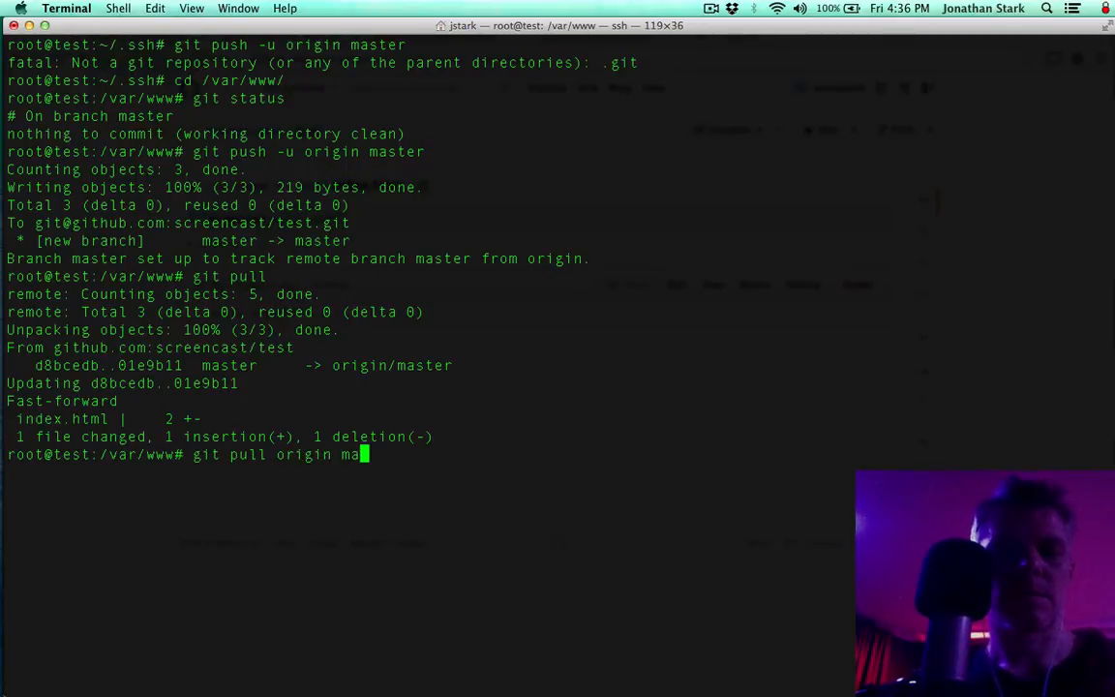
text(ste)
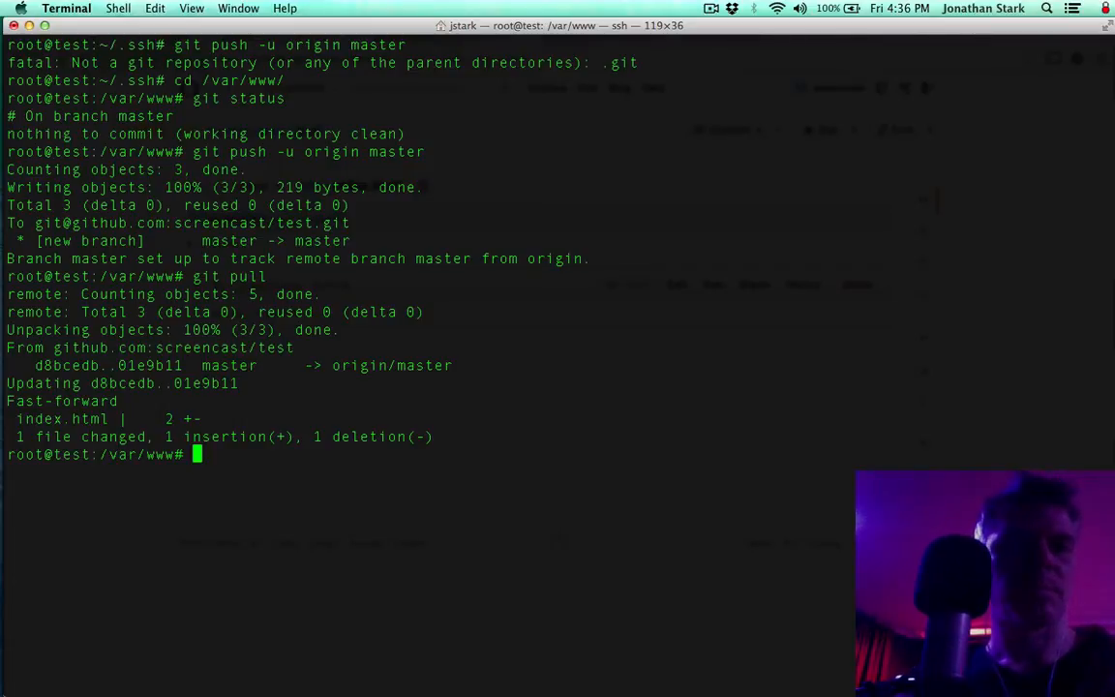
click(712, 7)
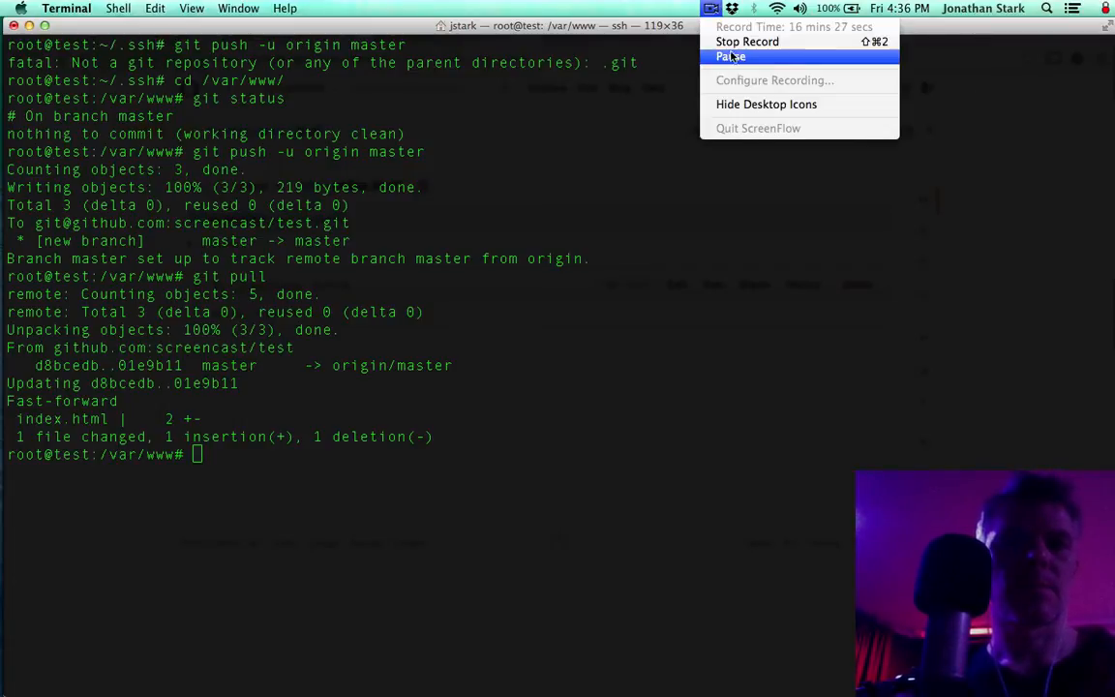
click(727, 57)
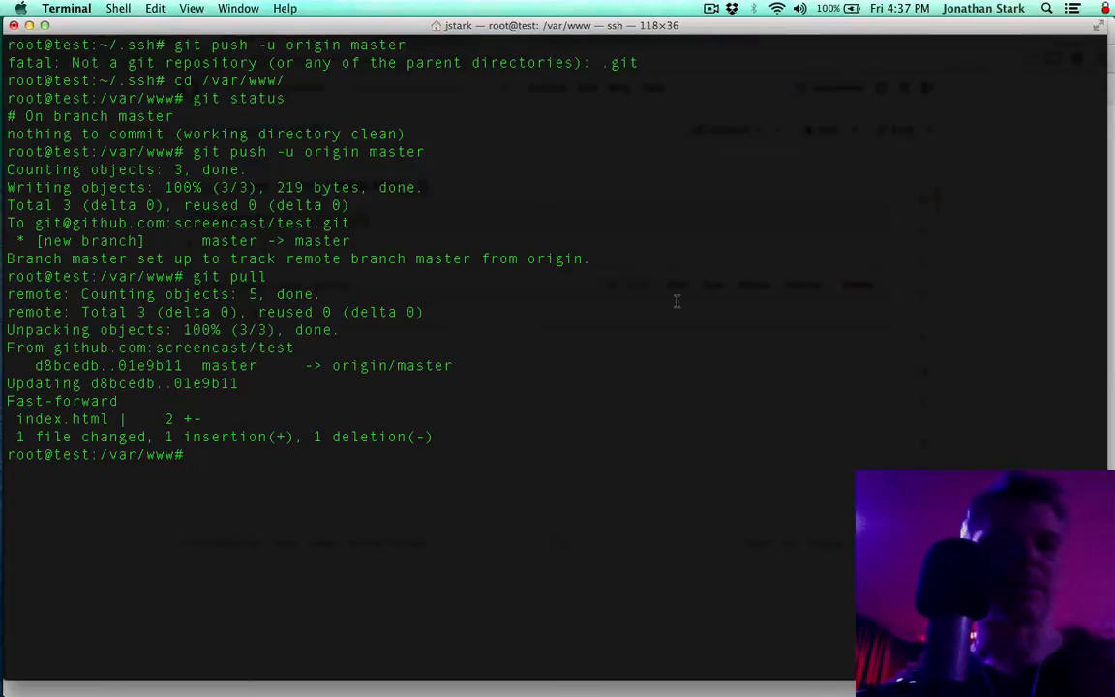
Clear the terminal and run crontab -e to edit root's crontab in nano.
text(clear)
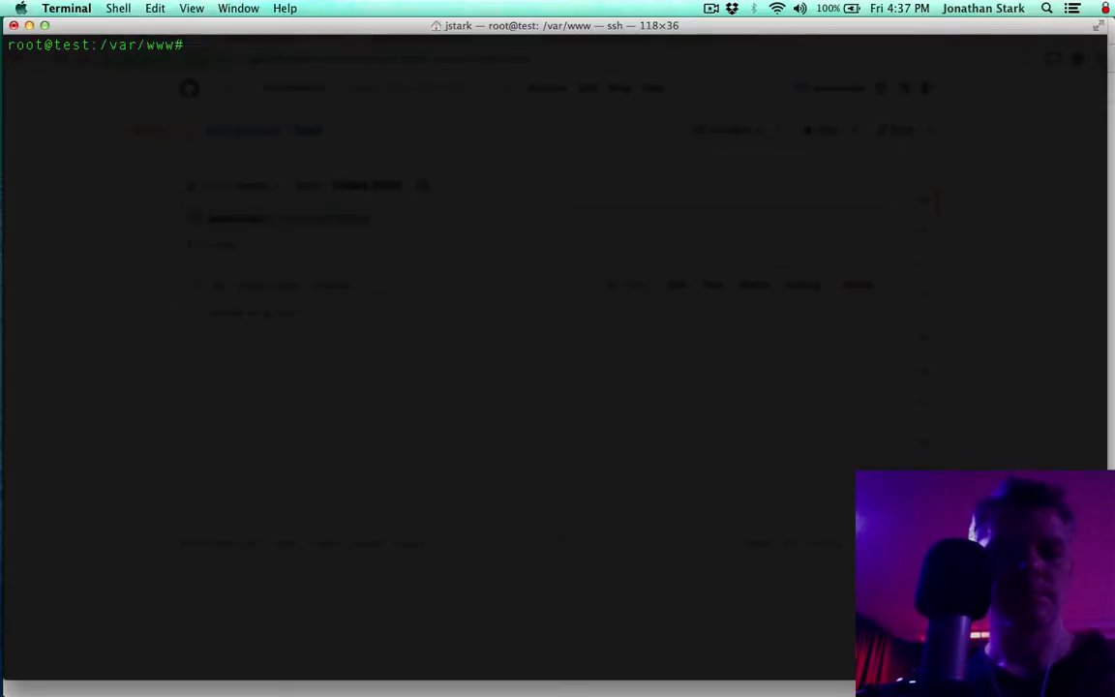
text(crontab)
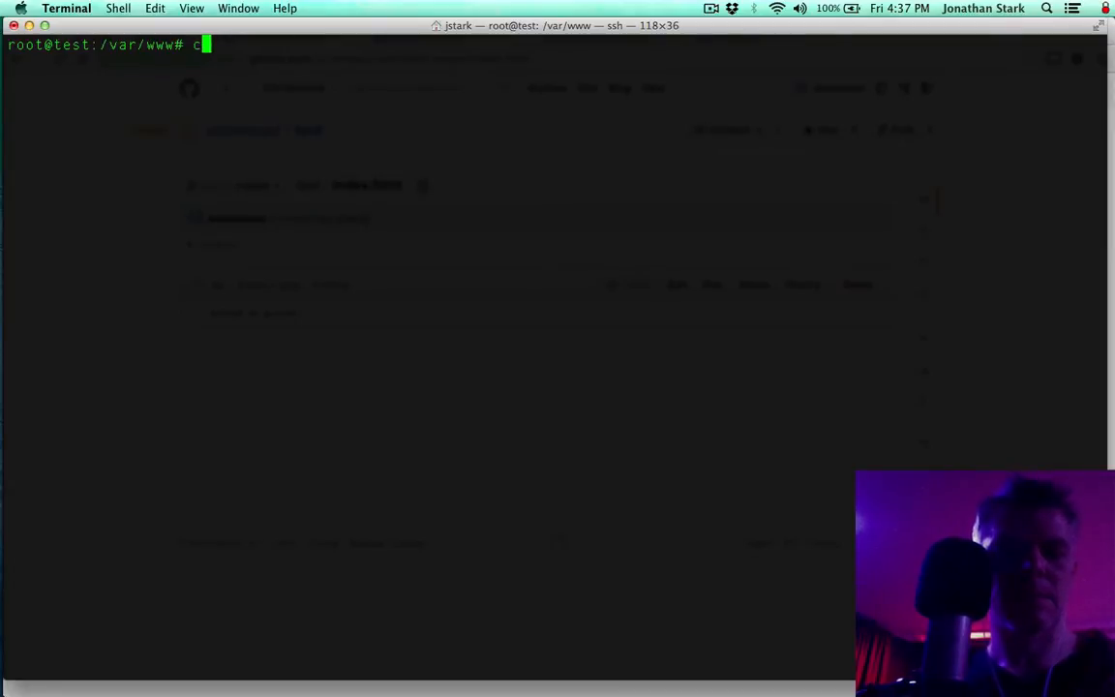
text(rontab)
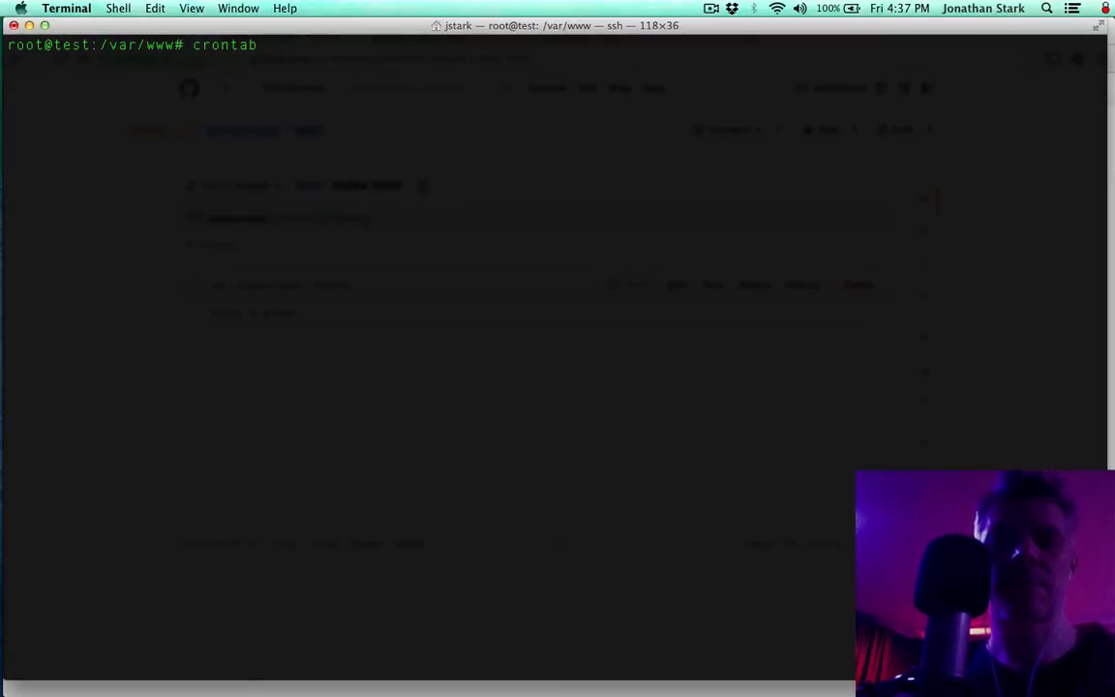
text(-)
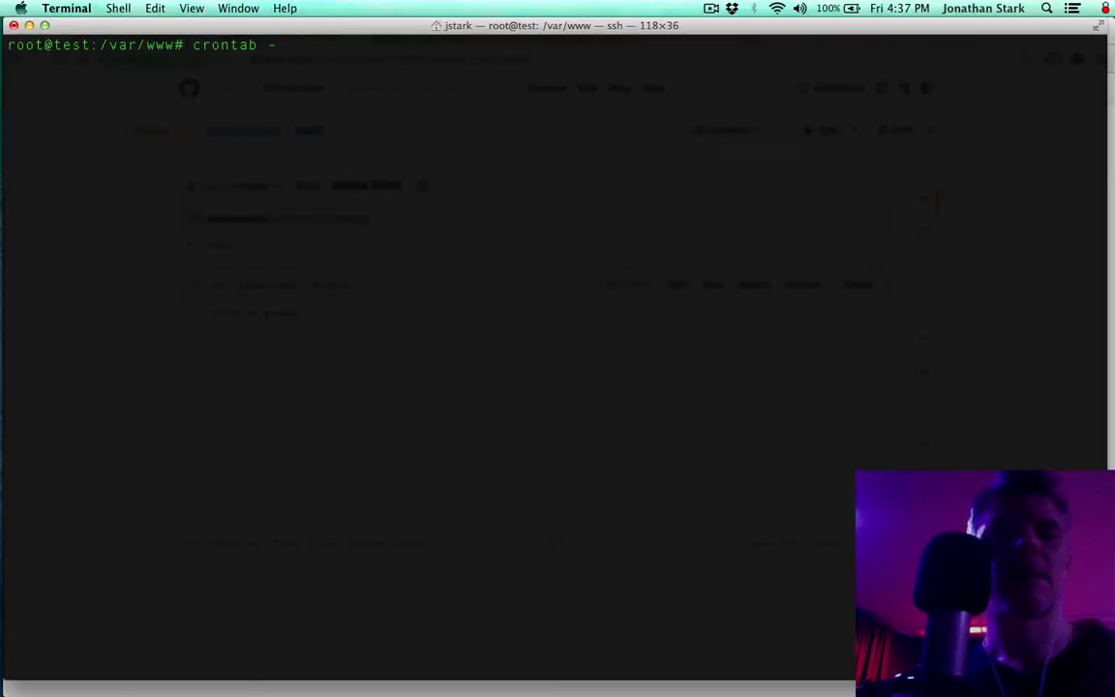
text(e)
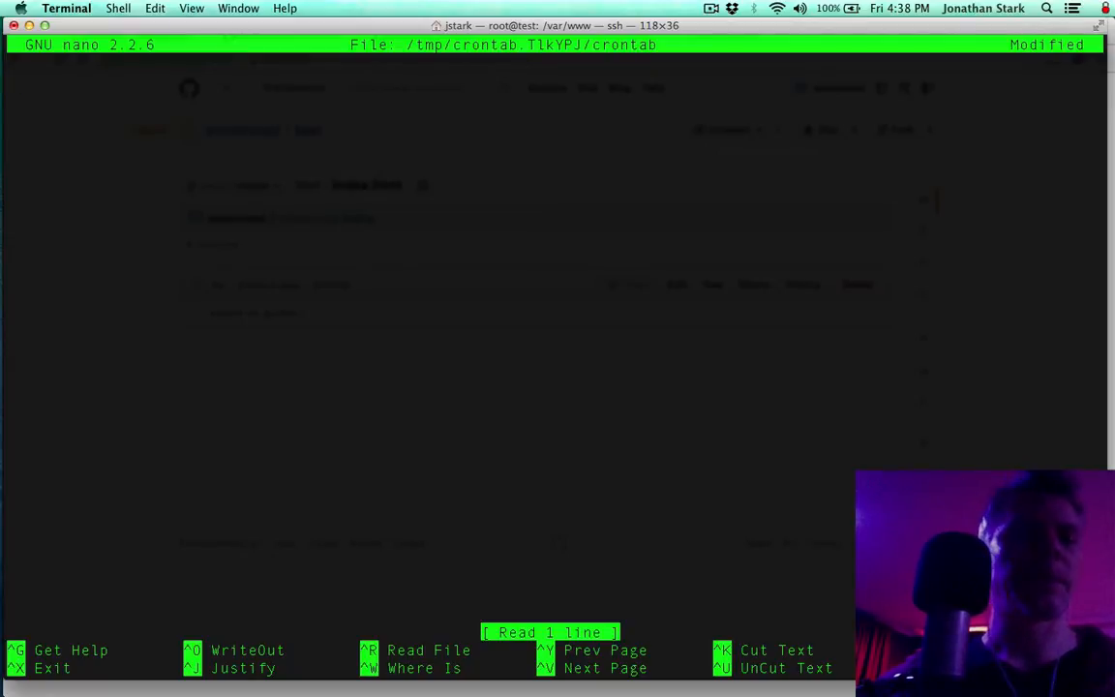
Copy the '* * * * * cd … && git pull' line from the Set Up A Cronjob notes.
key(cmd+tab)
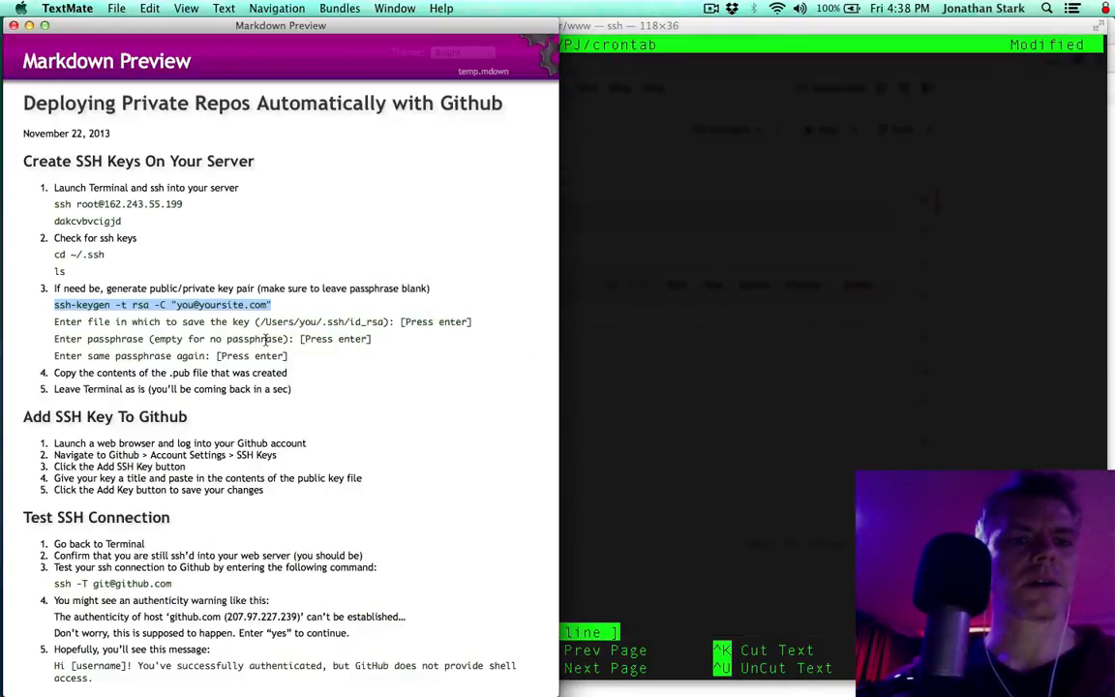
scroll(down, 3)
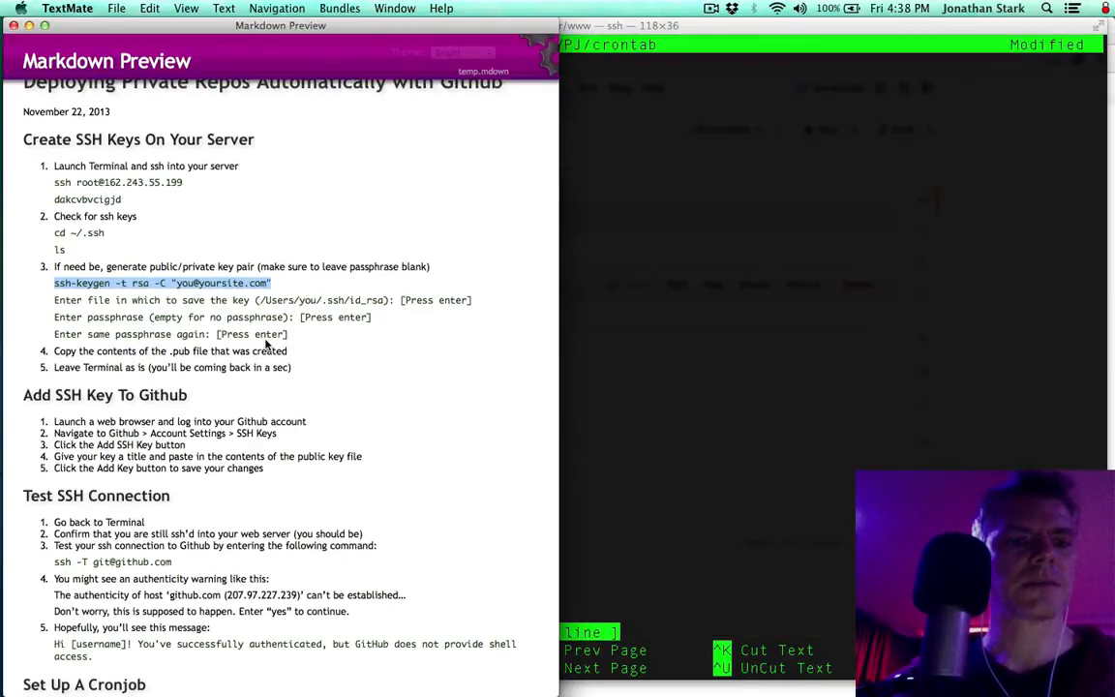
scroll(down, 3)
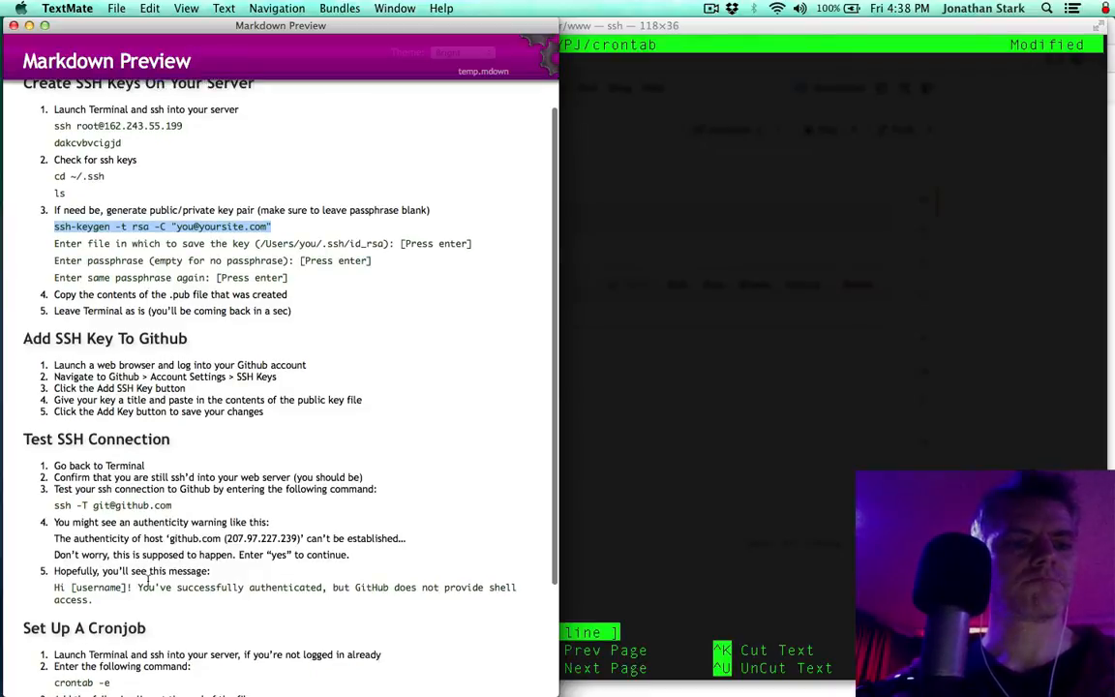
scroll(down, 3)
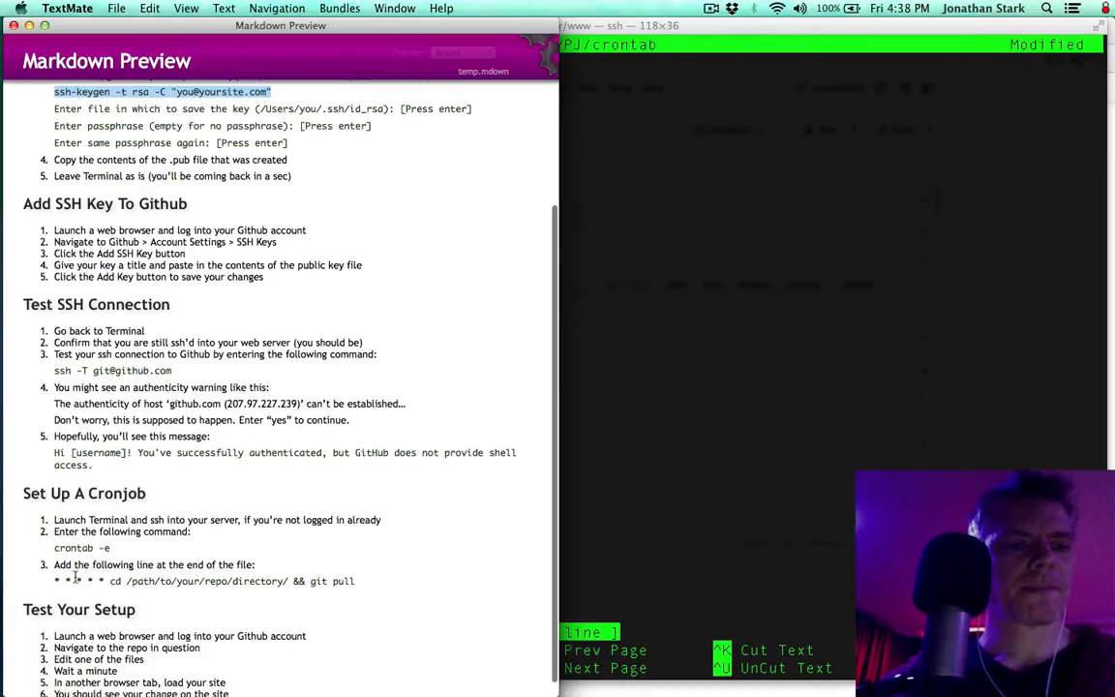
drag(54, 580, 287, 581)
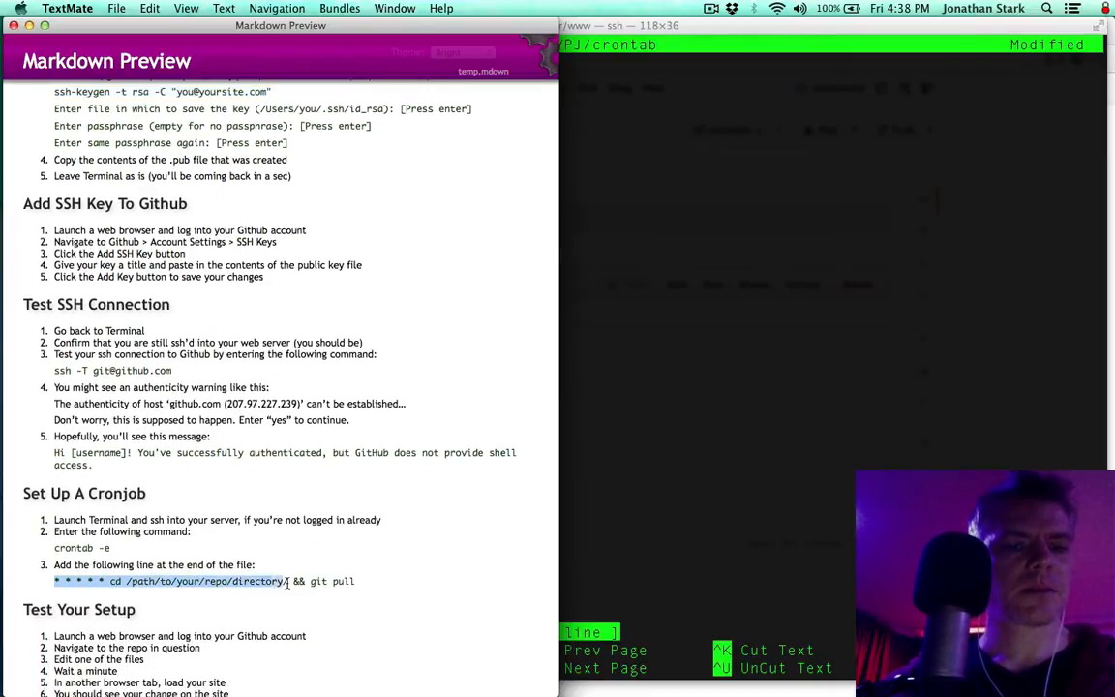
key(cmd+tab)
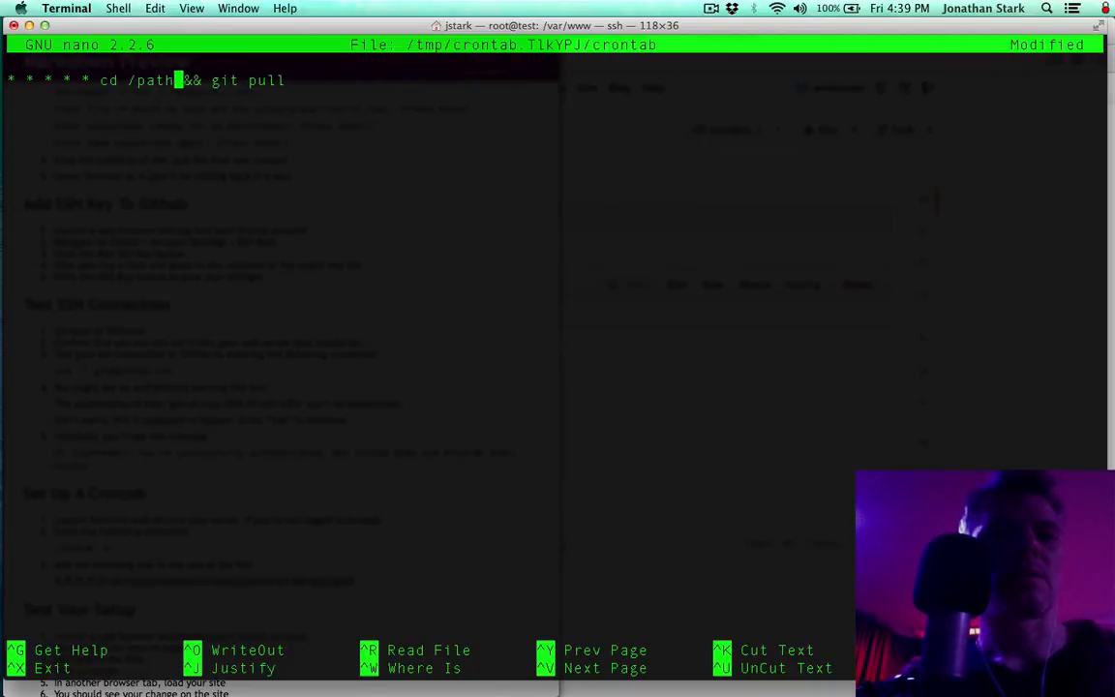
Install the crontab line with path /var/www running git pull every minute, then check the site.
text(/var)
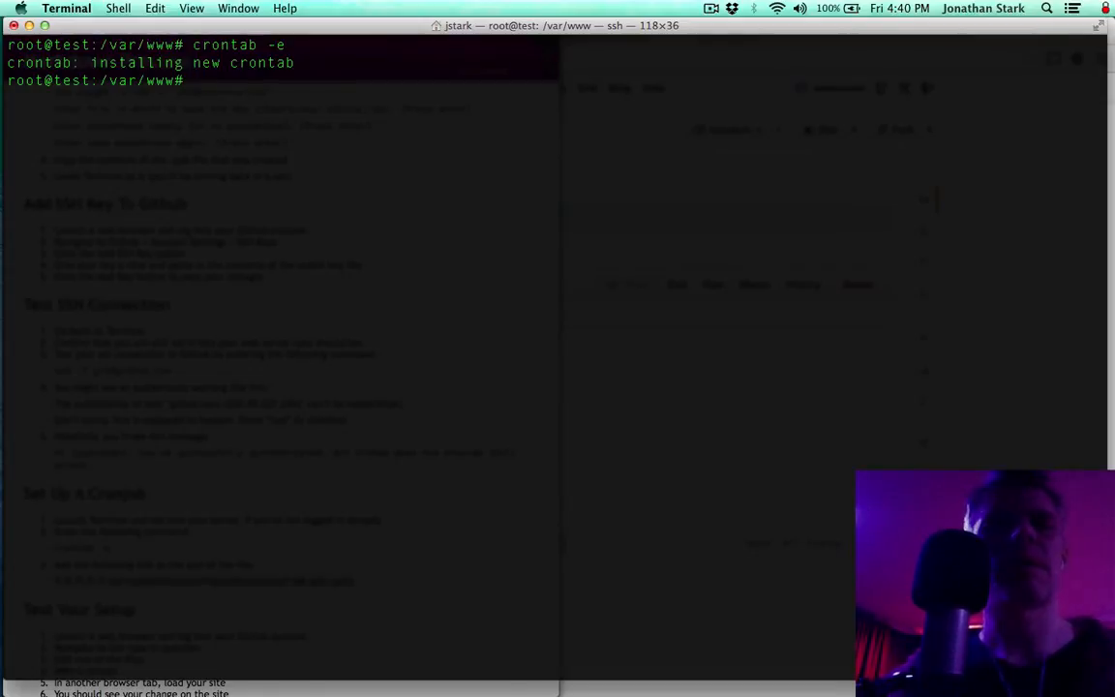
key(cmd+tab)
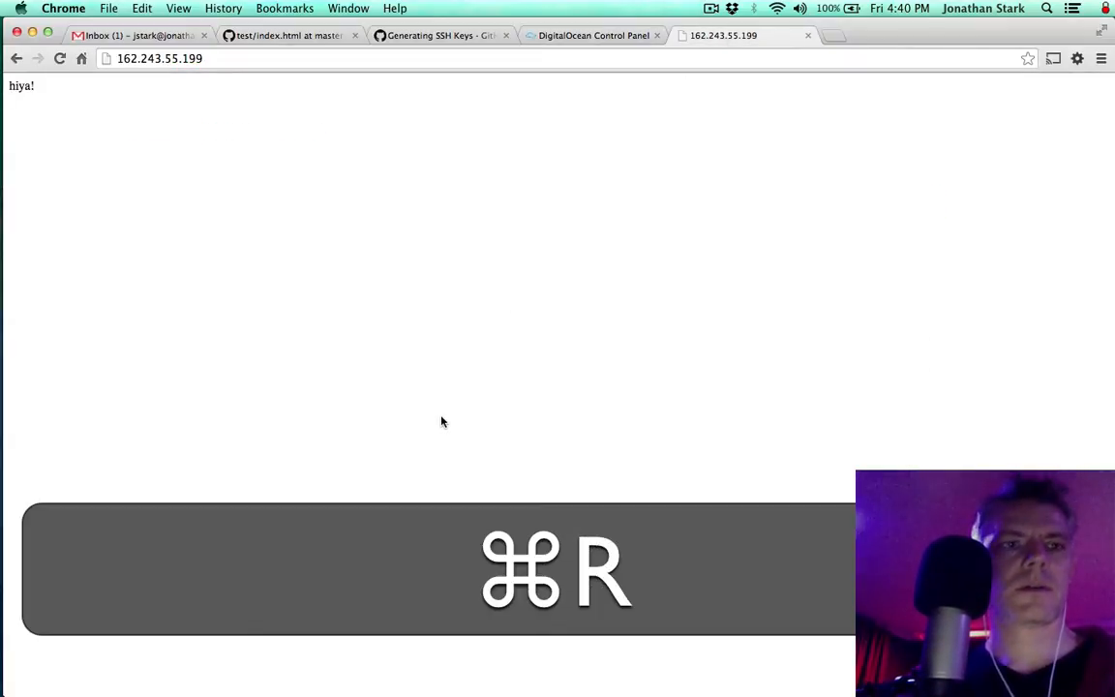
Reload the 162.243.55.199 page so it shows 'edited on github!'.
key(cmd+r)
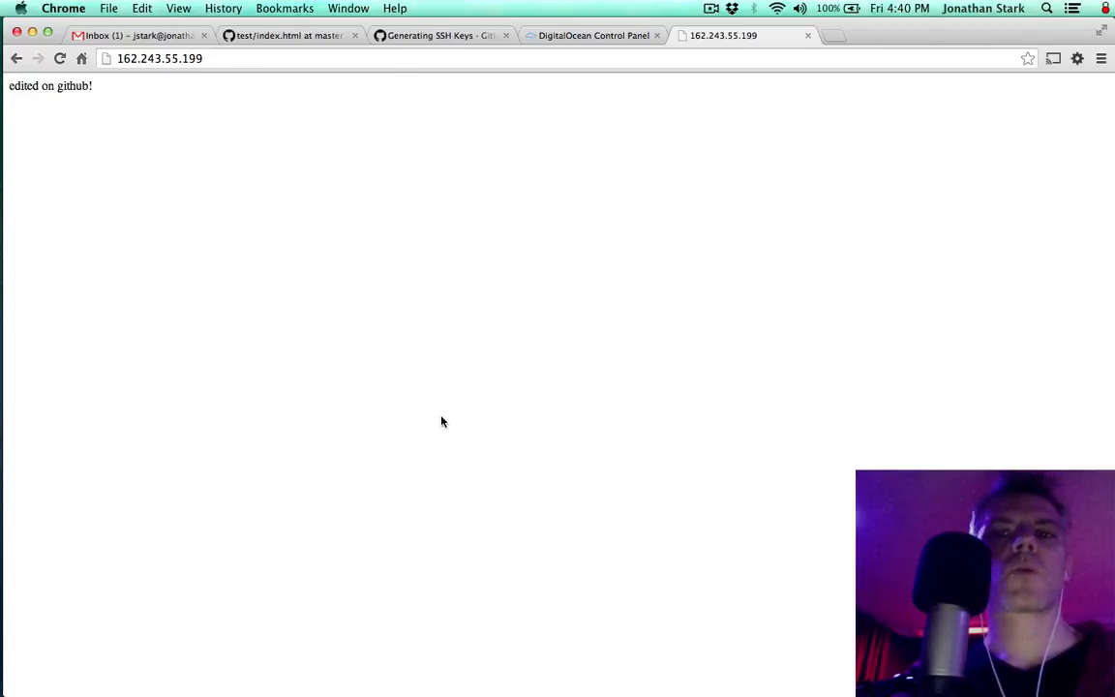
mouse_move(572, 352)
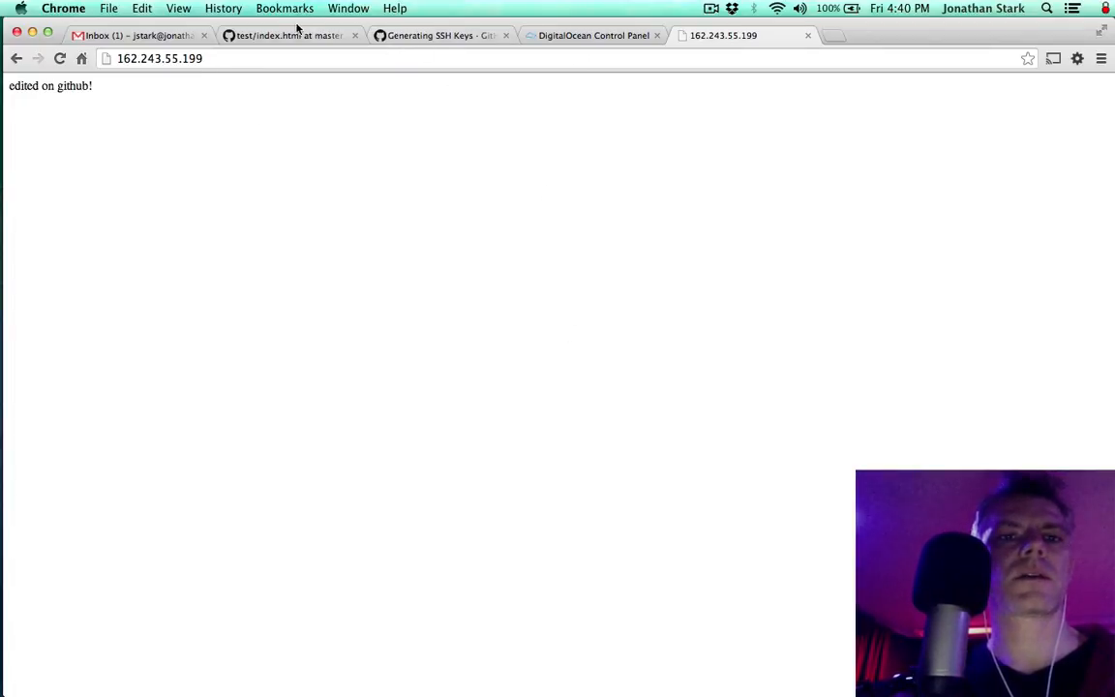
Edit test/index.html on GitHub to read 'pulled by cron!' and commit the change.
click(280, 35)
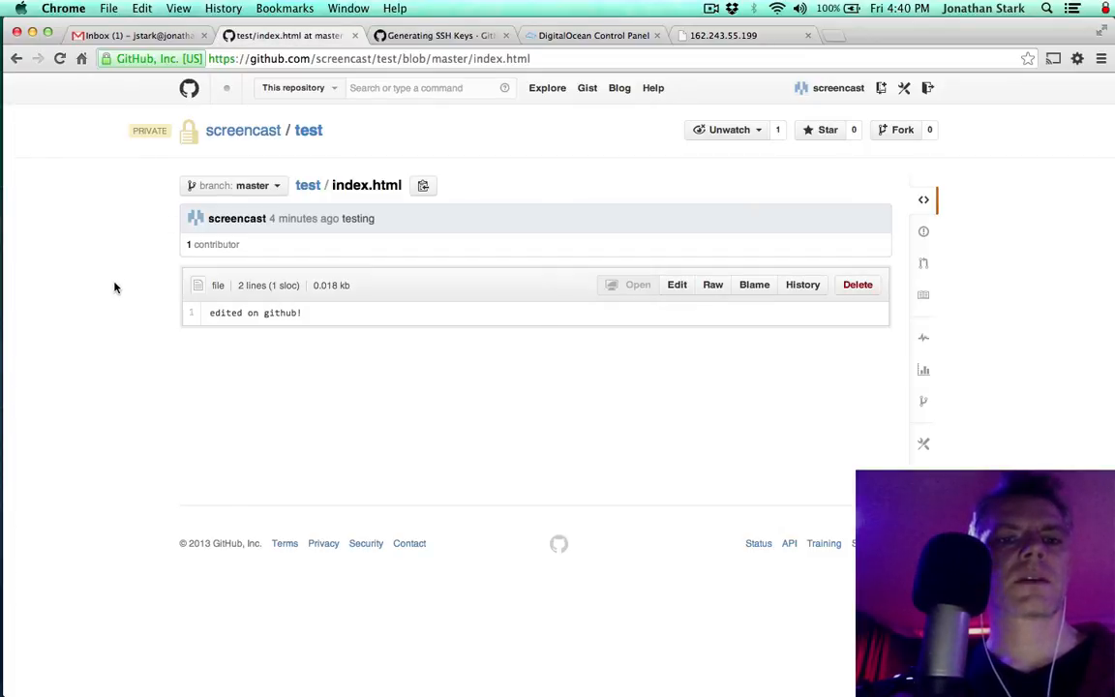
mouse_move(569, 369)
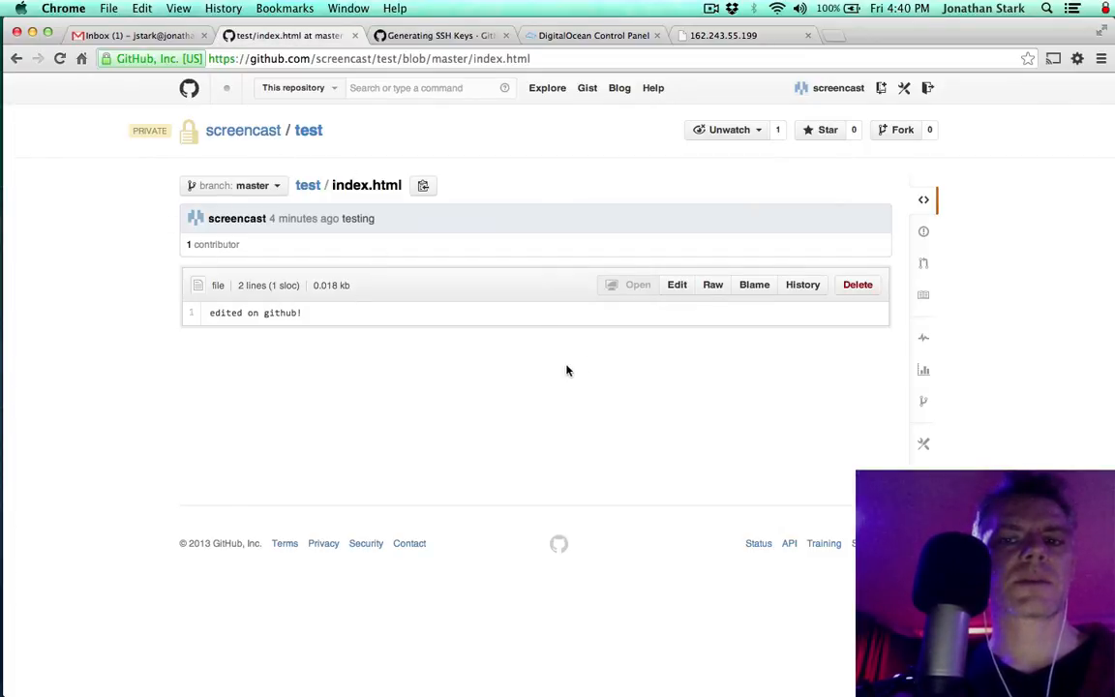
click(675, 285)
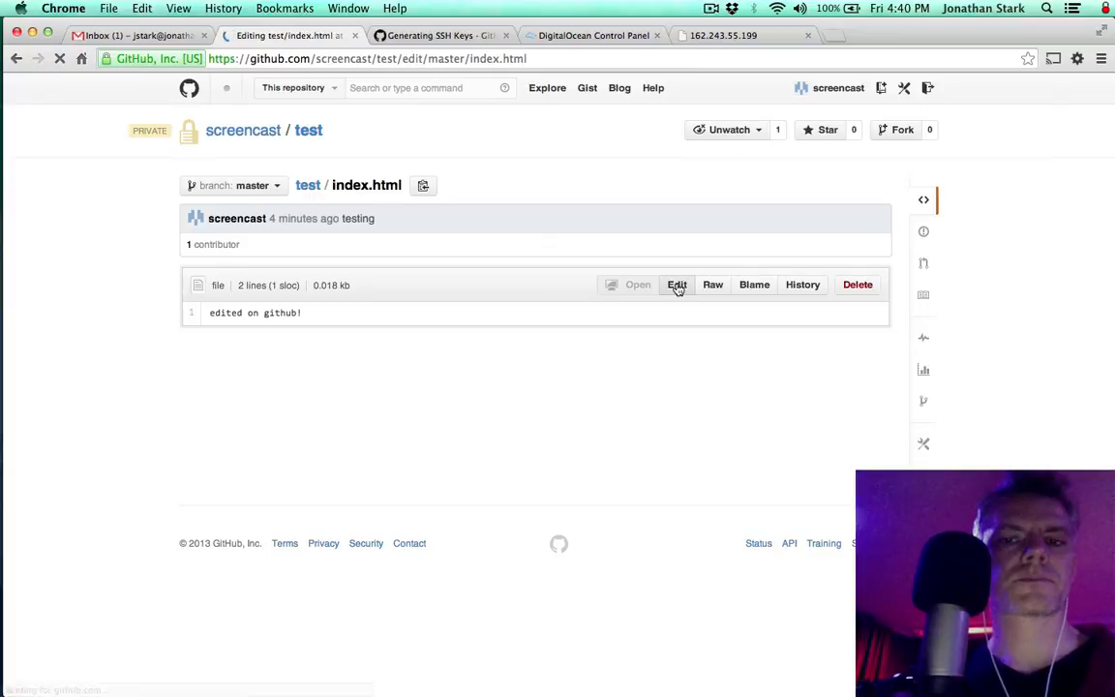
click(675, 285)
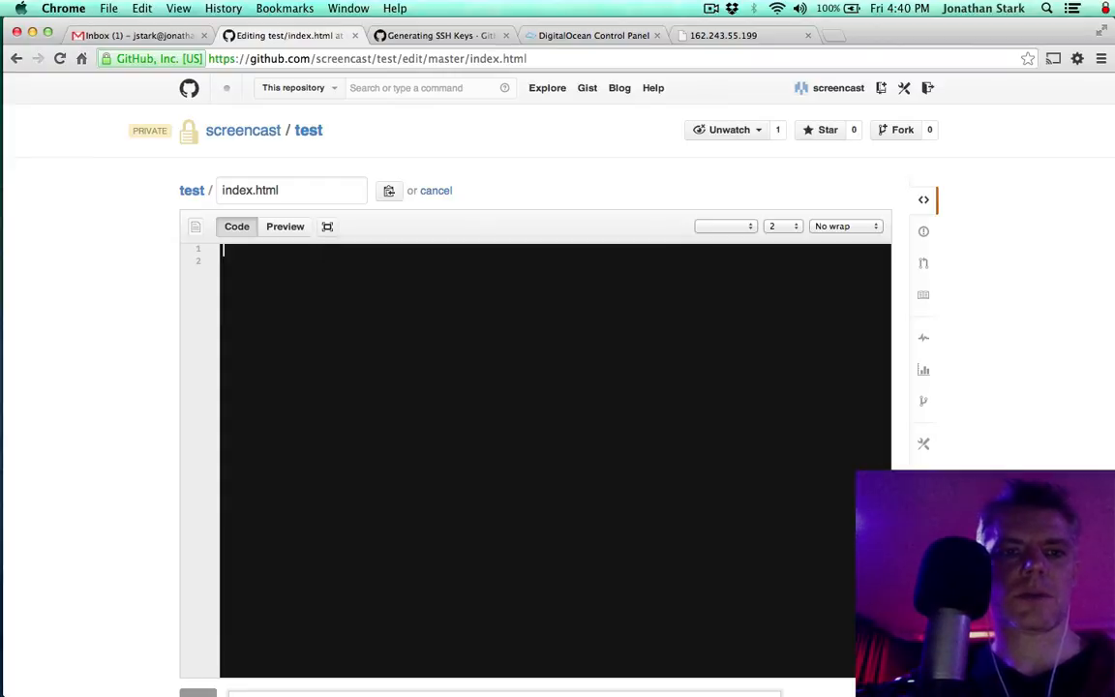
text(pulled by)
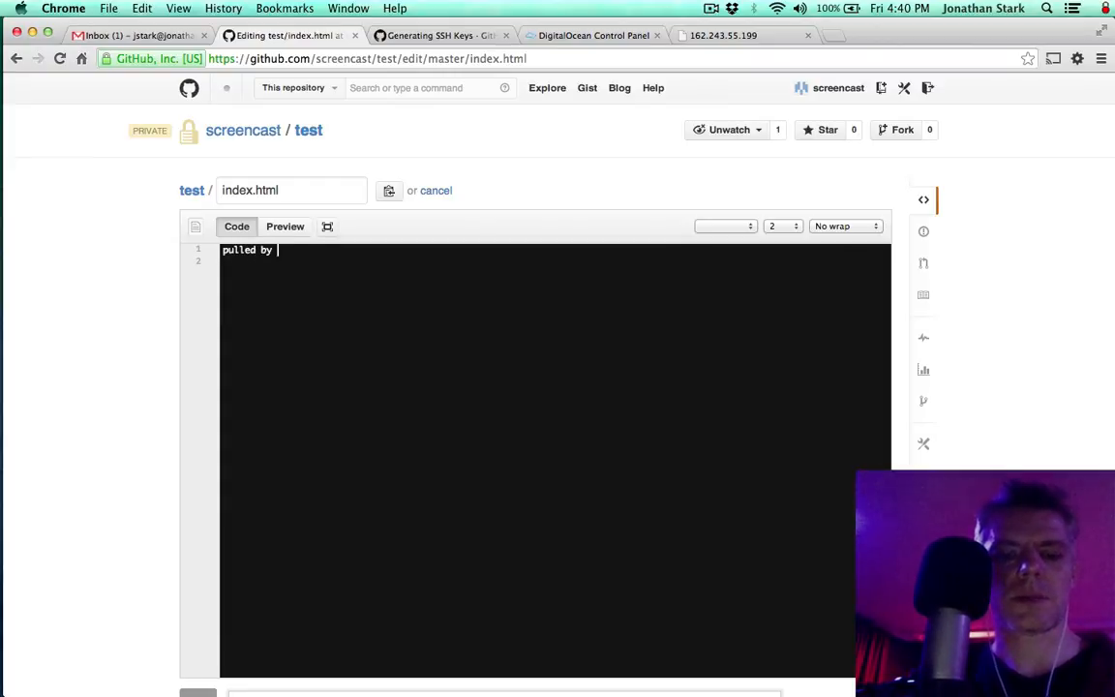
text(cron!)
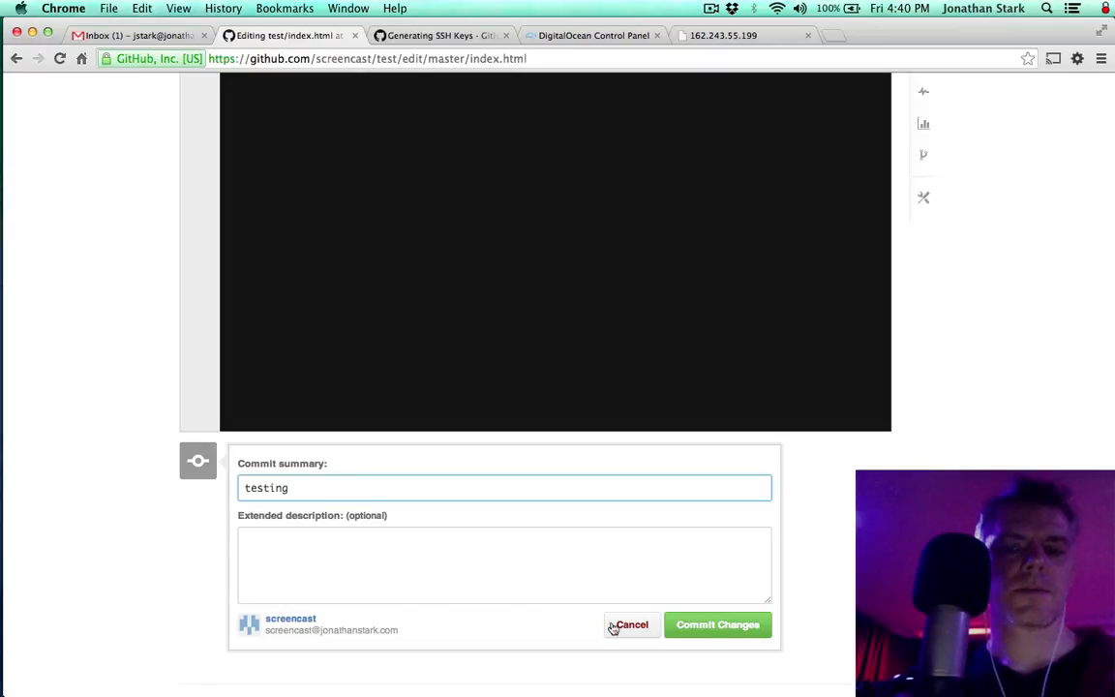
click(716, 623)
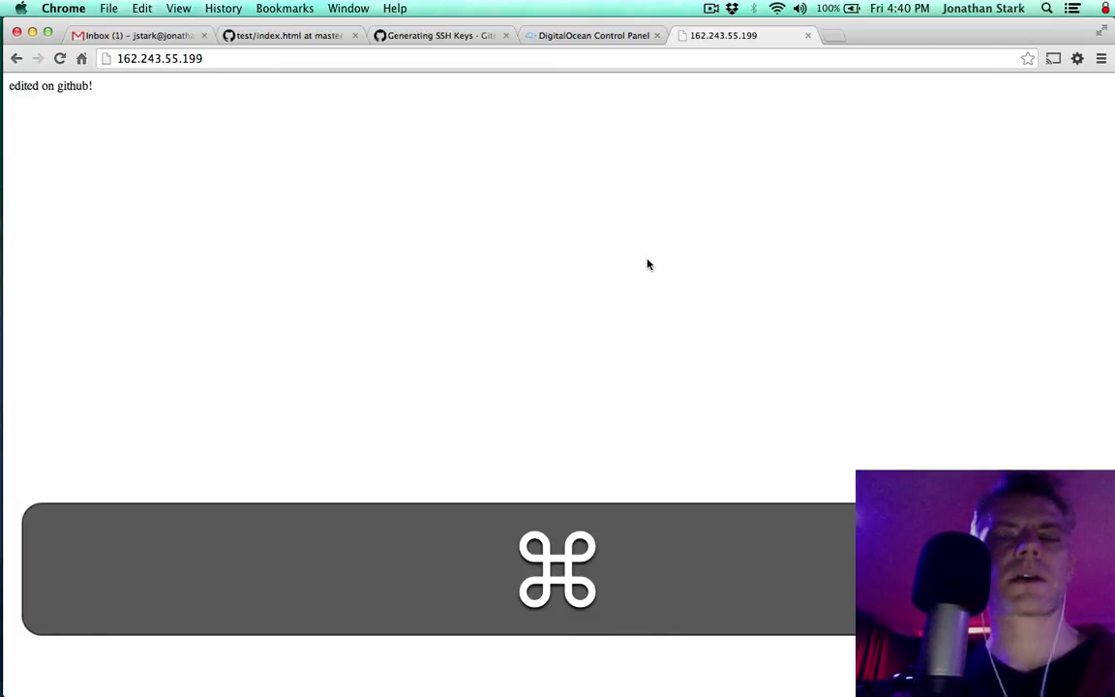
Reload the 162.243.55.199 page until it shows 'pulled by cron!'.
key(cmd+r)
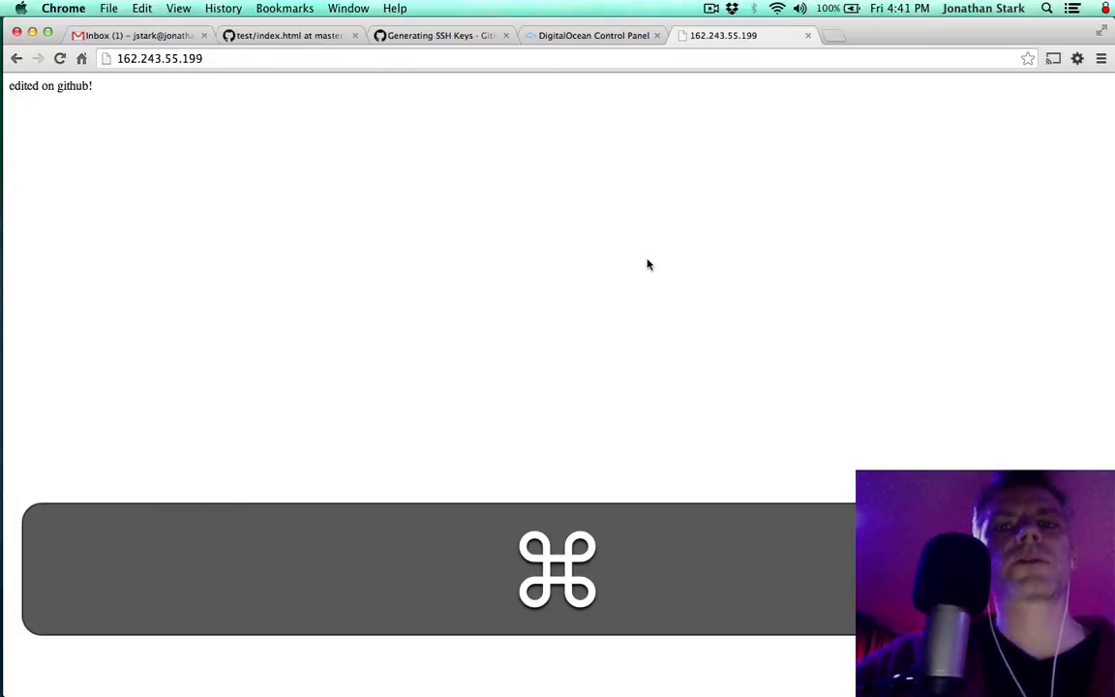
key(cmd+r)
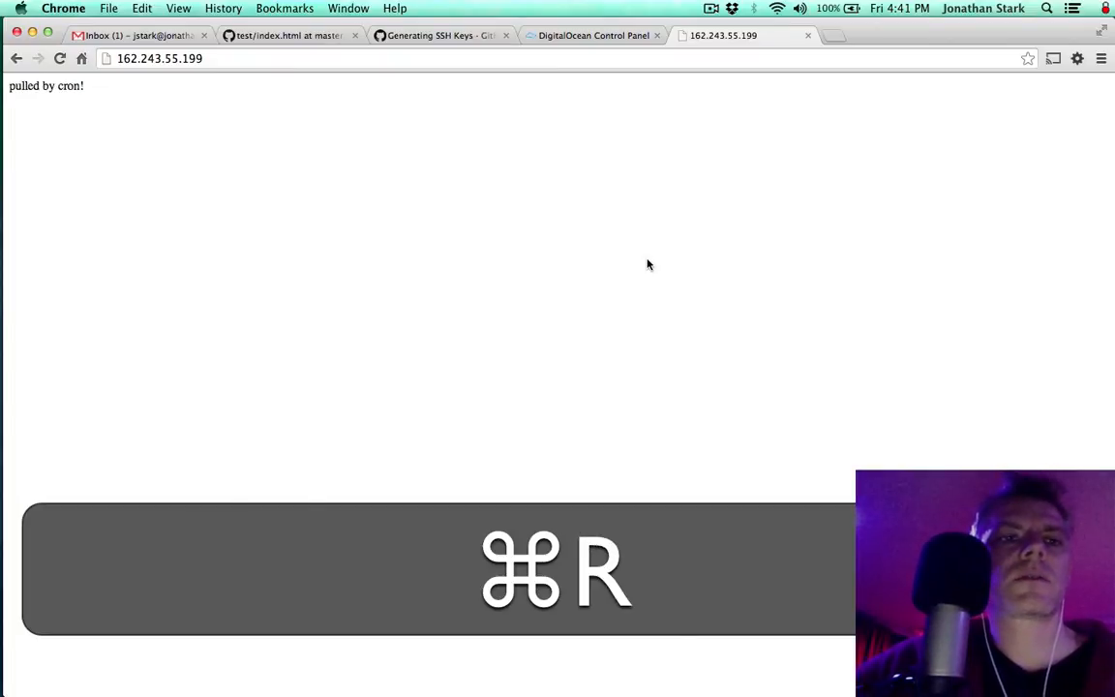
key(cmd+r)
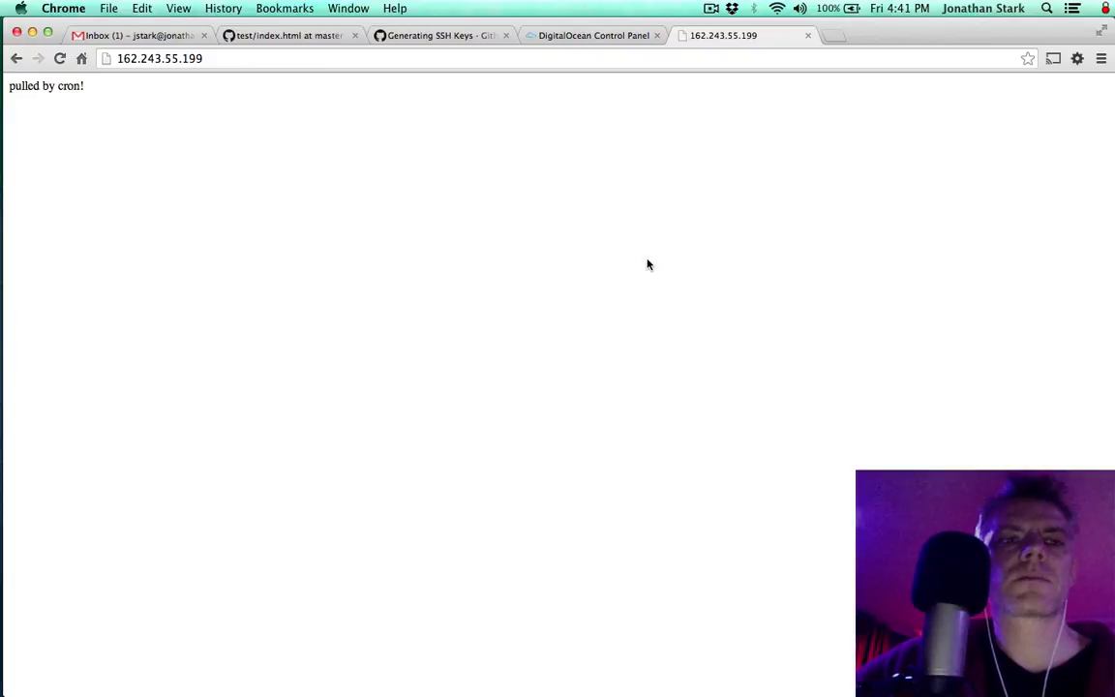